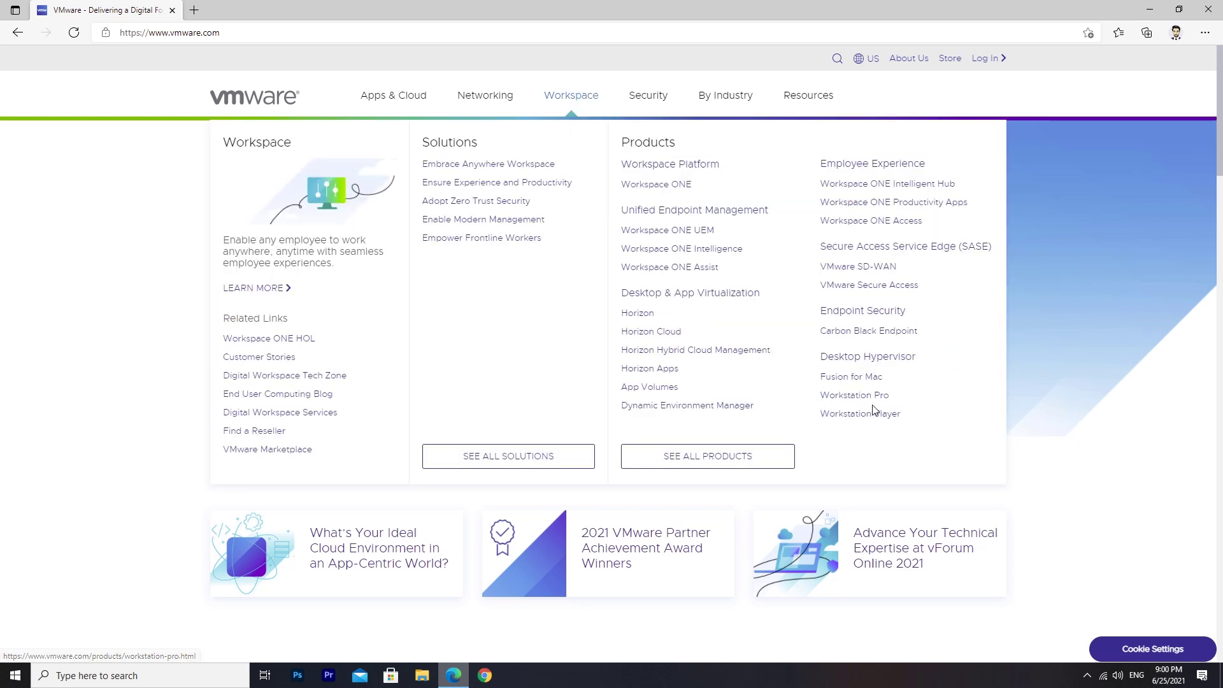
Download the VMware Workstation 16.1.2 Player Windows 64-bit installer from vmware.com.
click(860, 413)
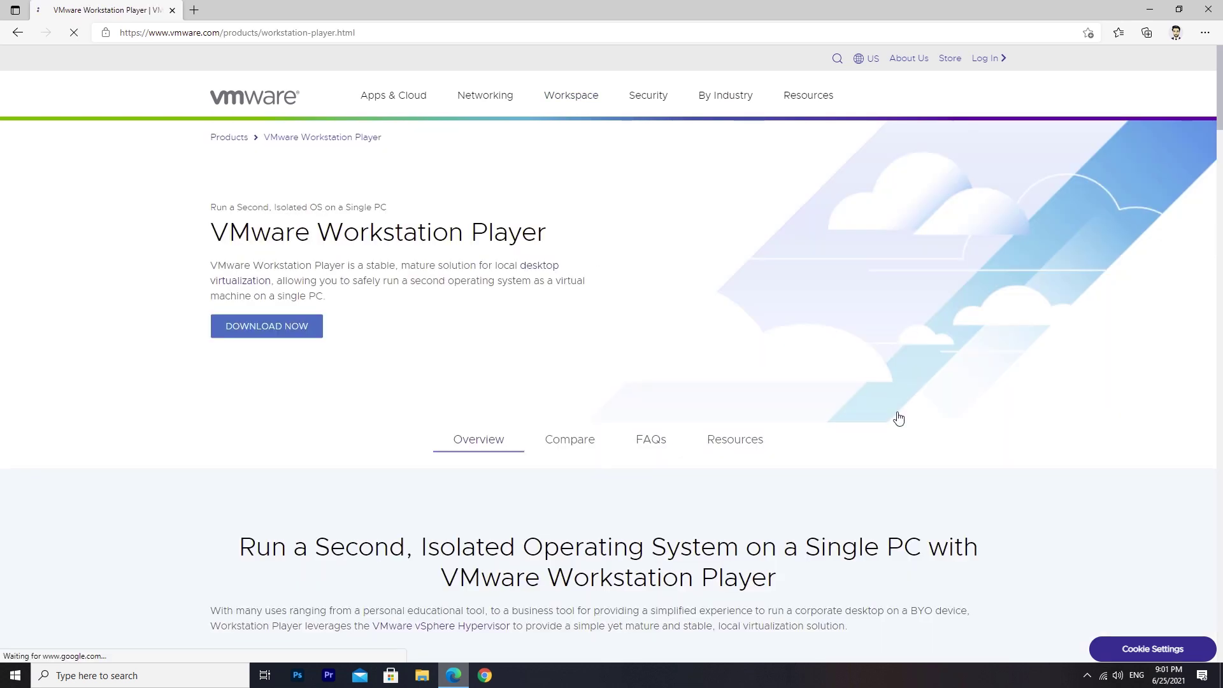
mouse_move(896, 418)
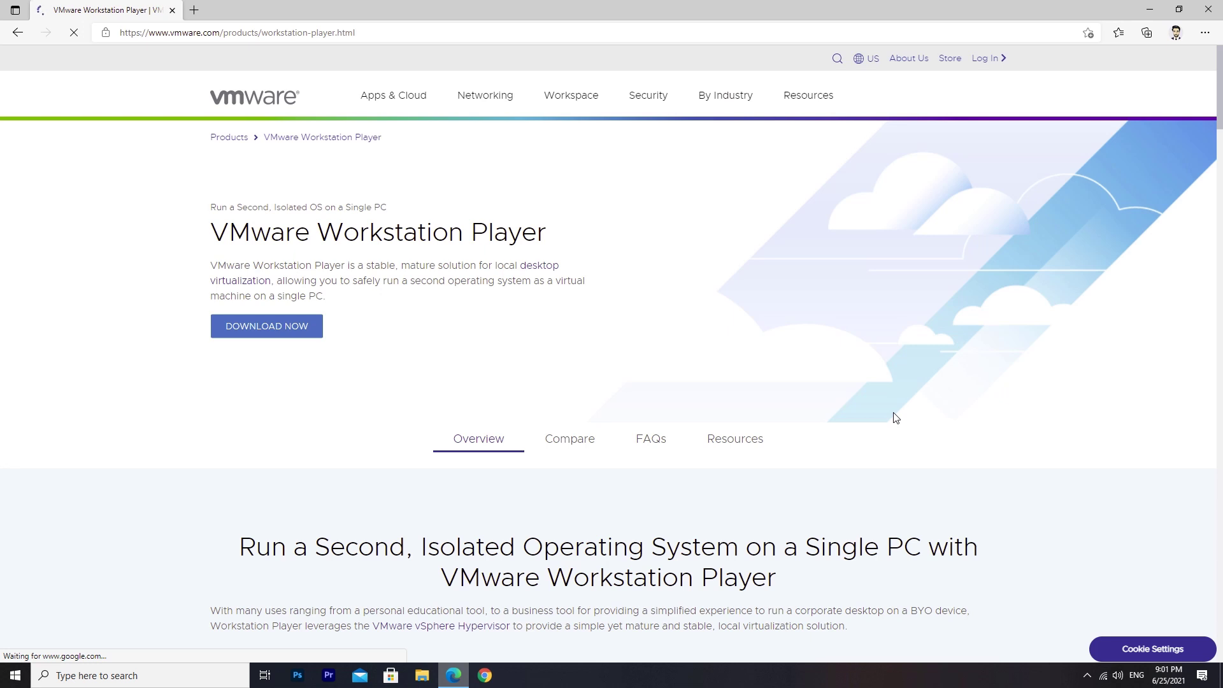
click(266, 324)
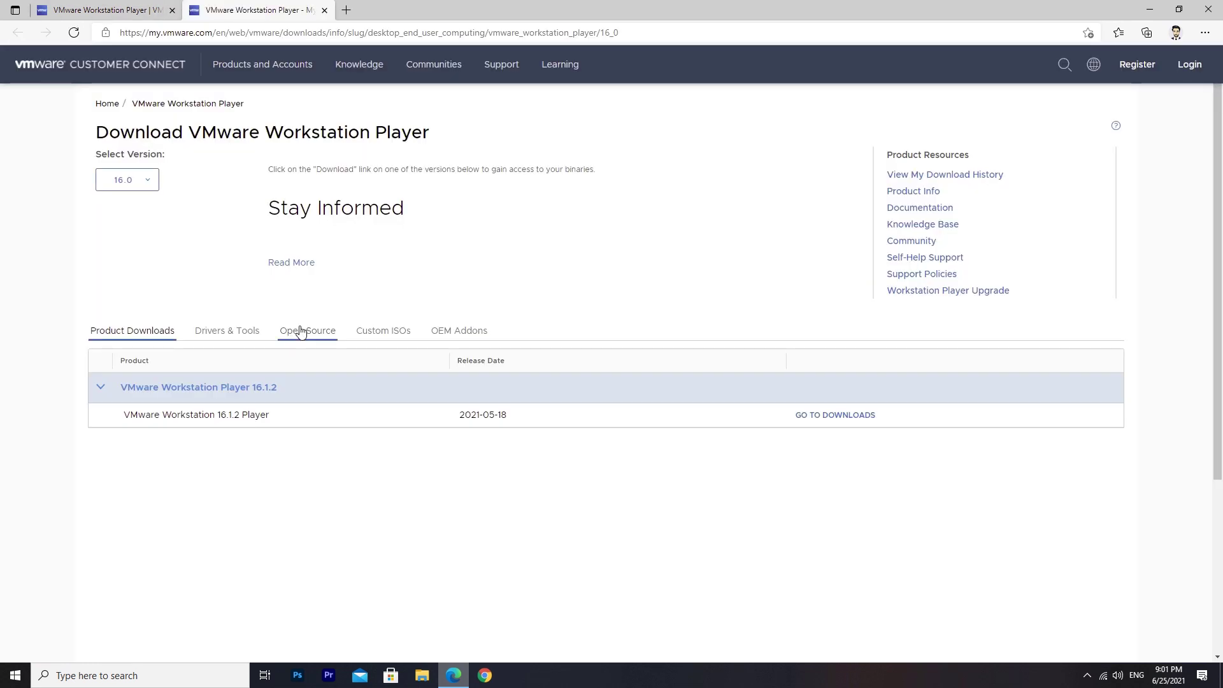
click(833, 414)
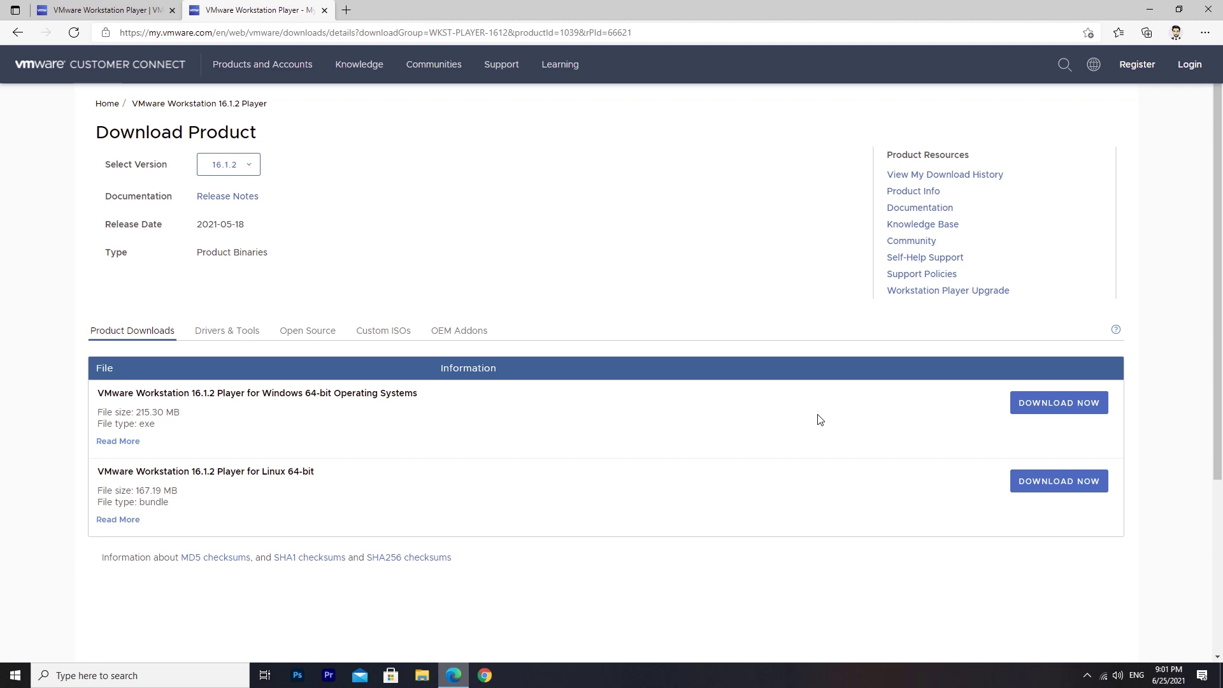
mouse_move(916, 417)
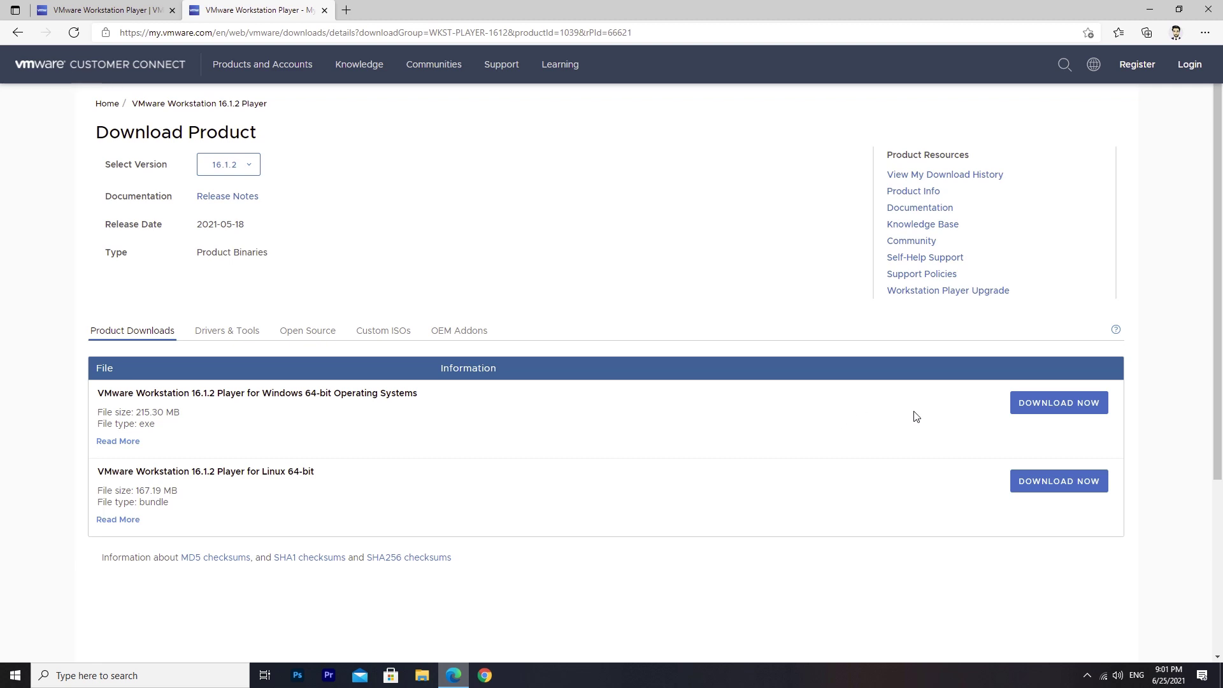
click(1058, 402)
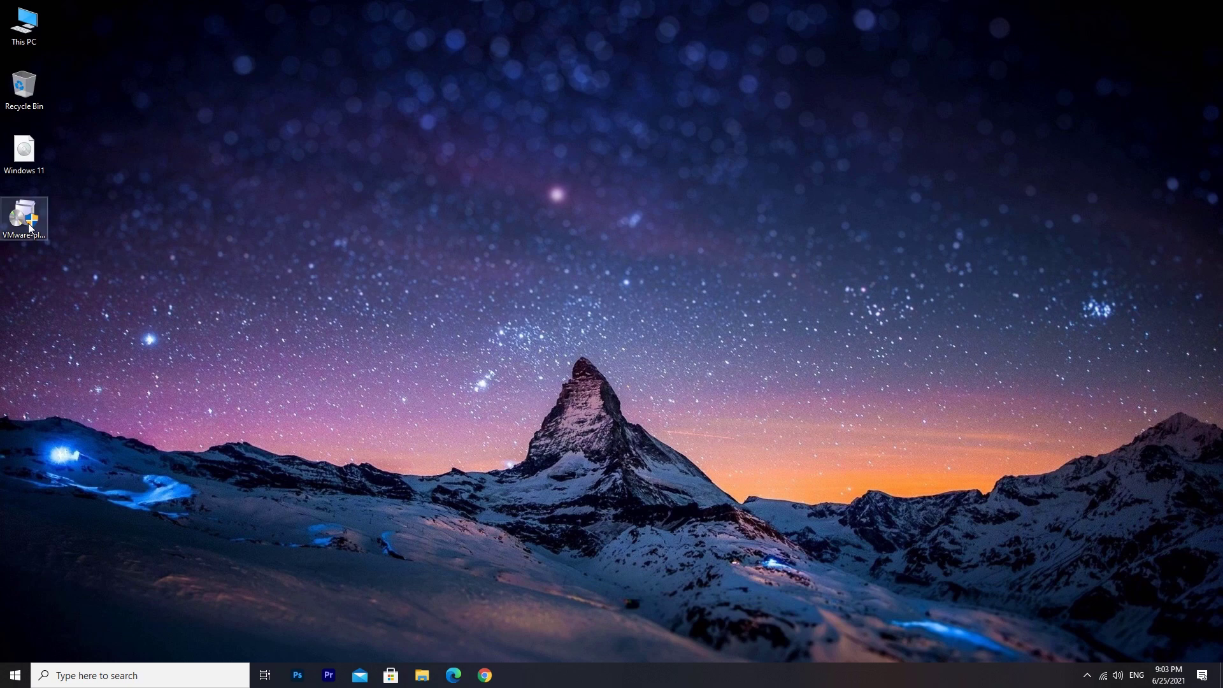
Run the installer as administrator and accept the licence agreement.
right_click(24, 220)
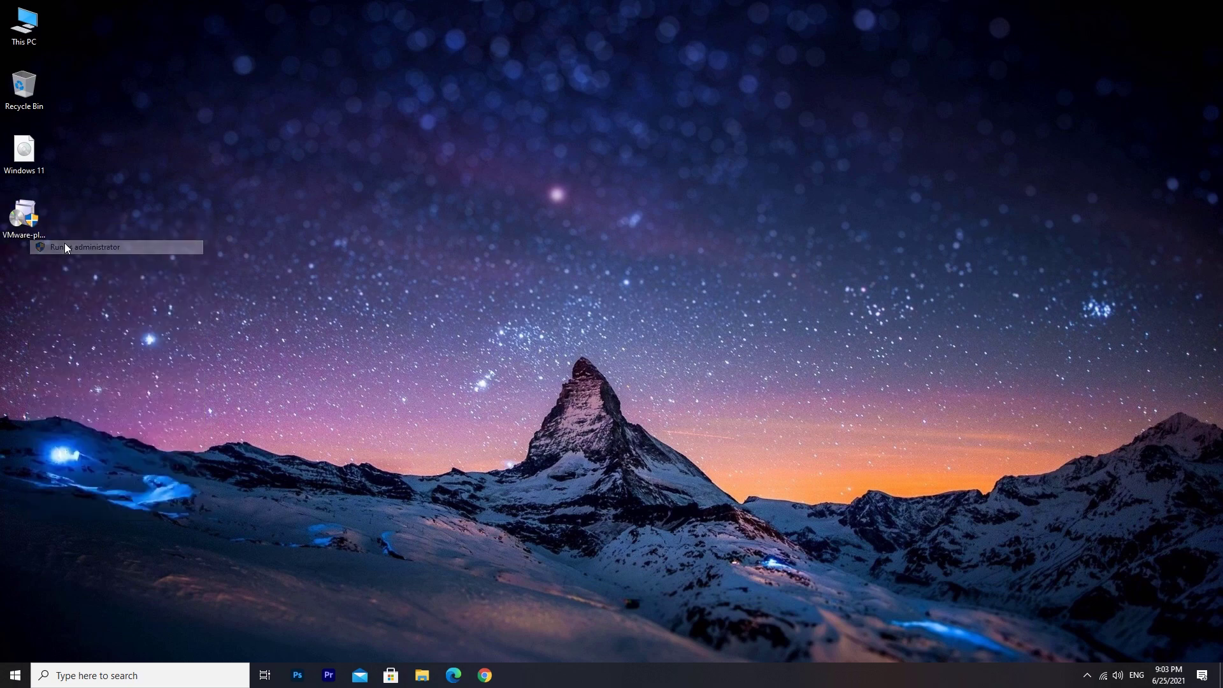
click(84, 246)
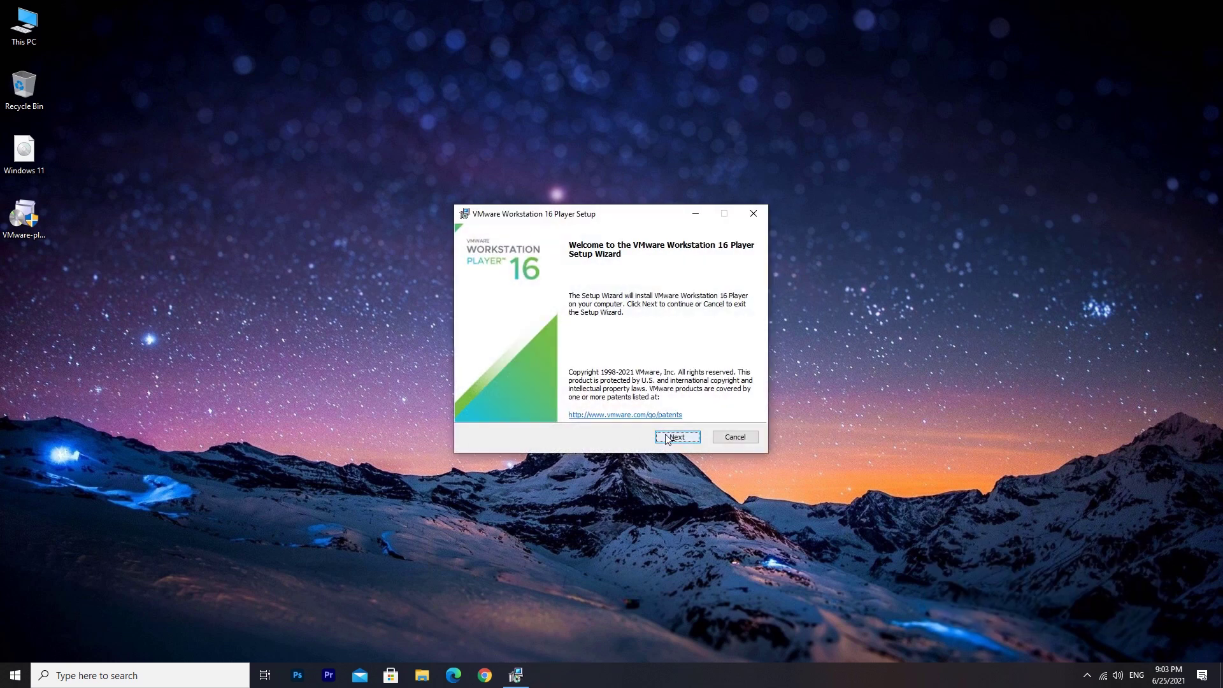
click(675, 437)
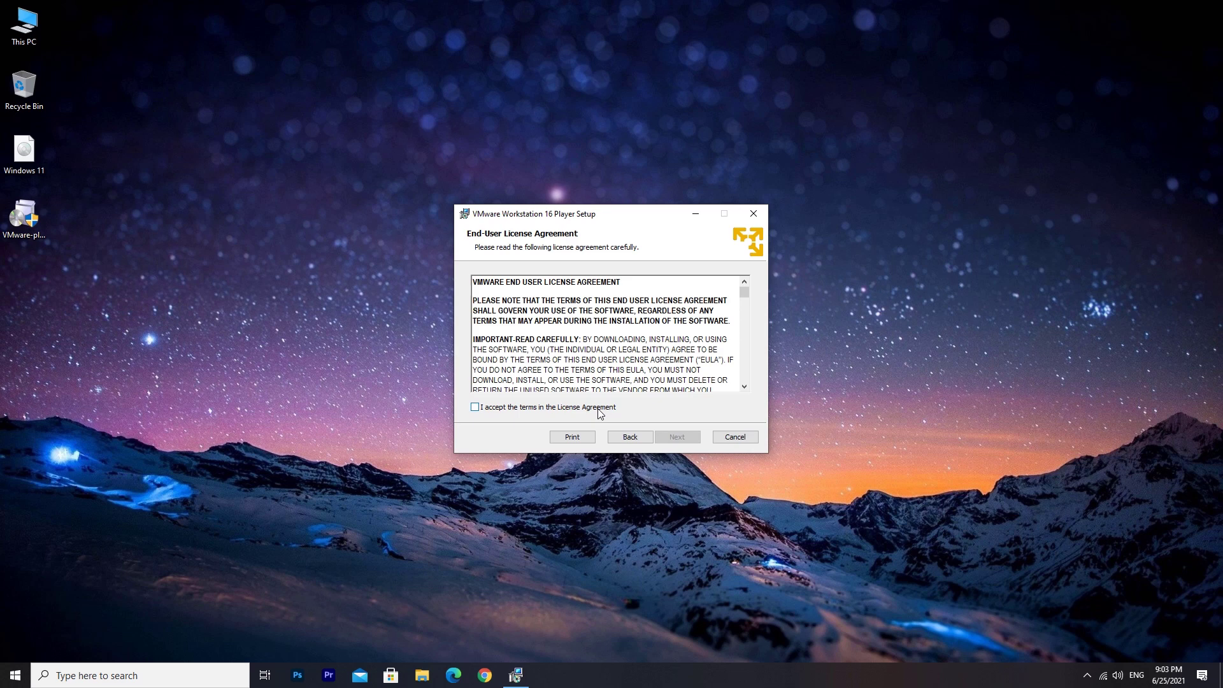
click(474, 406)
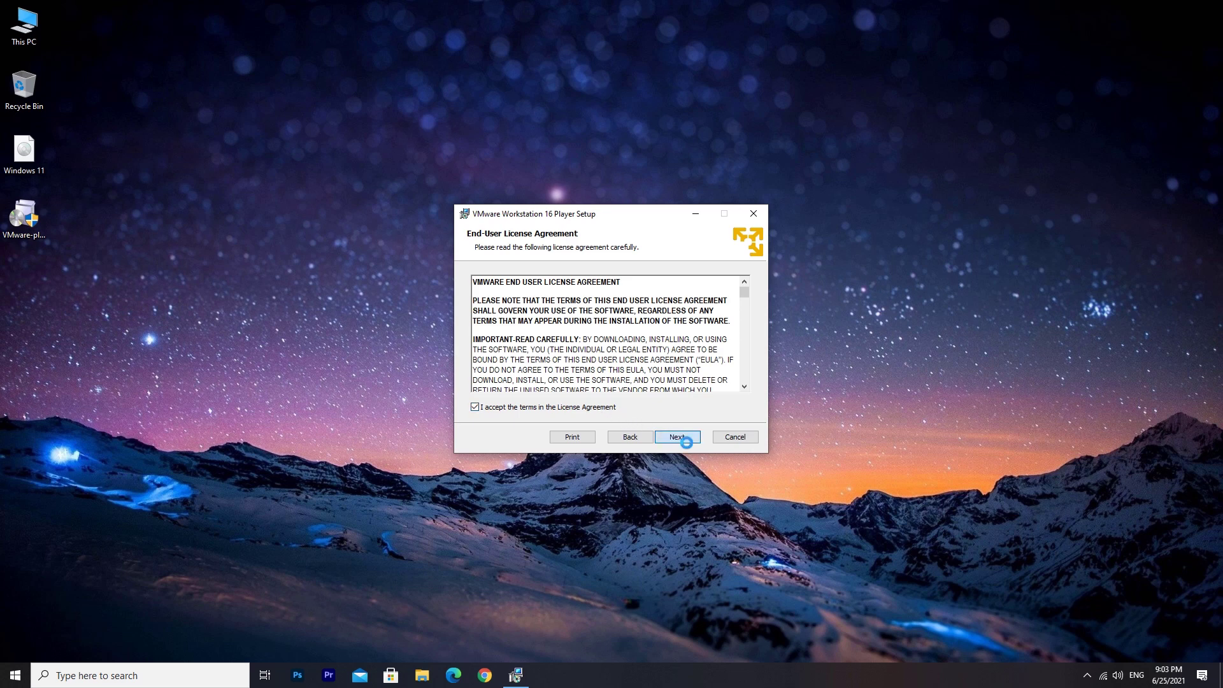
Opt out of the Customer Experience Improvement Program, keep both shortcuts and install.
click(677, 436)
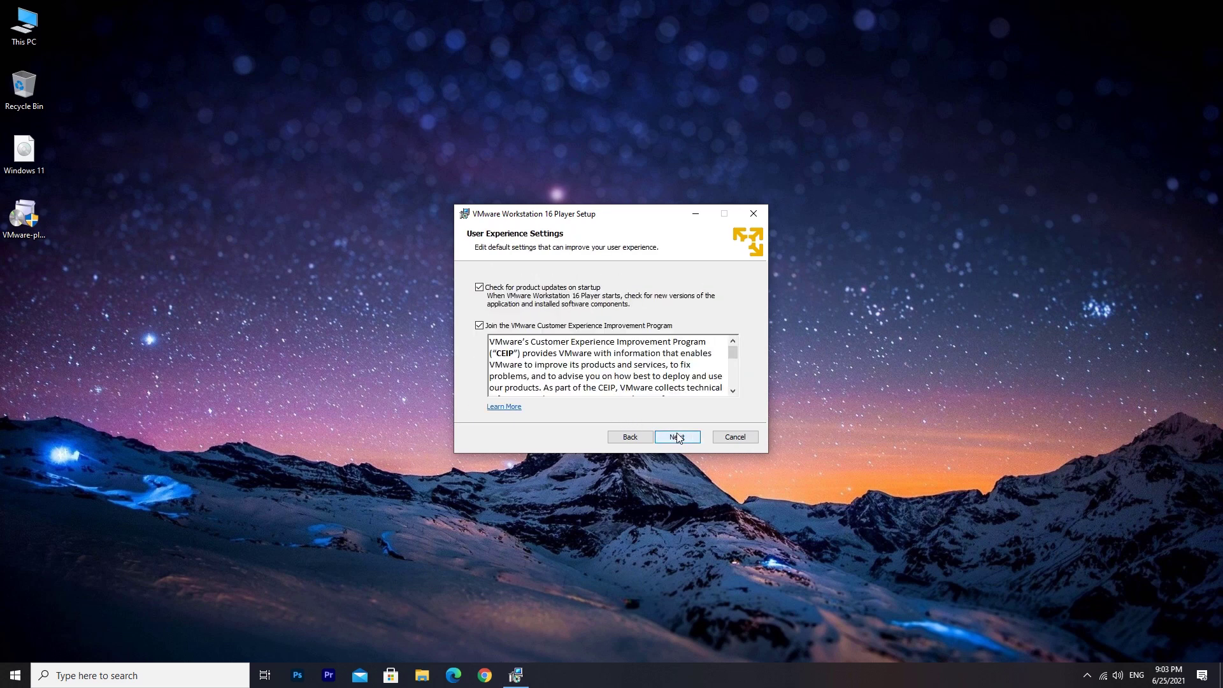
click(480, 325)
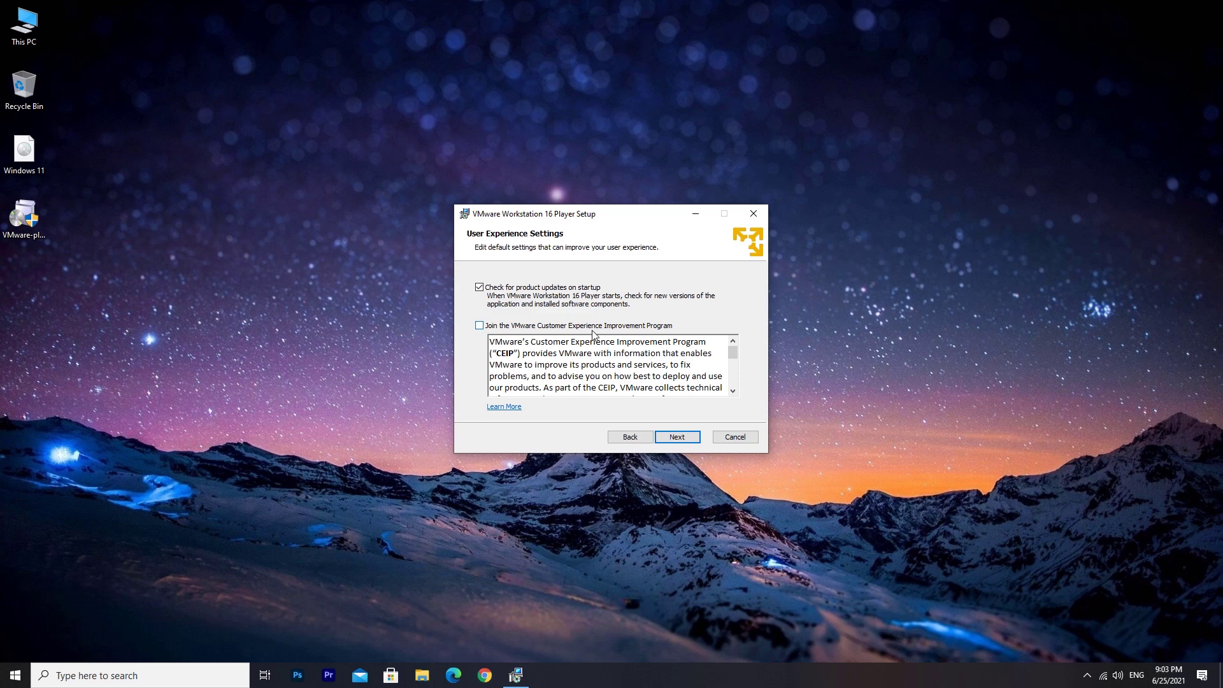
click(676, 435)
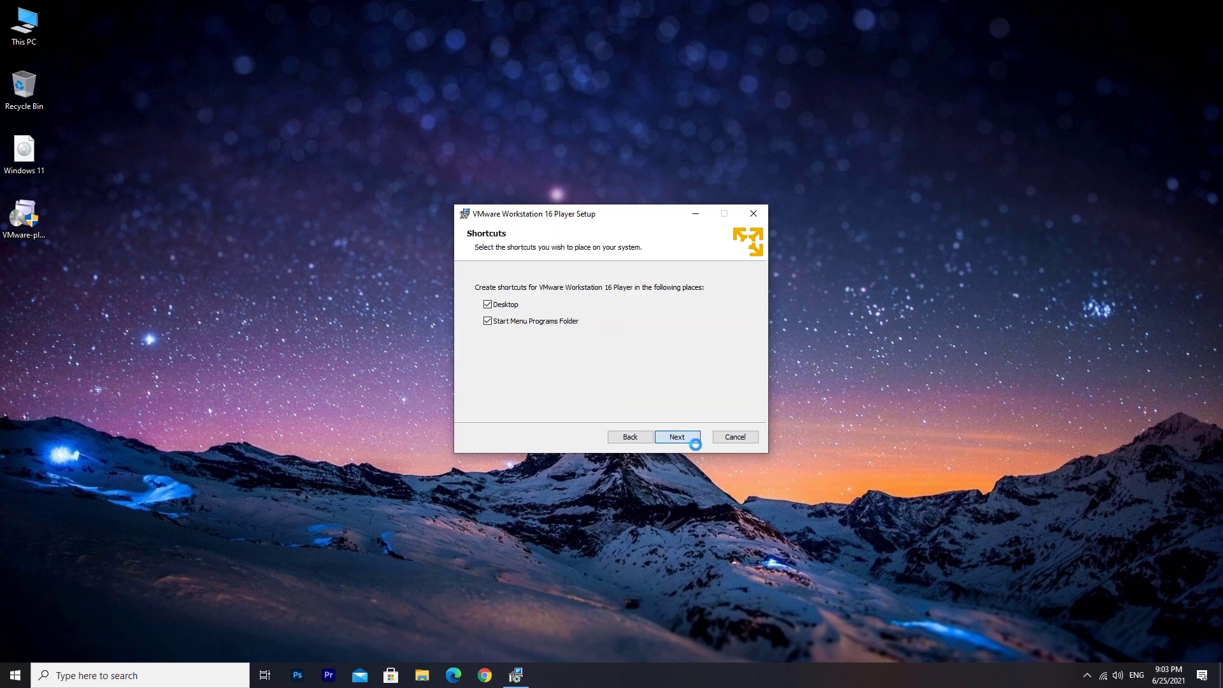
click(675, 437)
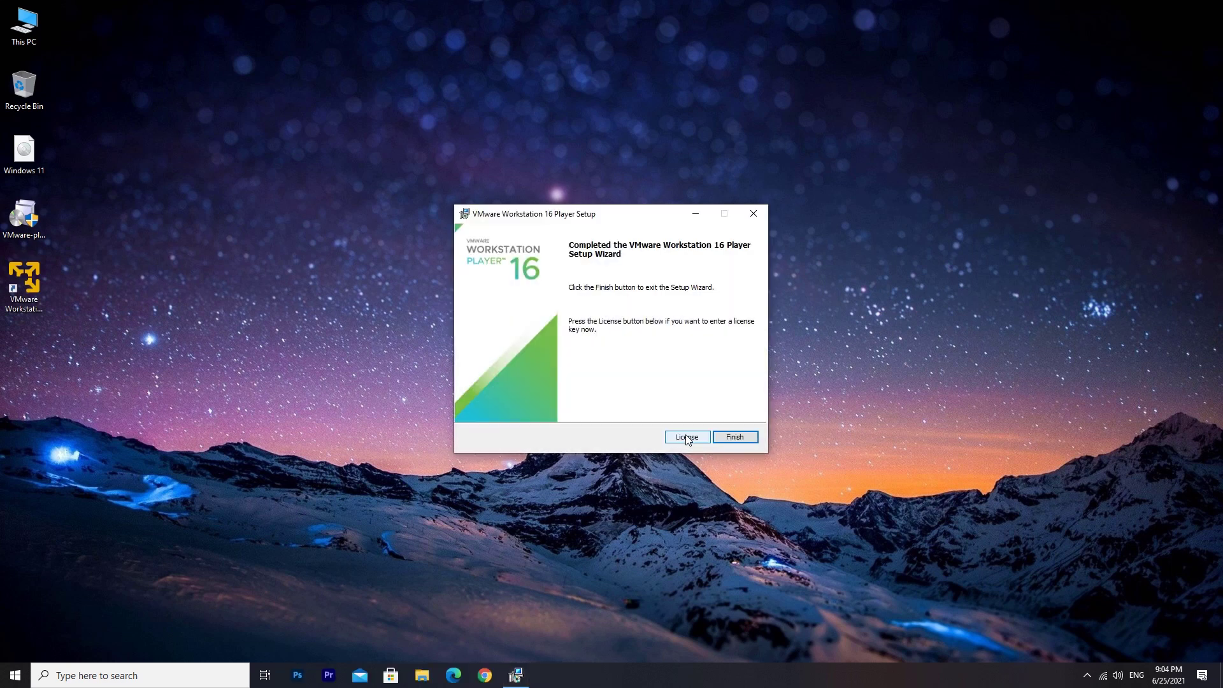
Finish setup and launch the Player from its desktop shortcut for free non-commercial use.
click(734, 436)
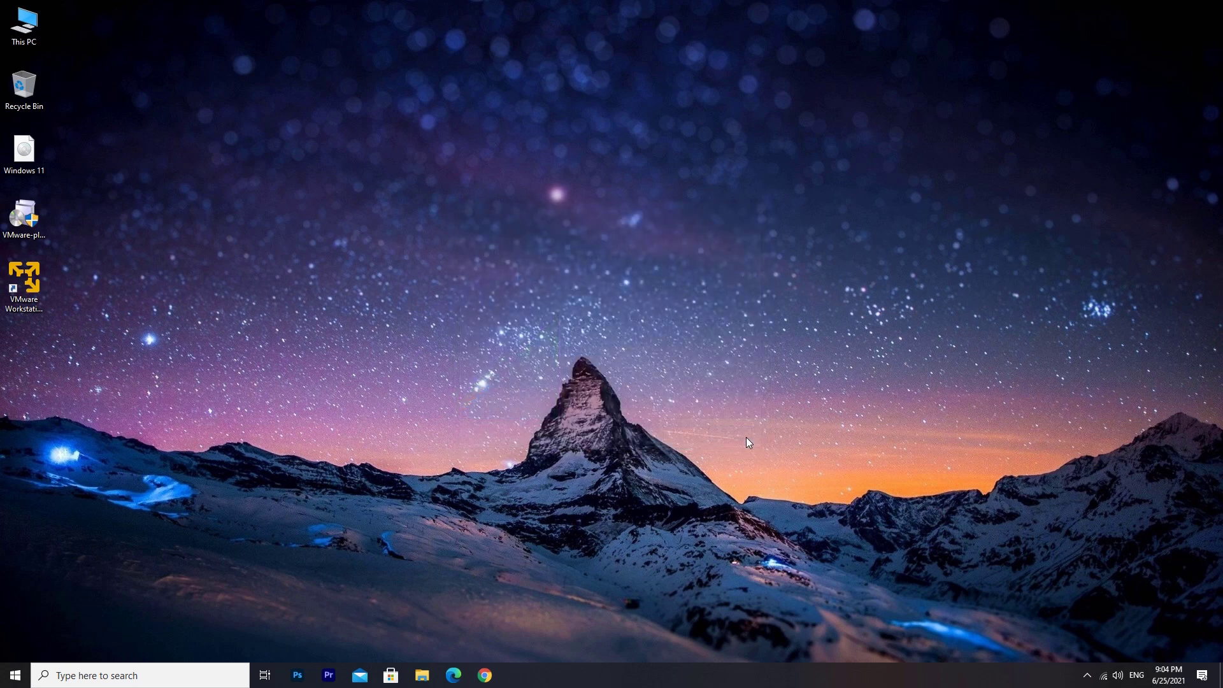
click(24, 280)
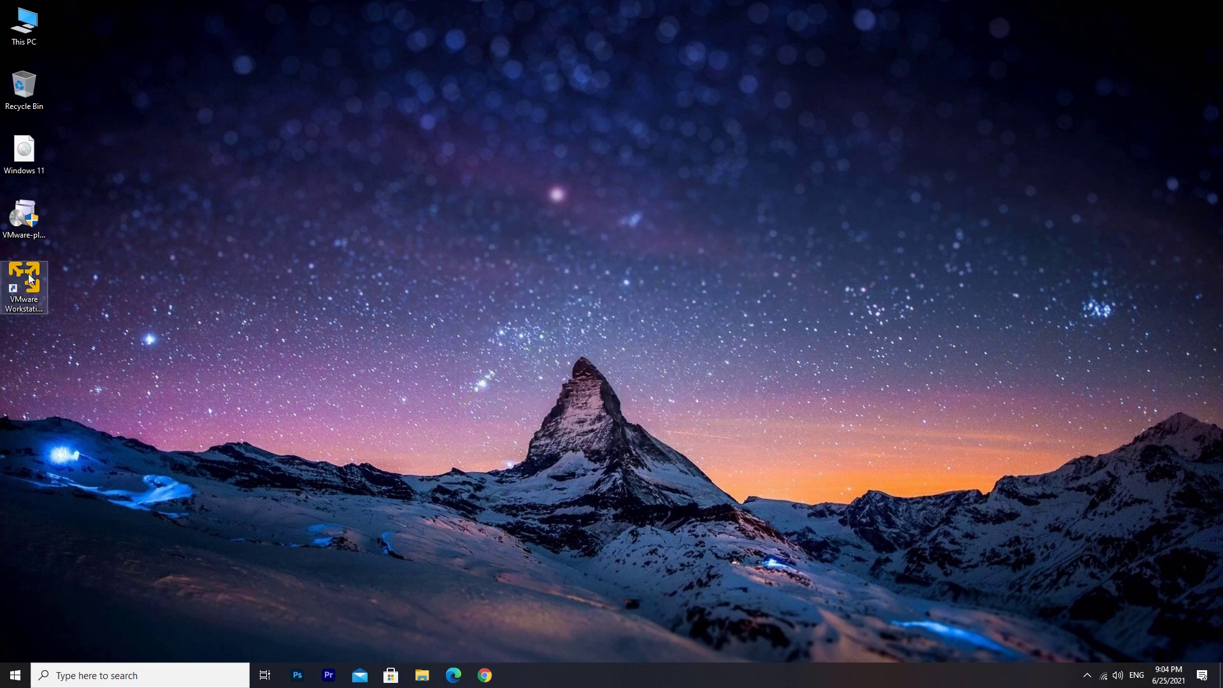
double_click(24, 280)
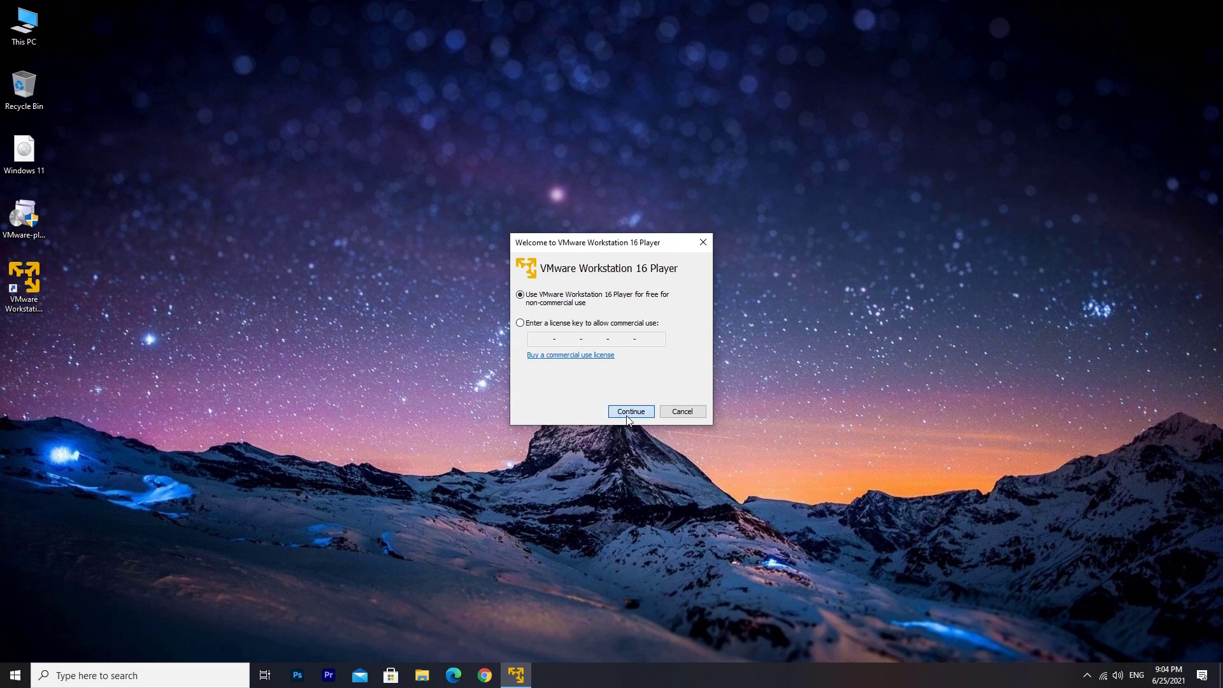
click(630, 412)
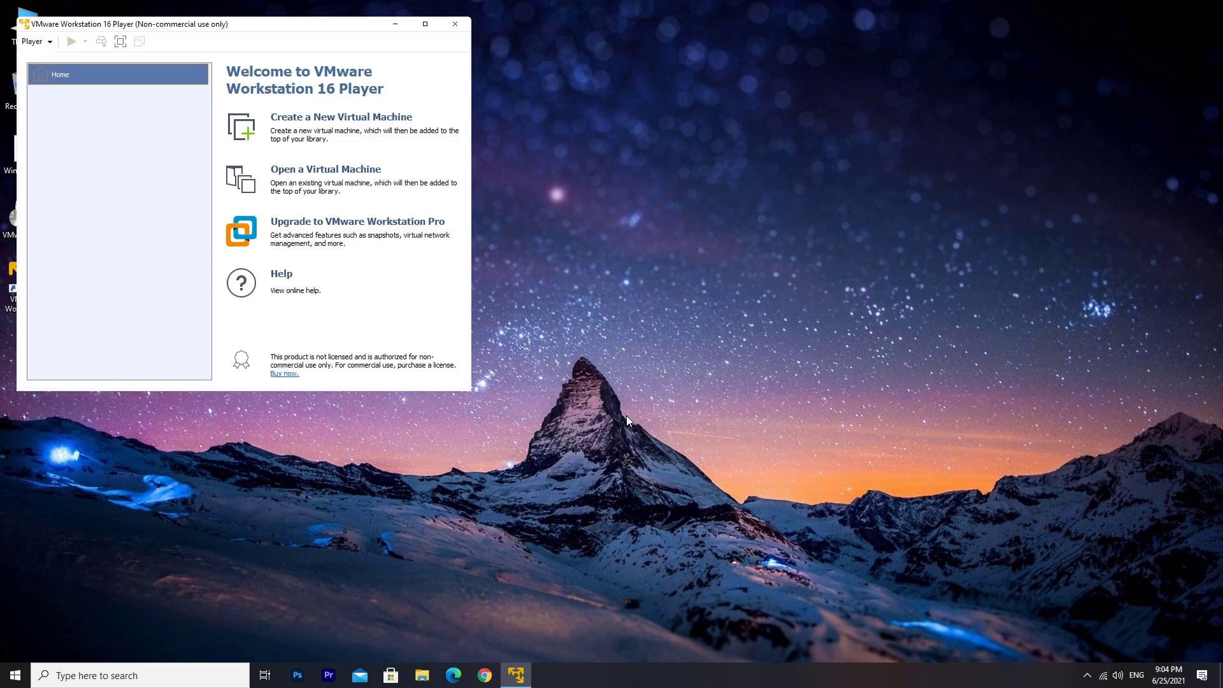
mouse_move(474, 397)
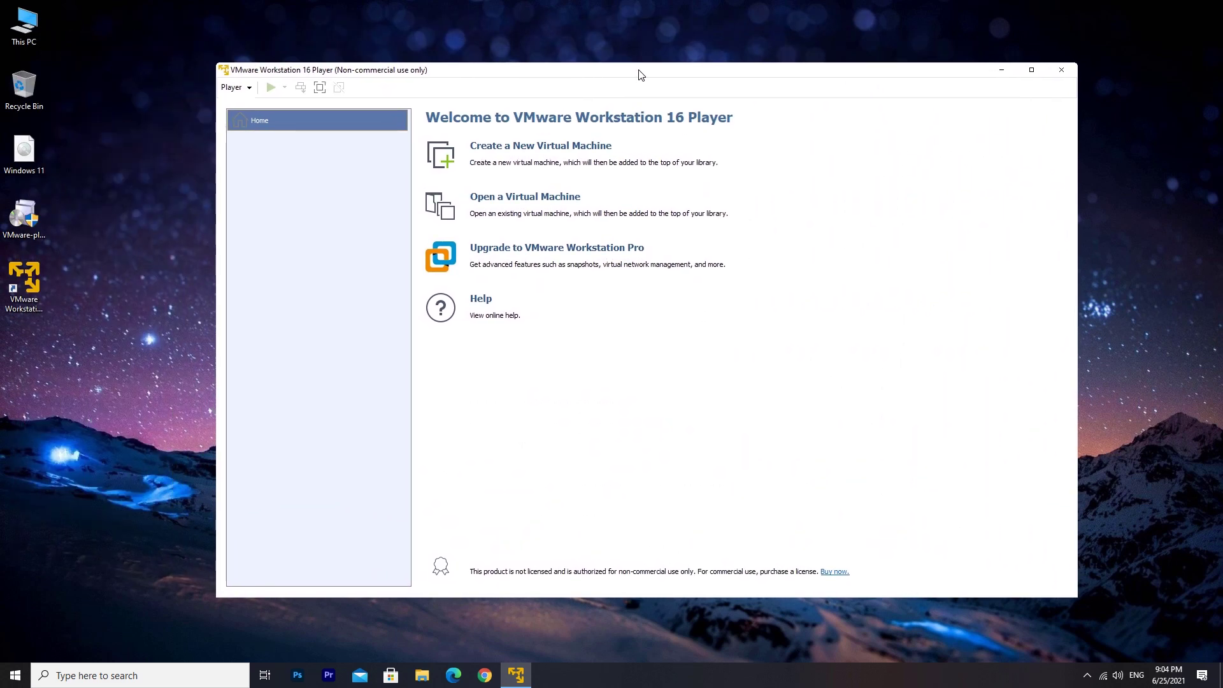
mouse_move(595, 150)
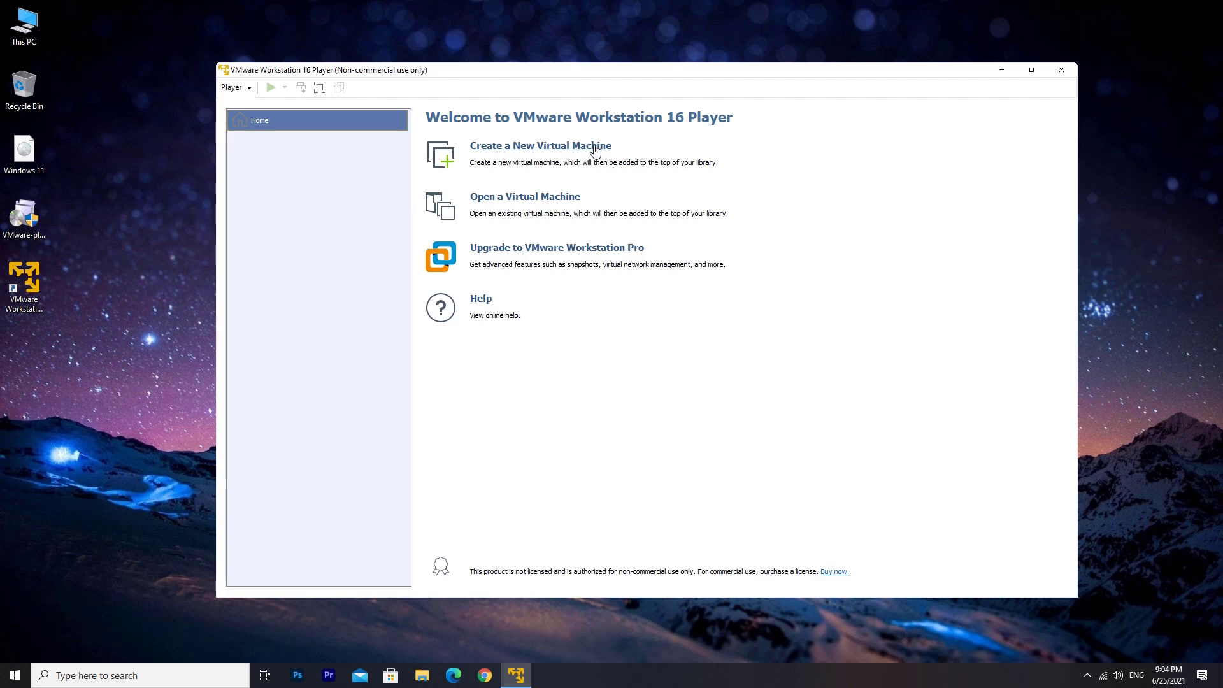
Start a new virtual machine using the Windows 11.iso disc image as installer.
click(540, 146)
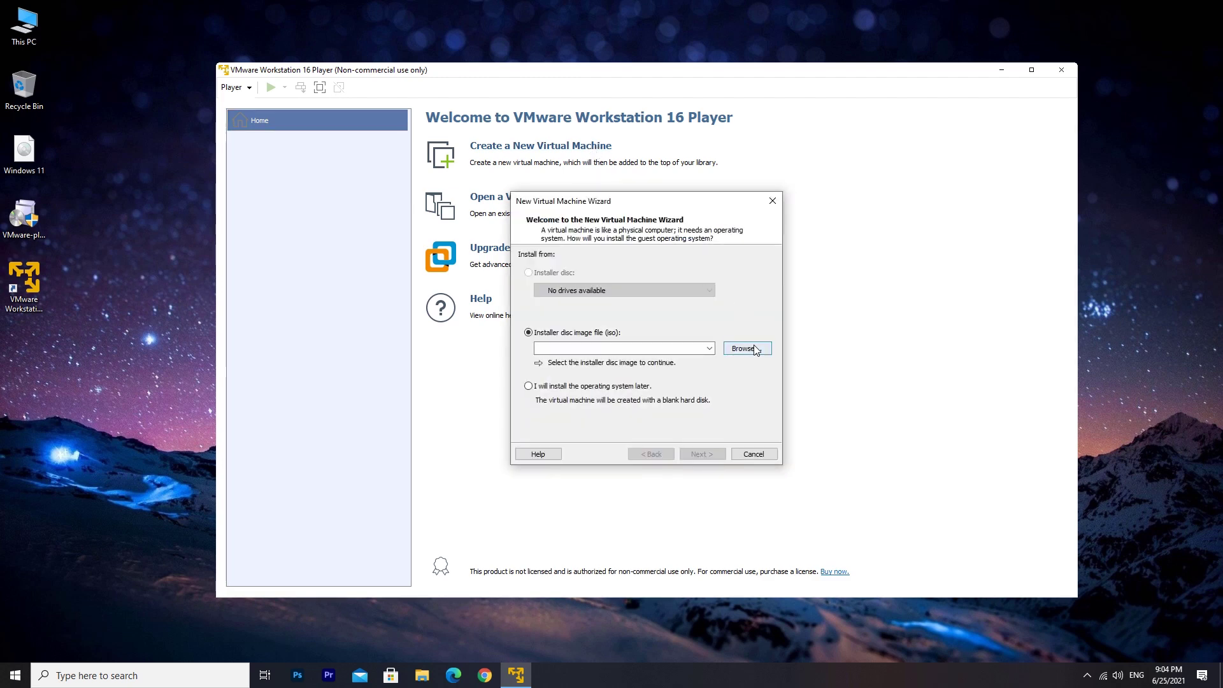
click(746, 348)
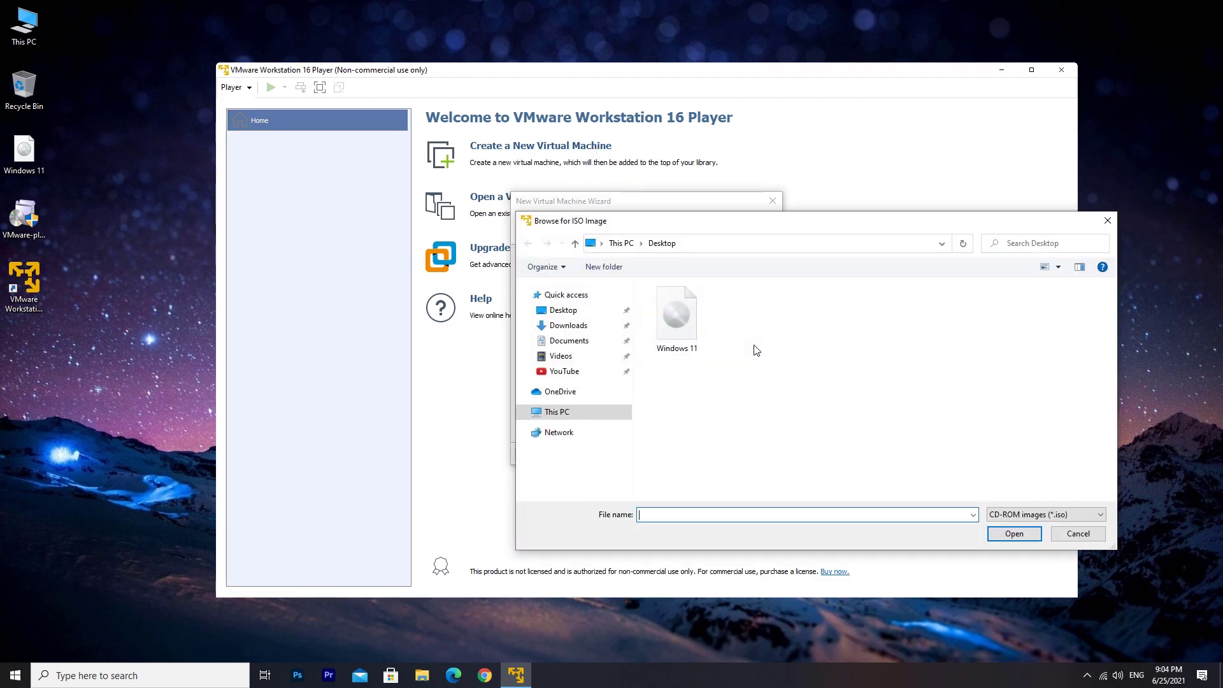
click(675, 316)
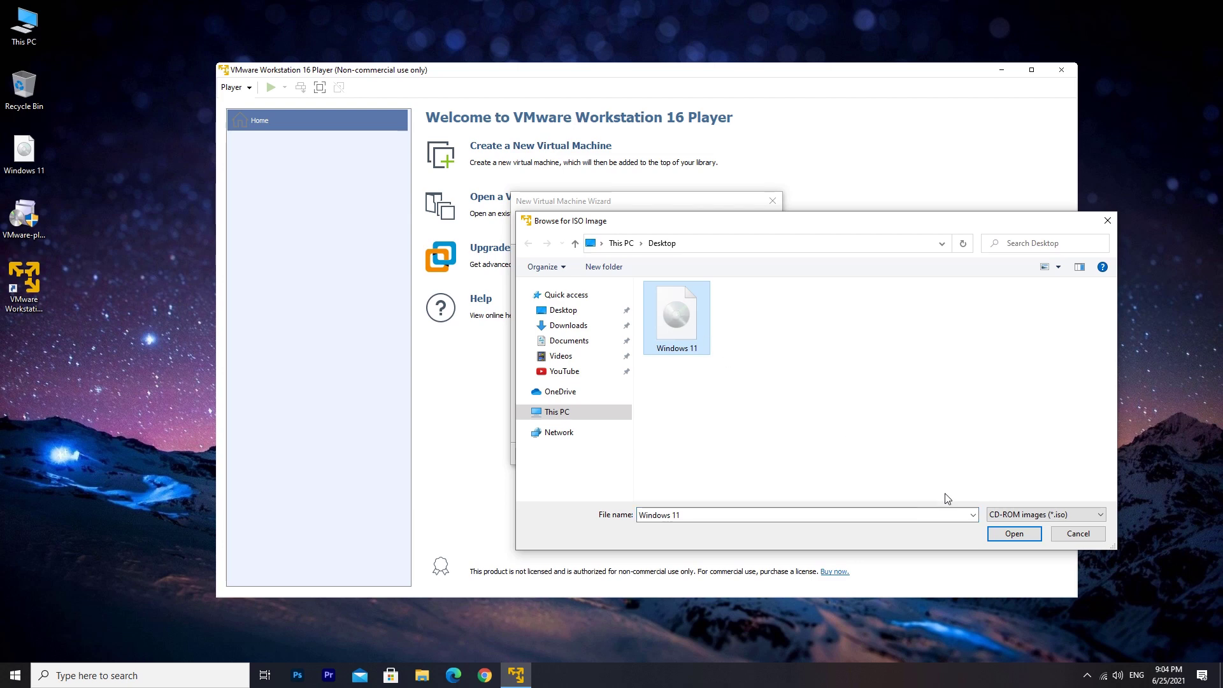
click(1013, 534)
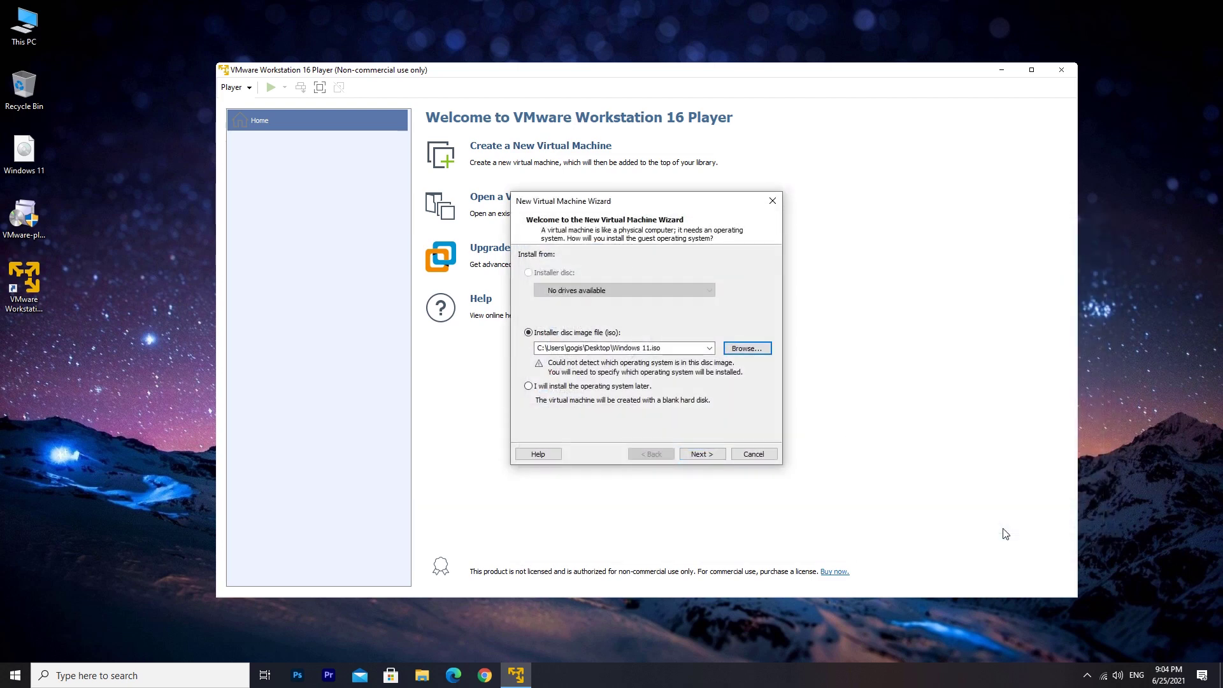
Set the guest operating system version to Windows 10 x64.
click(700, 454)
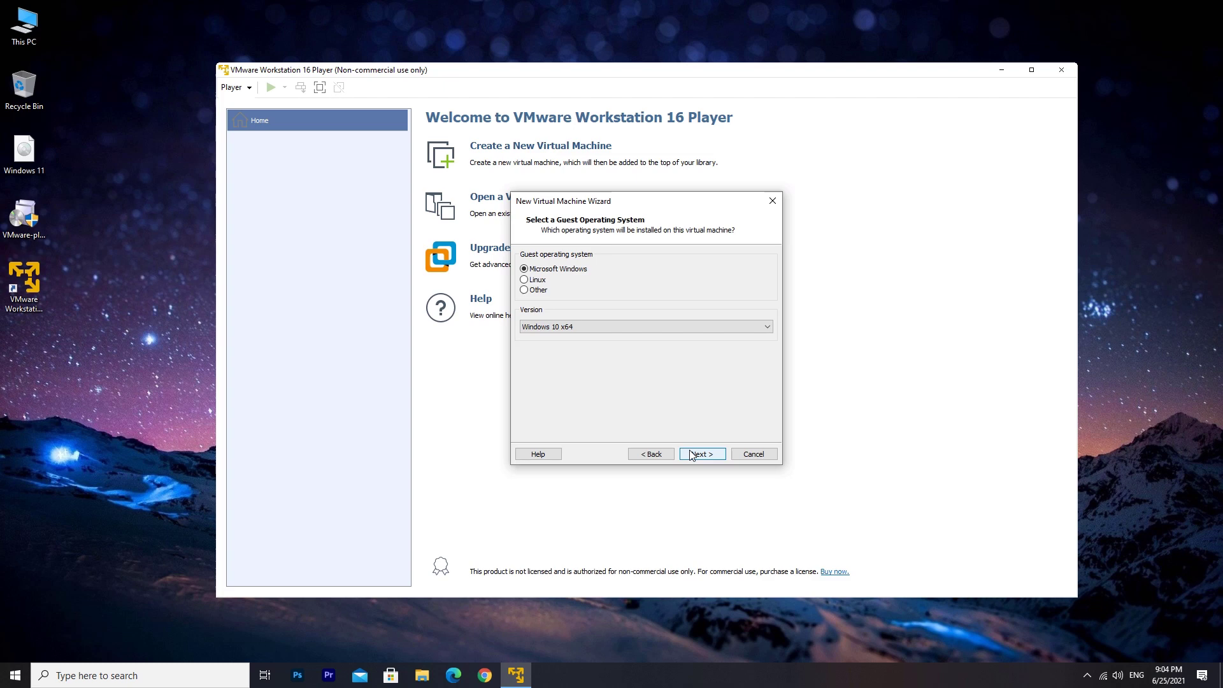
mouse_move(548, 272)
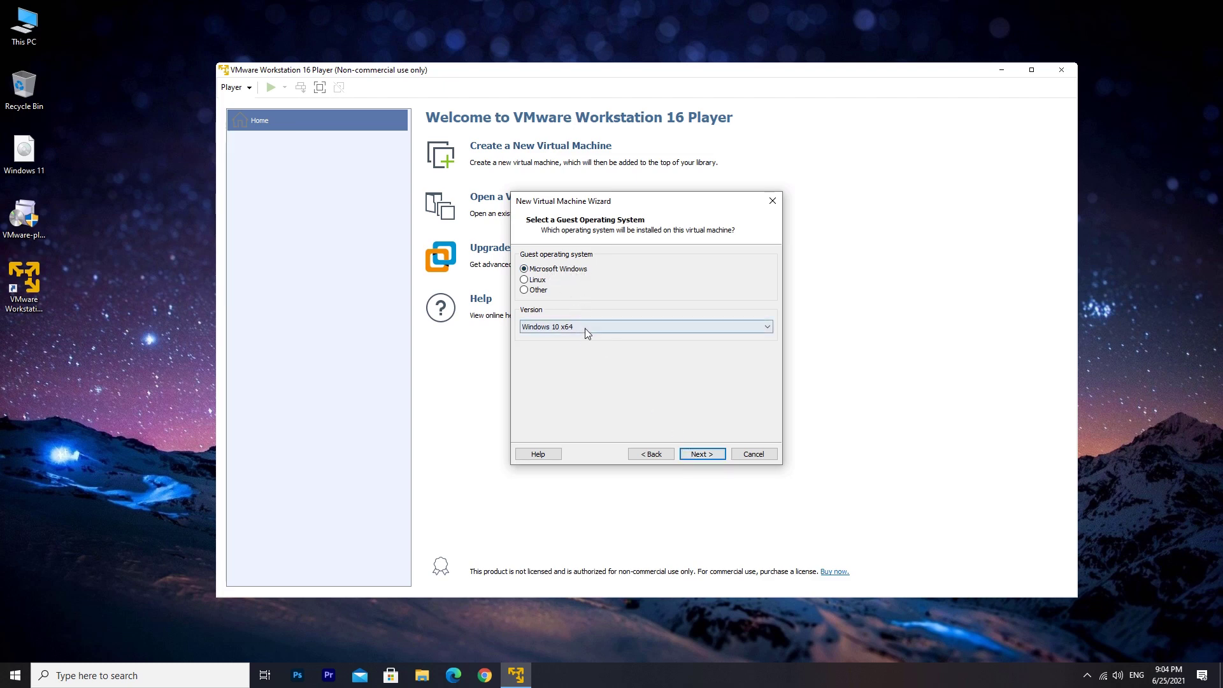
click(645, 326)
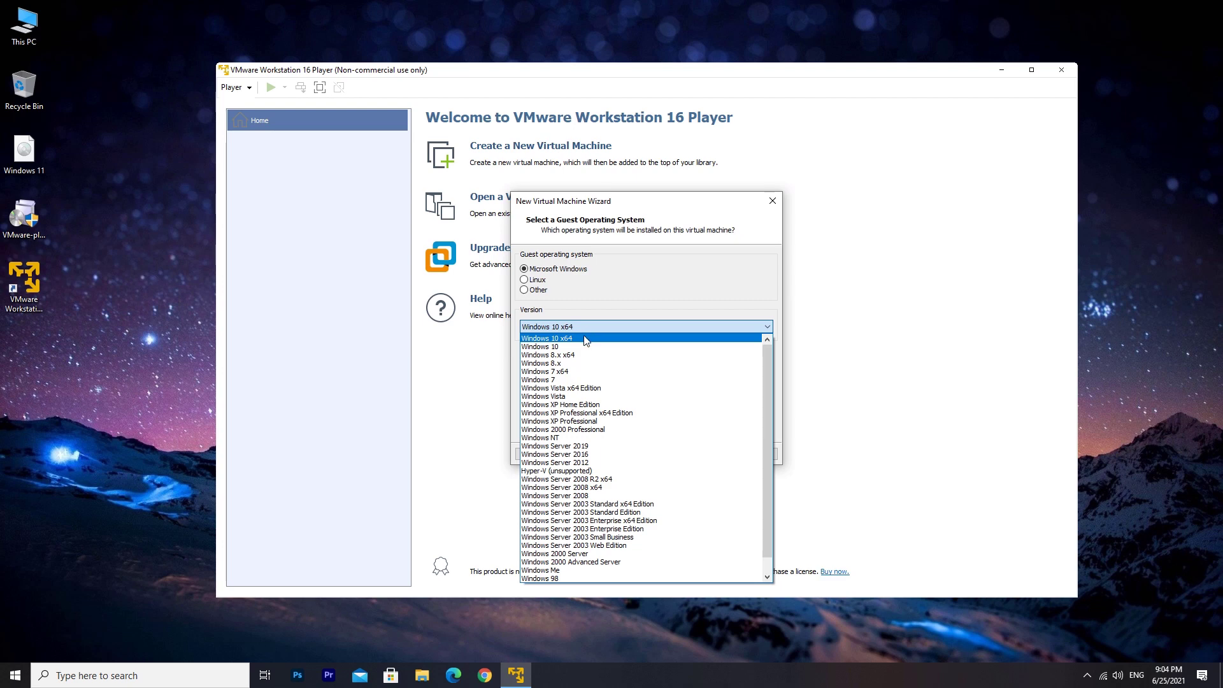
click(551, 338)
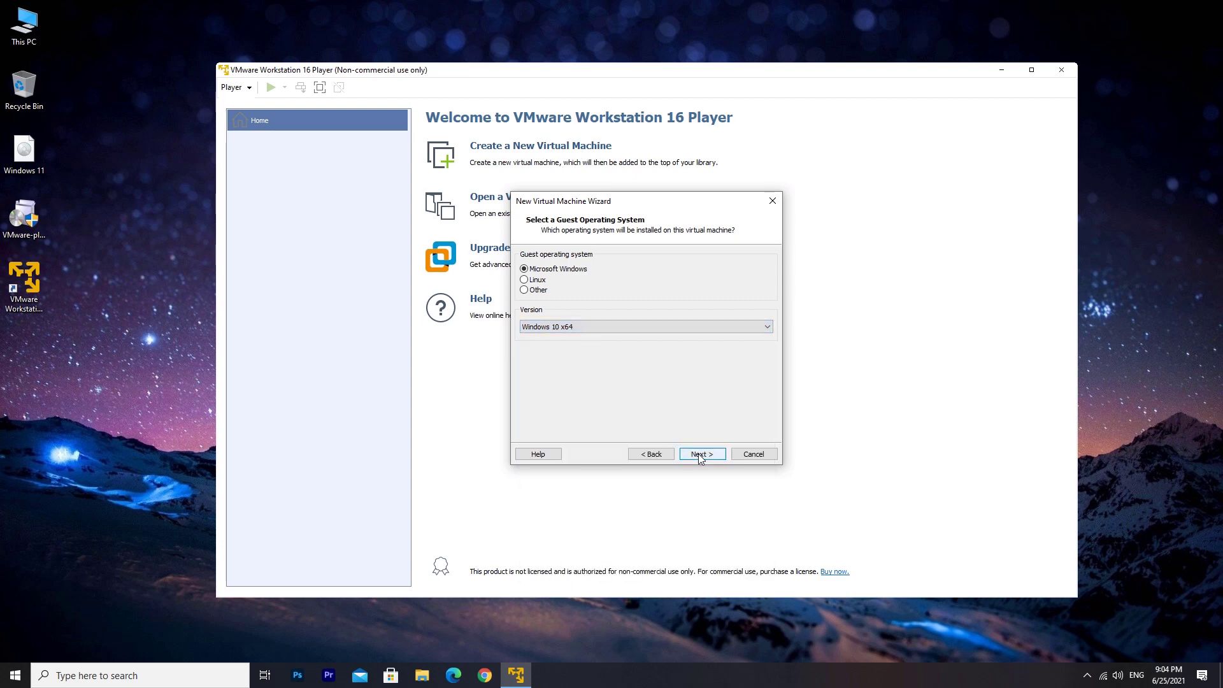
Store the virtual machine in a new Windows11 folder on Local Disk (D:).
click(701, 454)
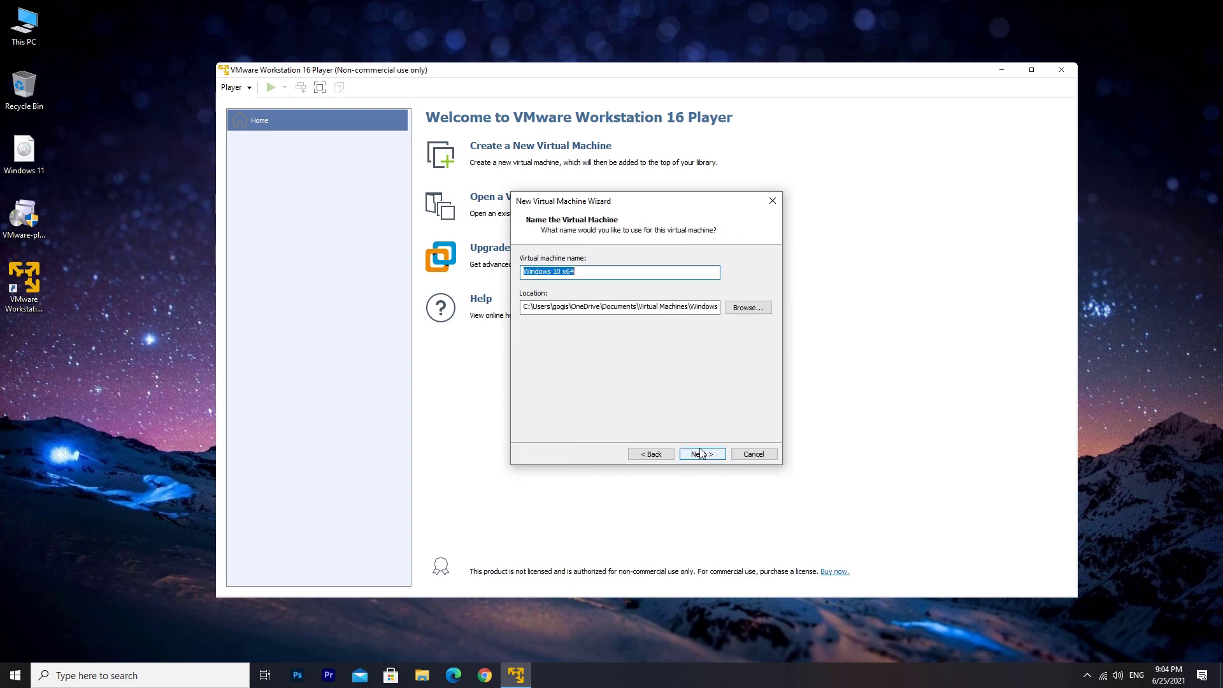
click(747, 307)
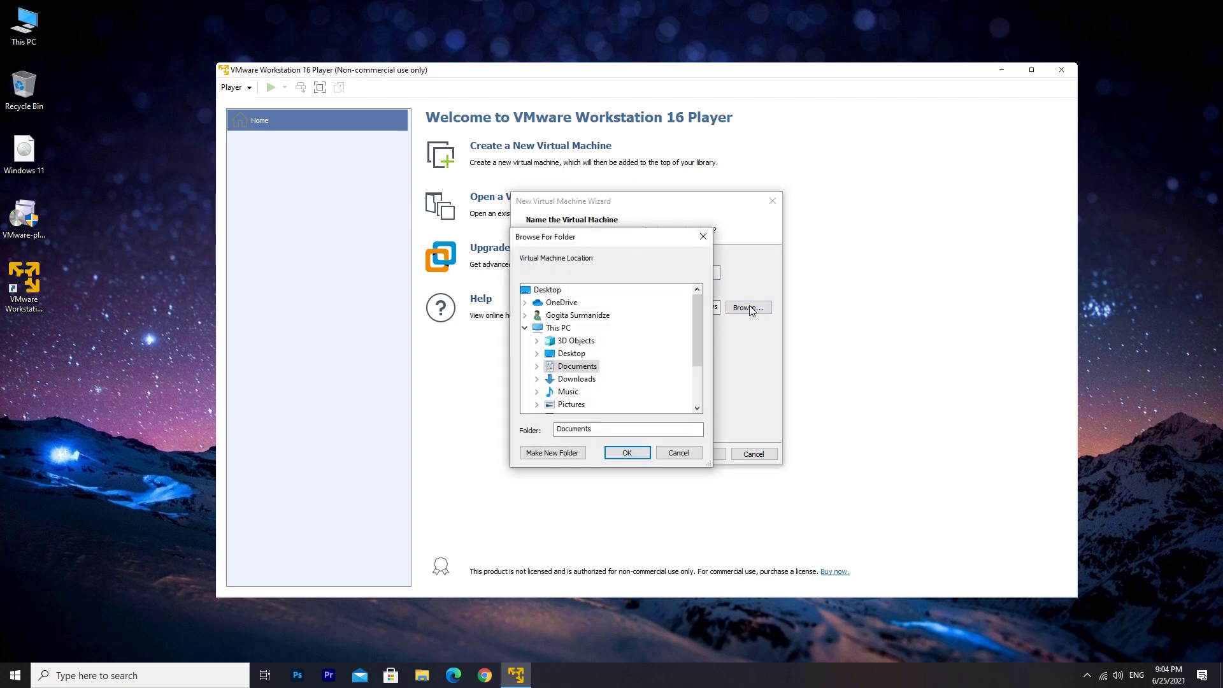
click(559, 328)
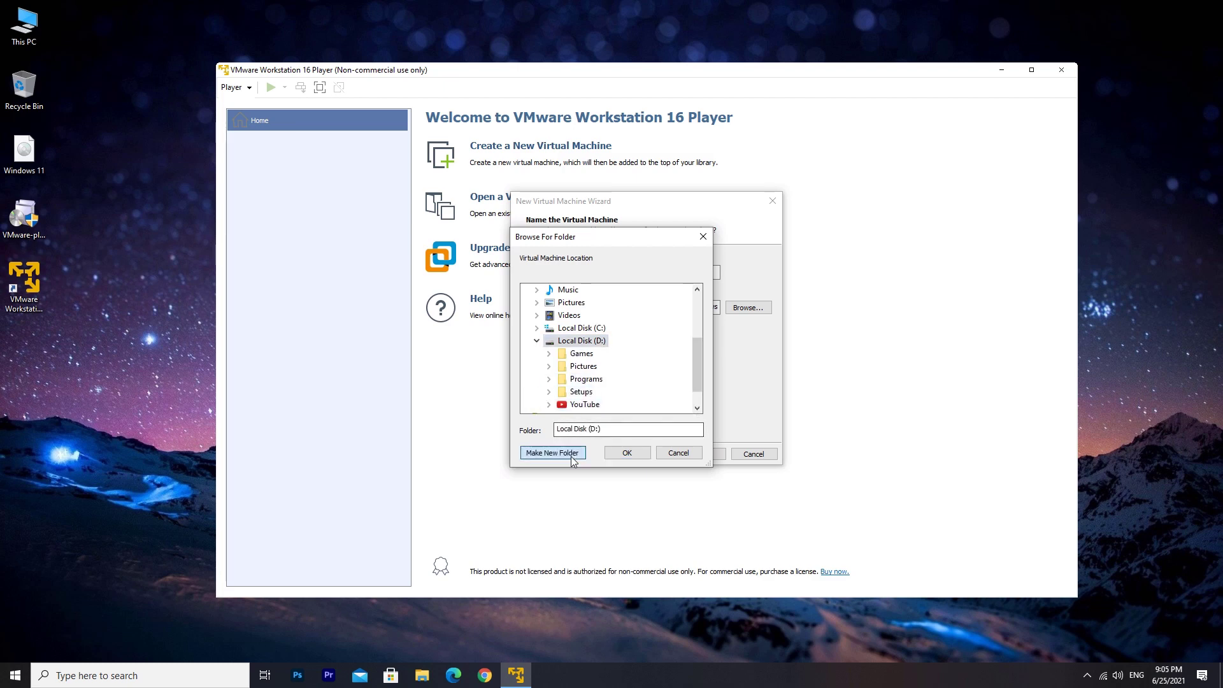
click(552, 453)
text(Windows11)
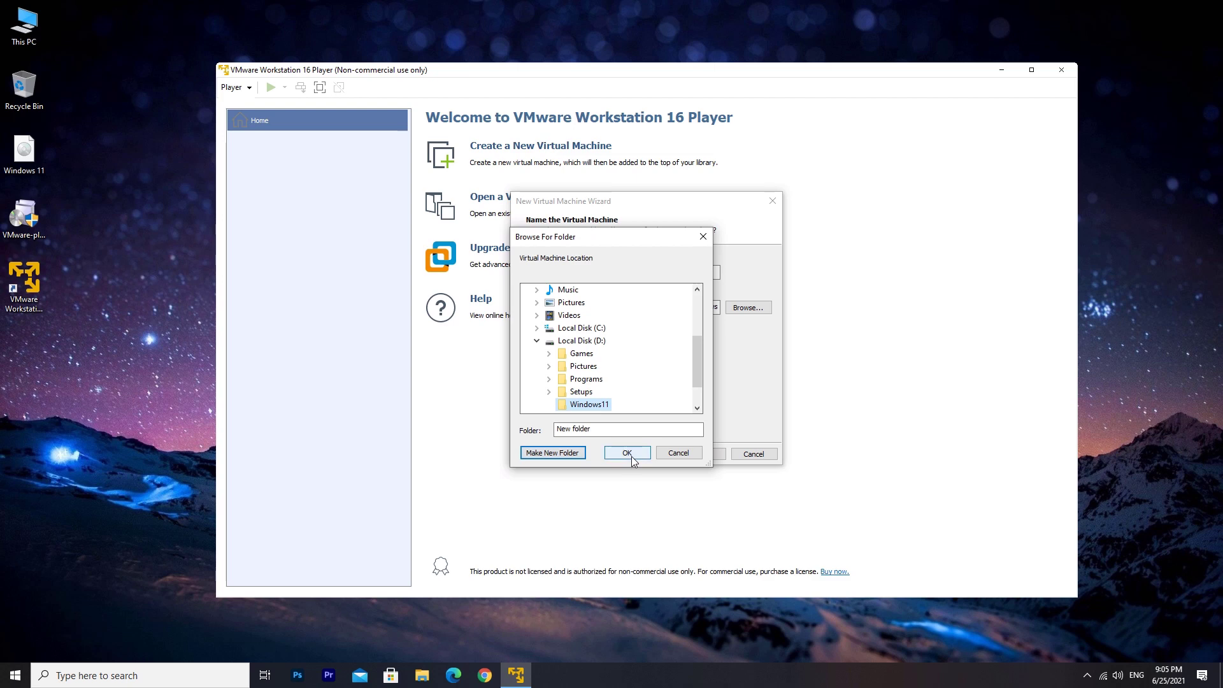
click(627, 452)
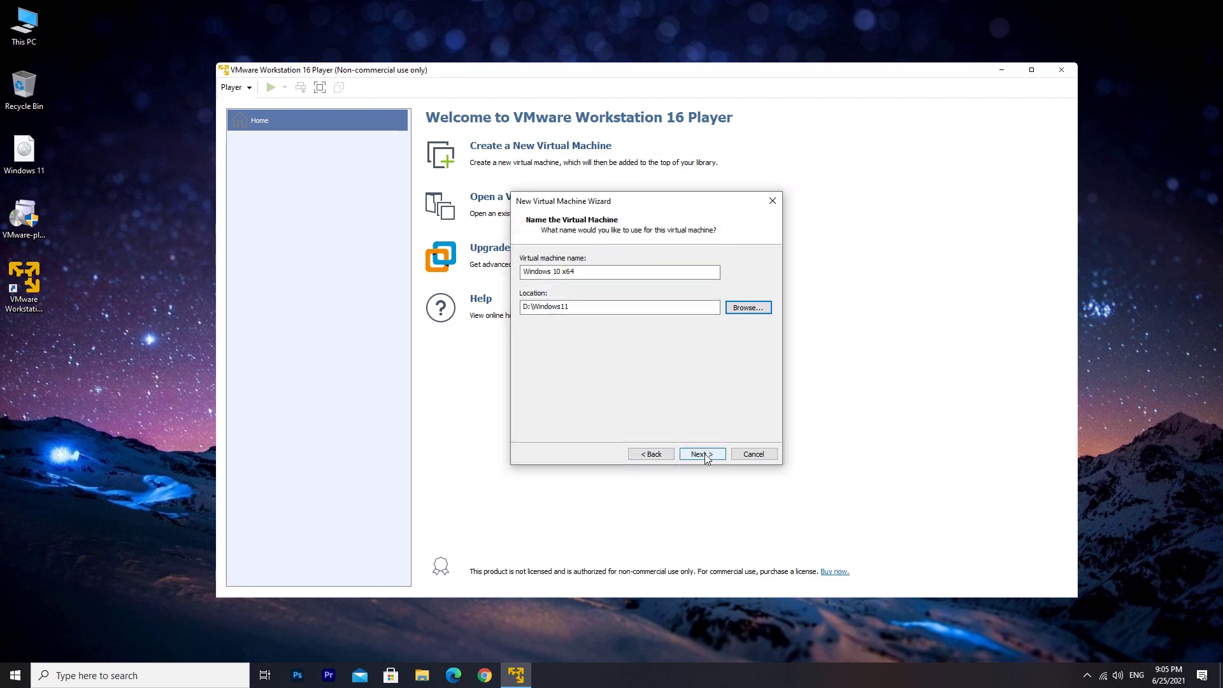
click(699, 453)
text(100)
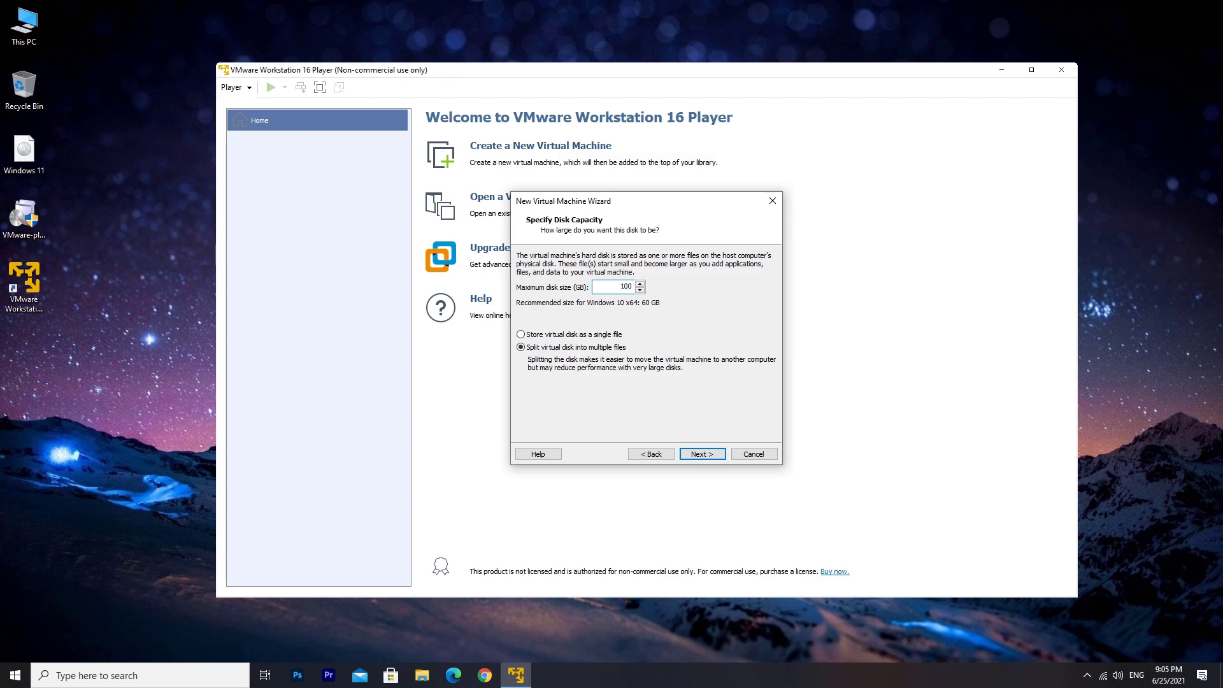
Accept the disk size and customise hardware to use 4 processor cores.
click(701, 454)
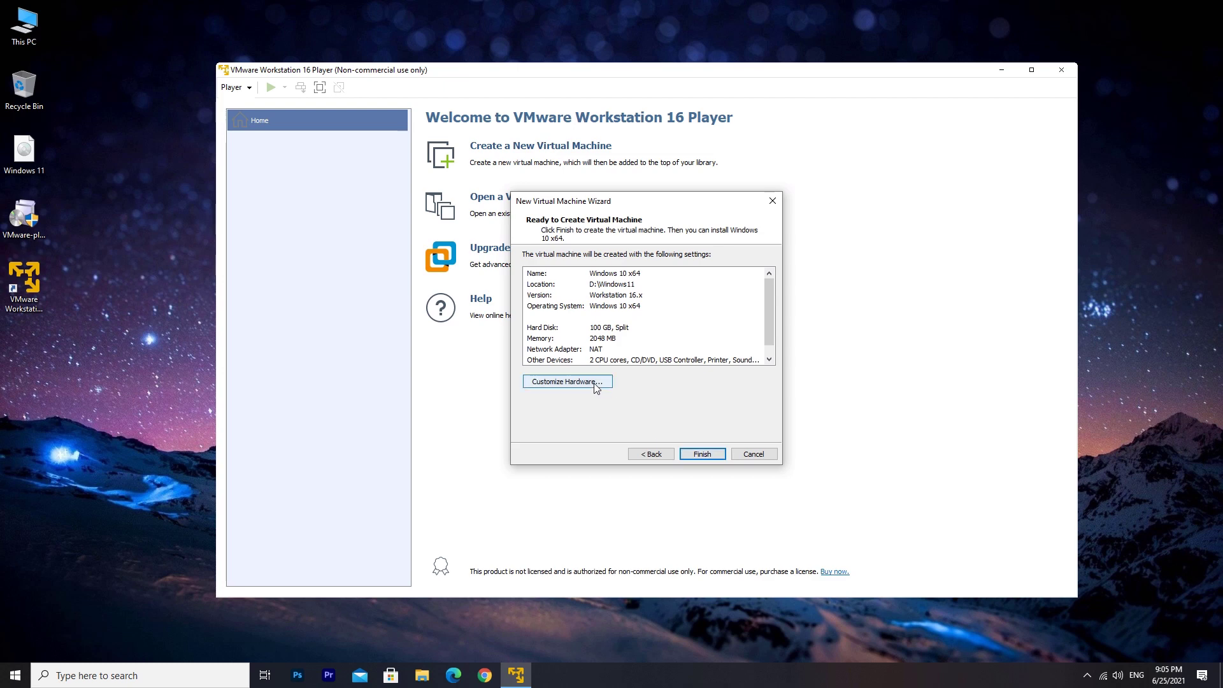
click(566, 381)
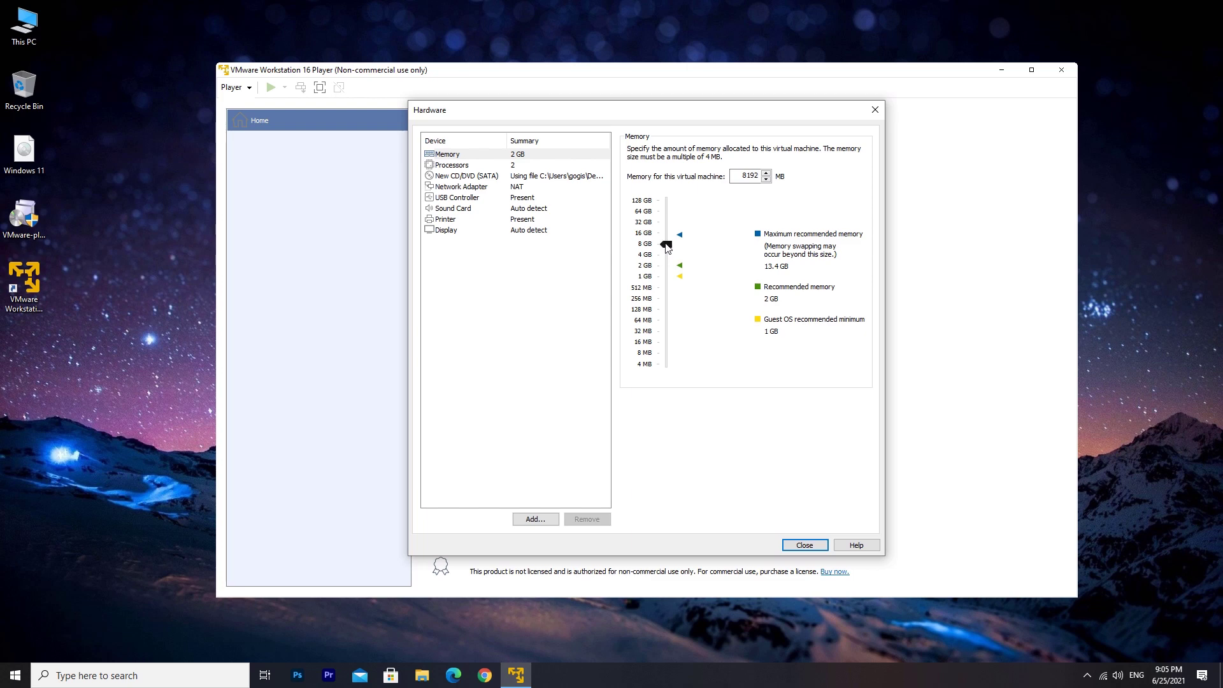
click(451, 165)
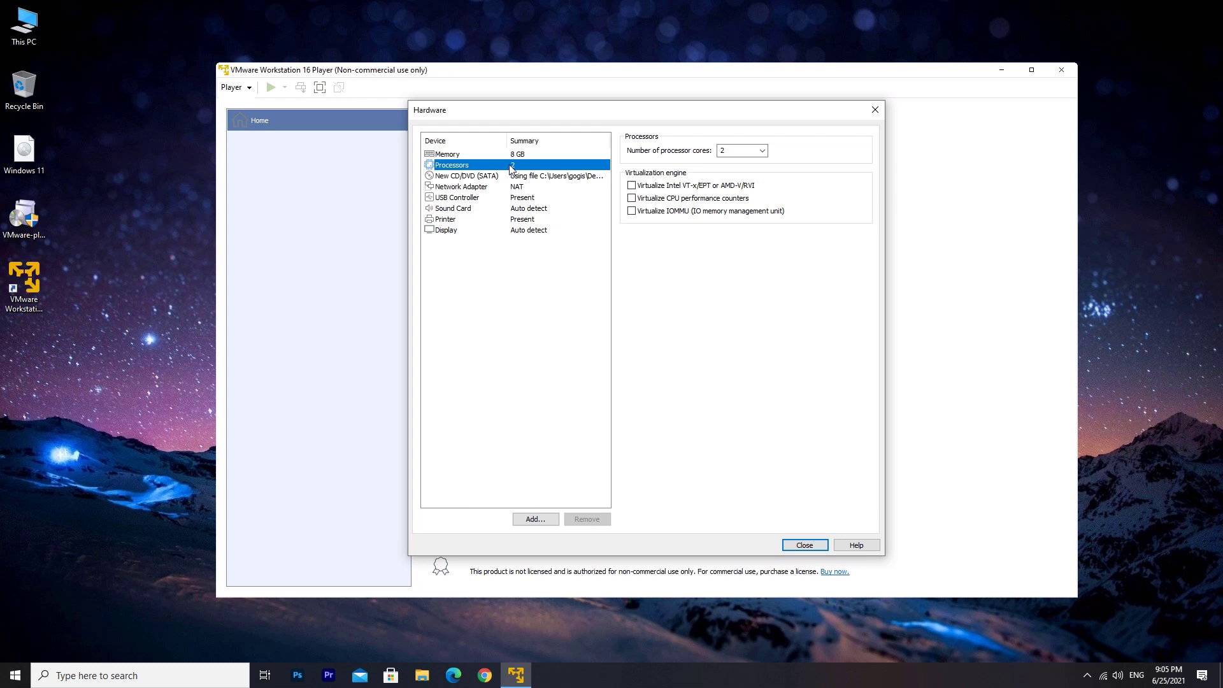
click(761, 150)
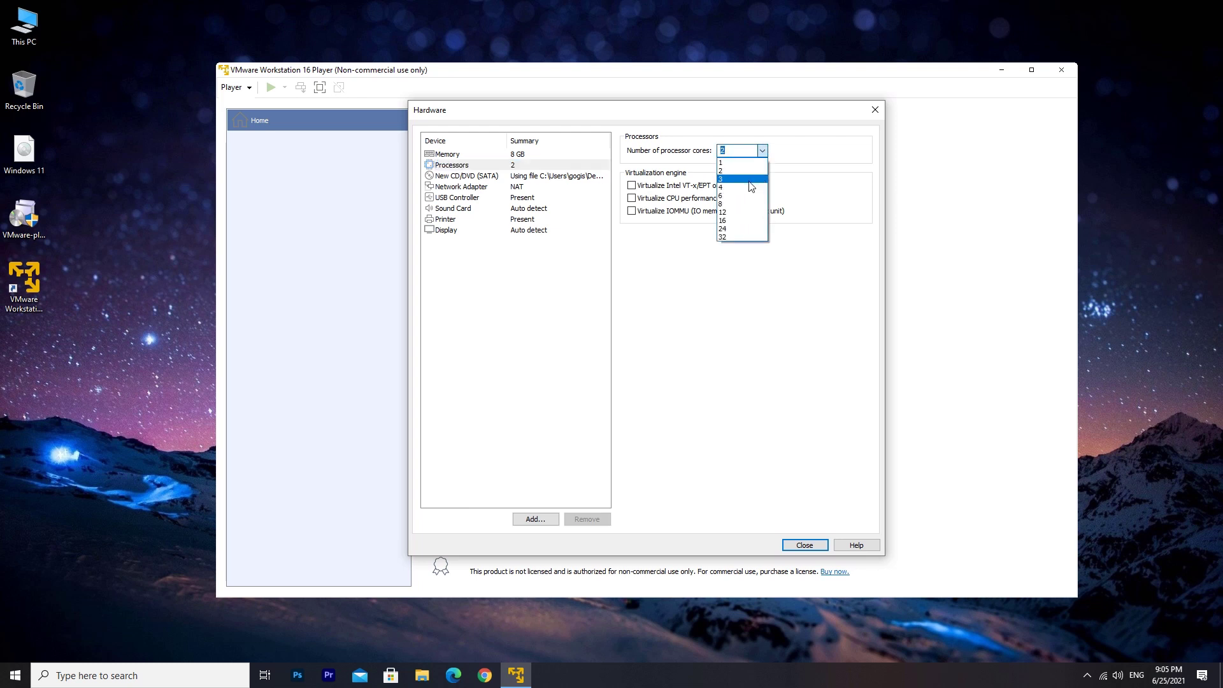
click(722, 186)
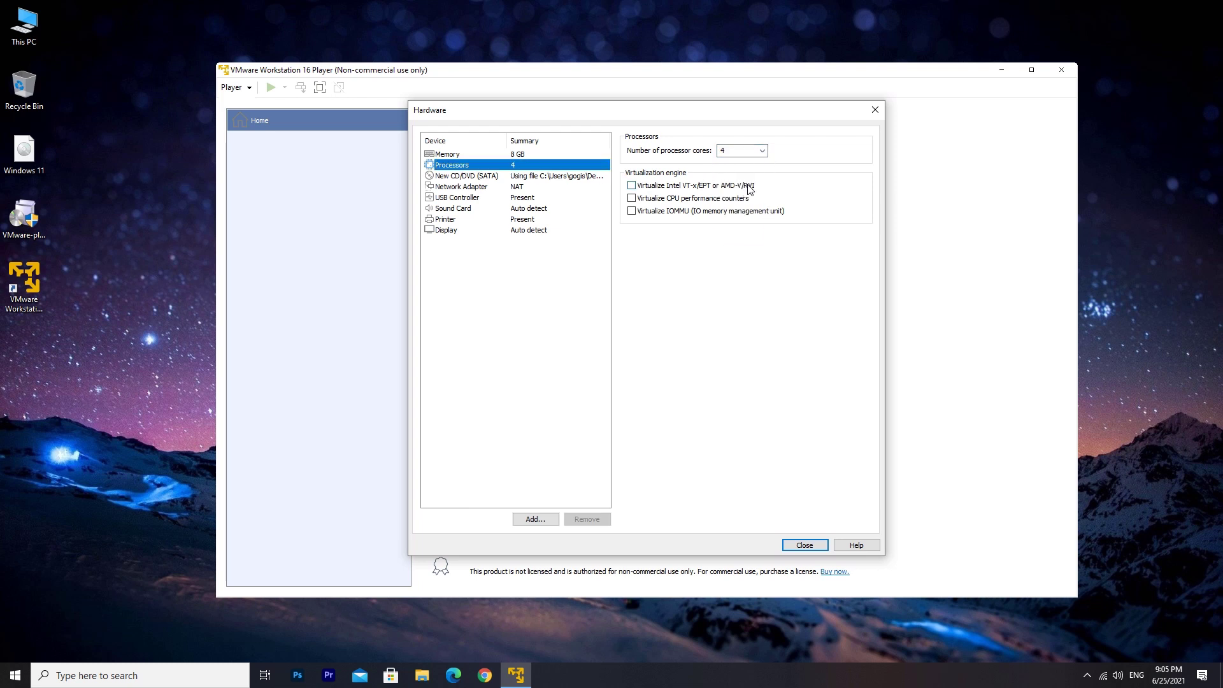
Review the CD/DVD, printer and display devices, then finish creating the virtual machine.
click(466, 176)
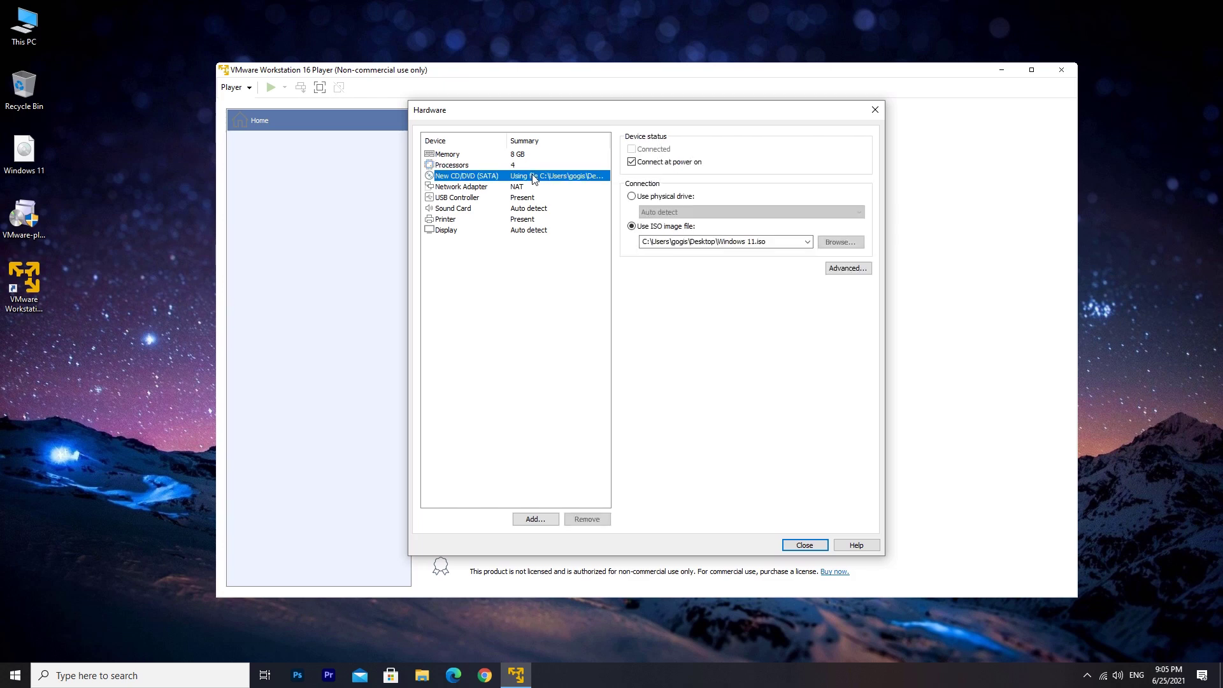
click(445, 219)
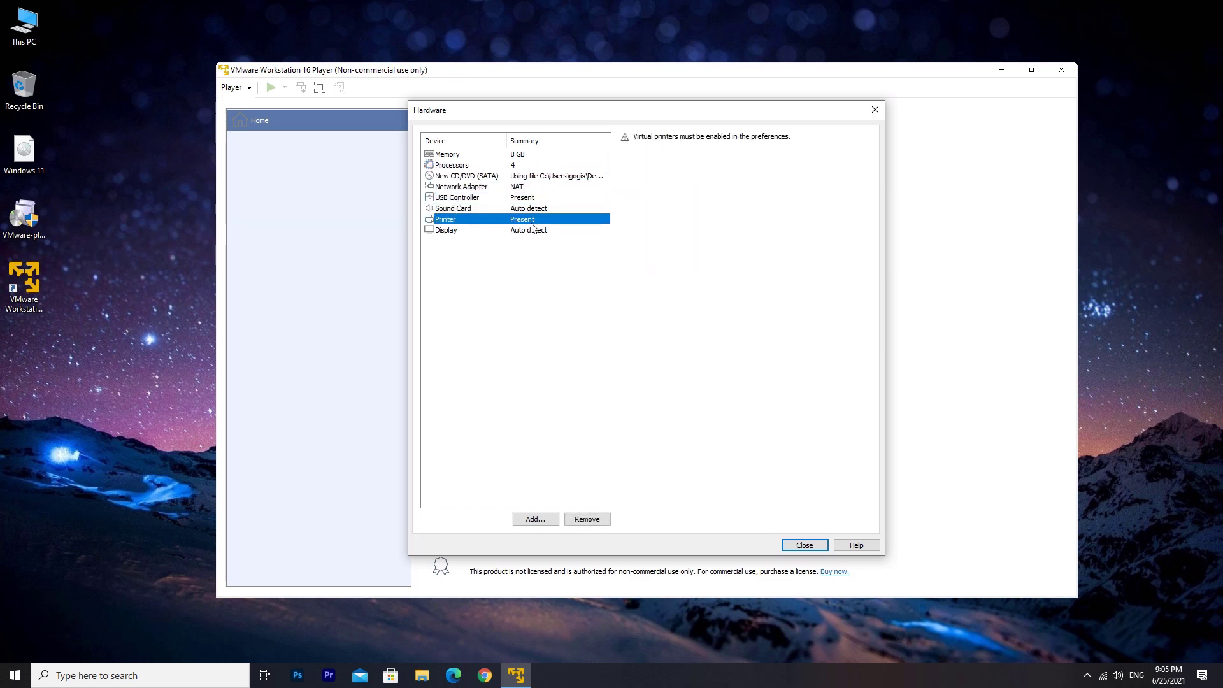
click(446, 229)
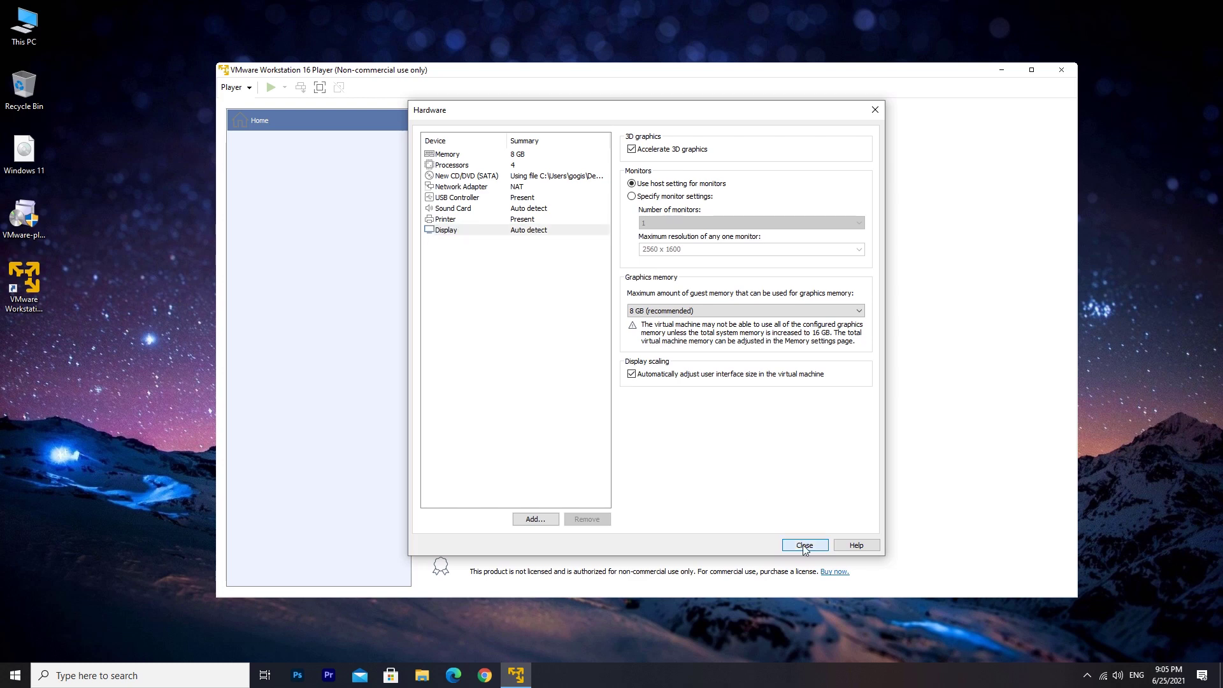
click(805, 544)
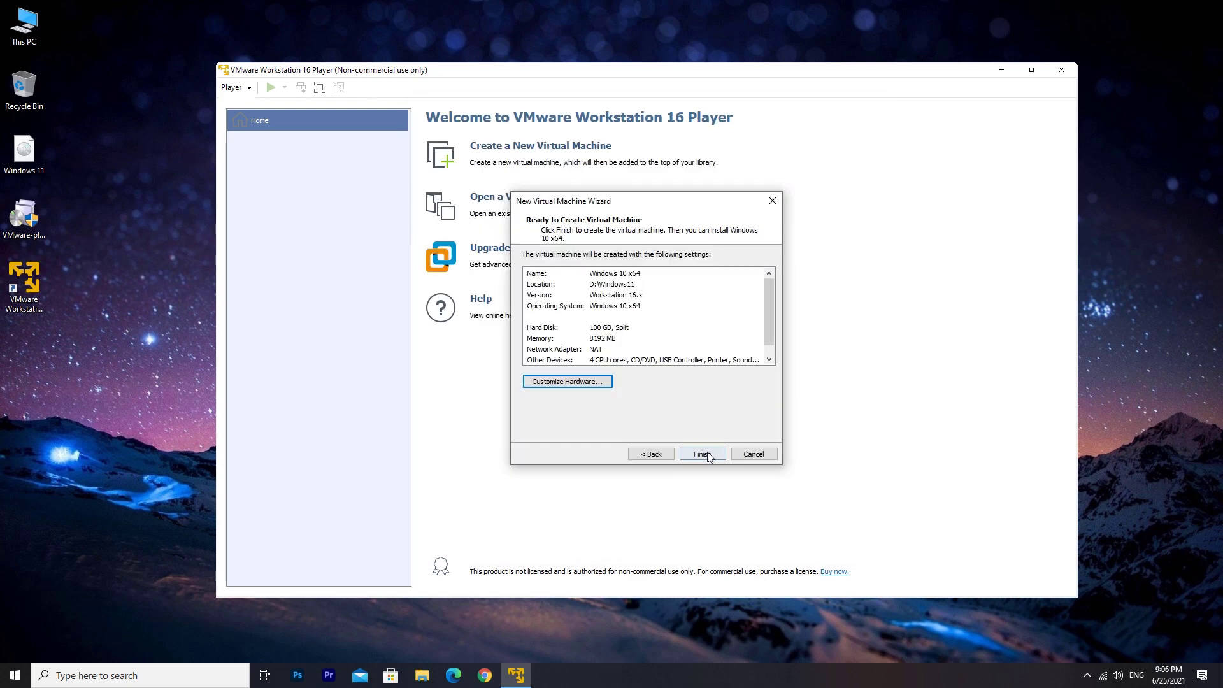
click(700, 453)
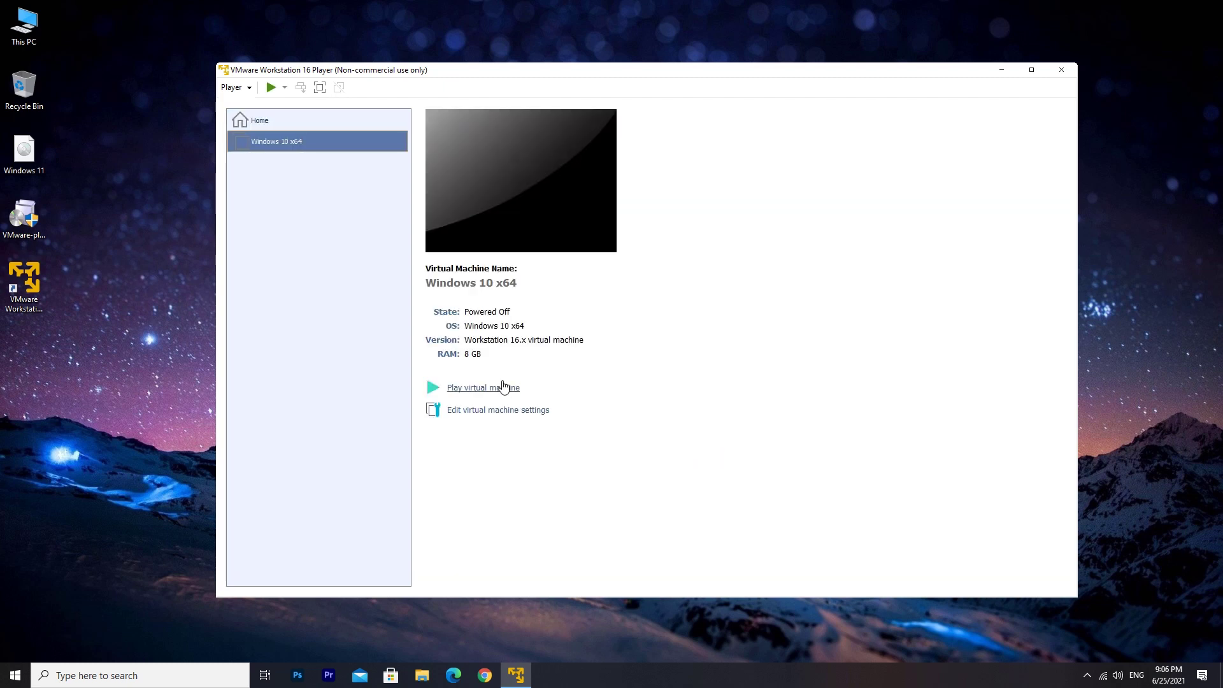
Power on the virtual machine and download VMware Tools, granting administrator permission.
click(482, 387)
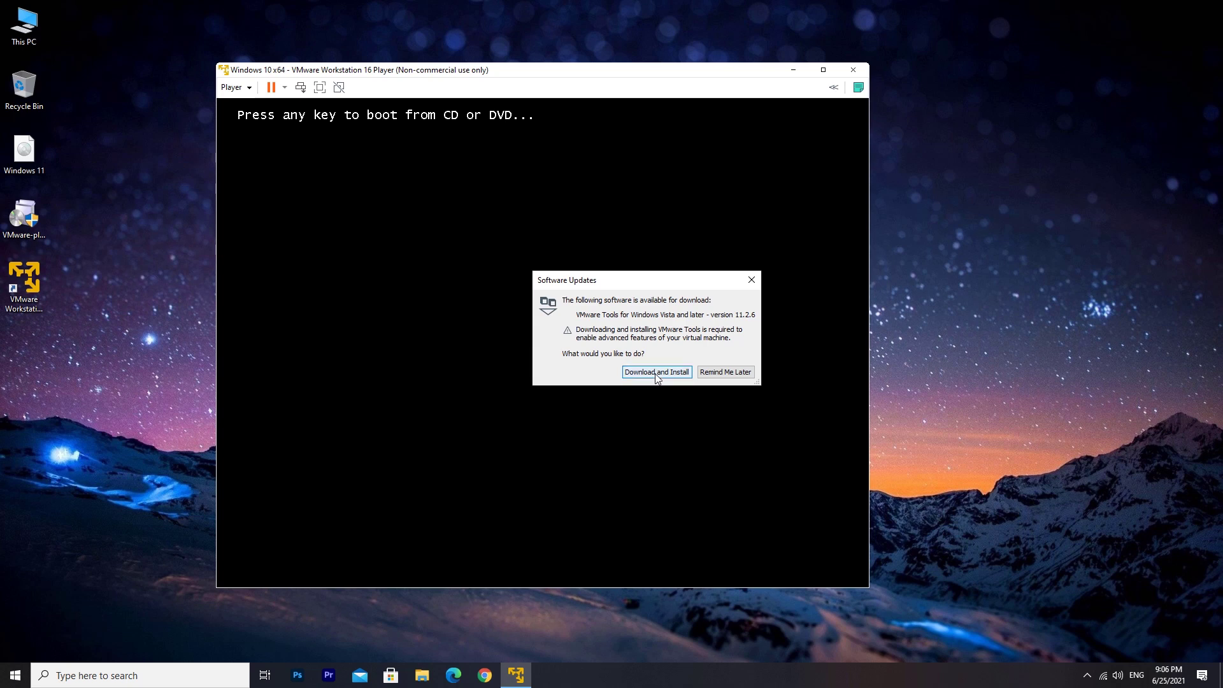
click(656, 371)
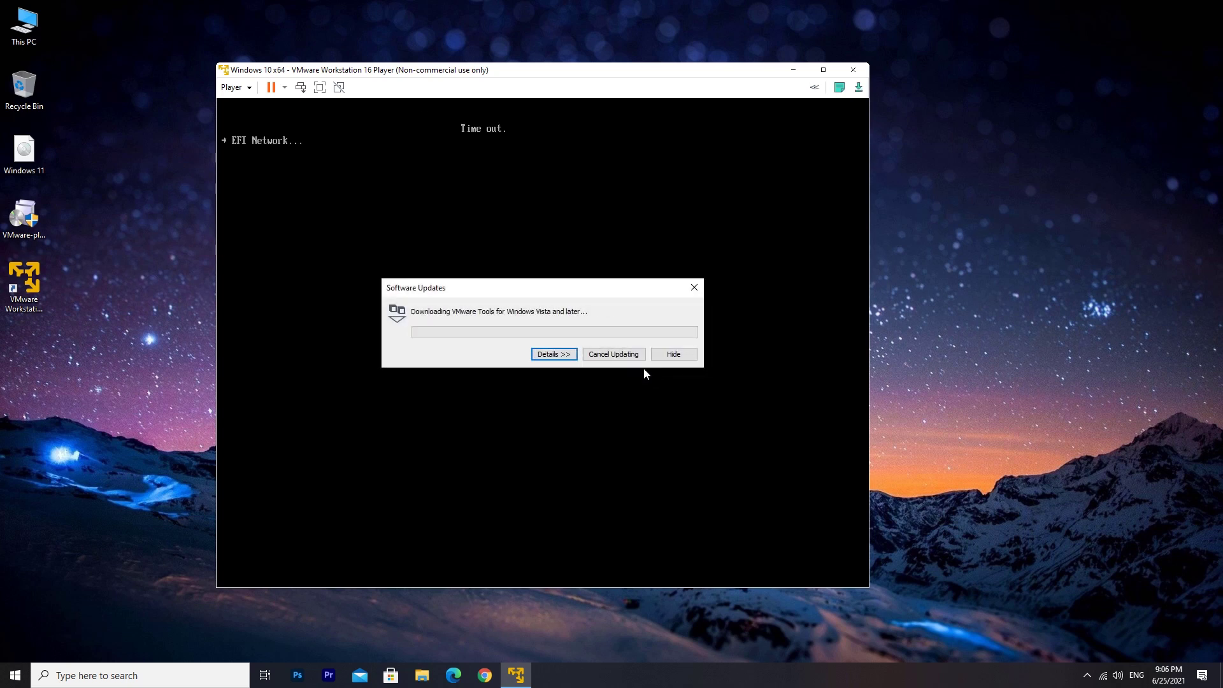
drag(468, 286, 975, 279)
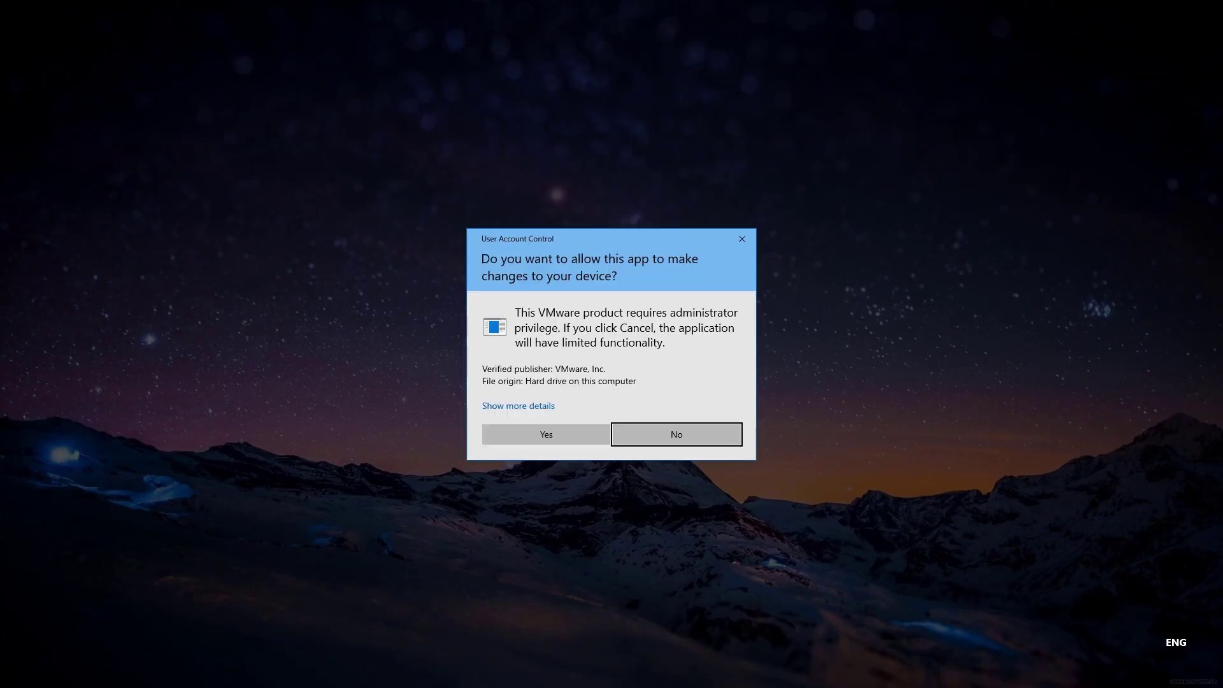
click(545, 435)
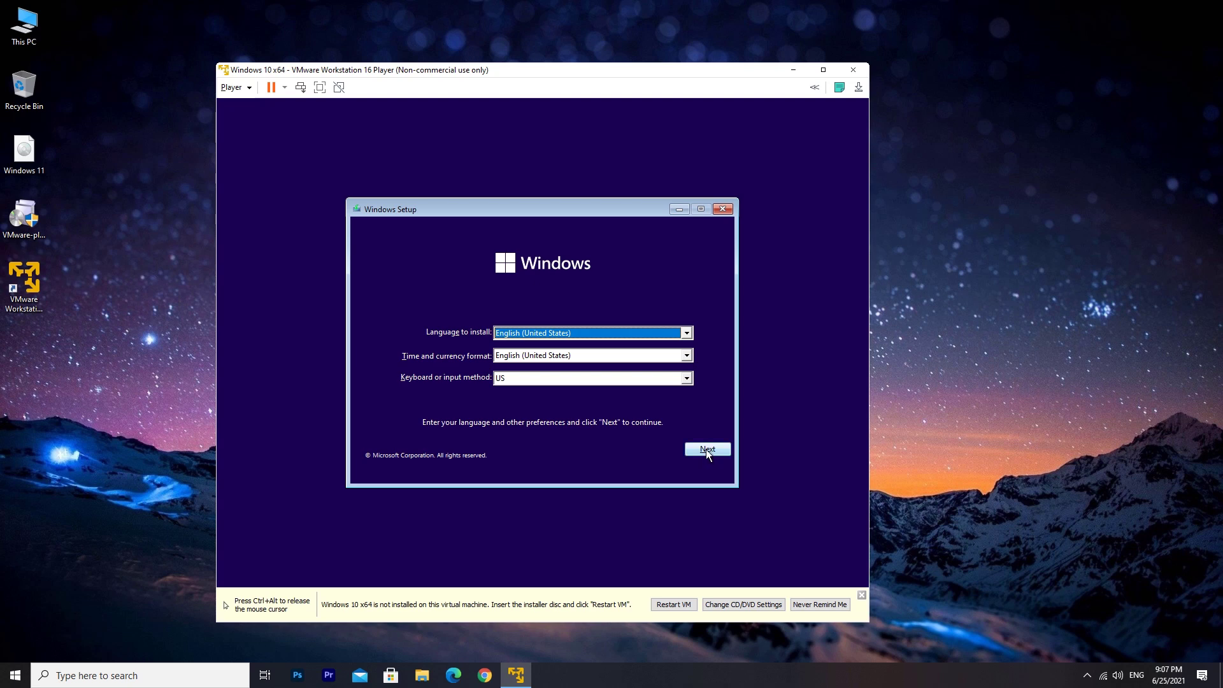
Begin Windows installation with English defaults and no product key.
click(706, 450)
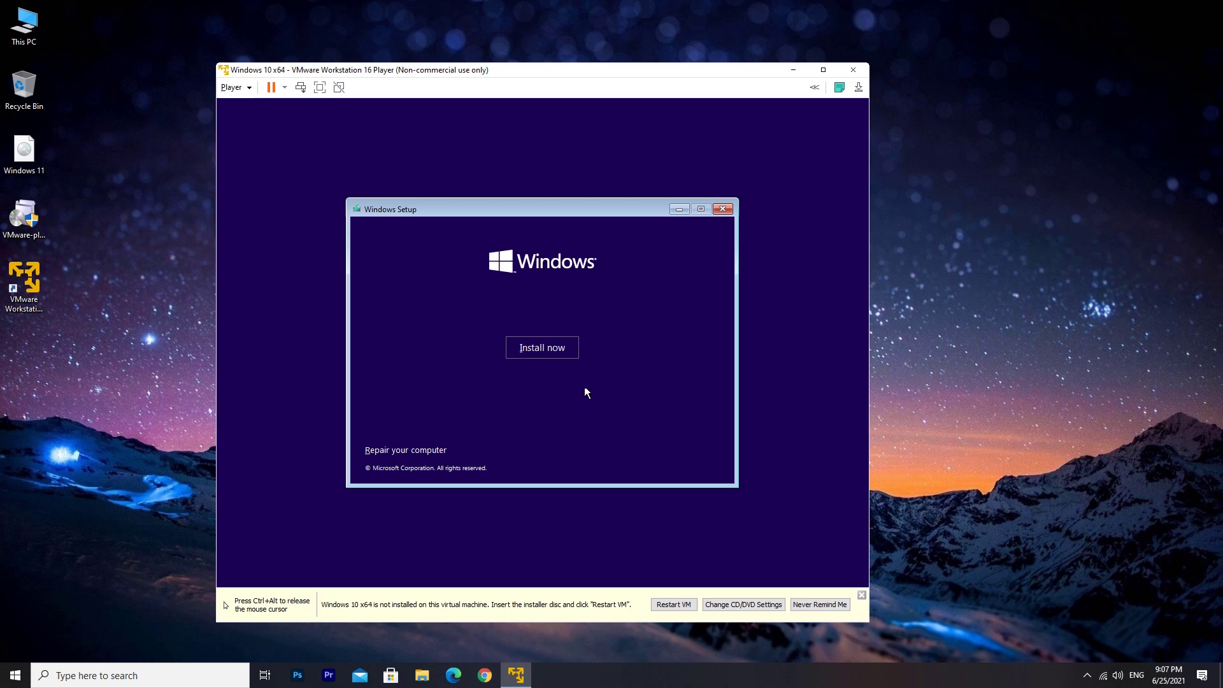
click(541, 347)
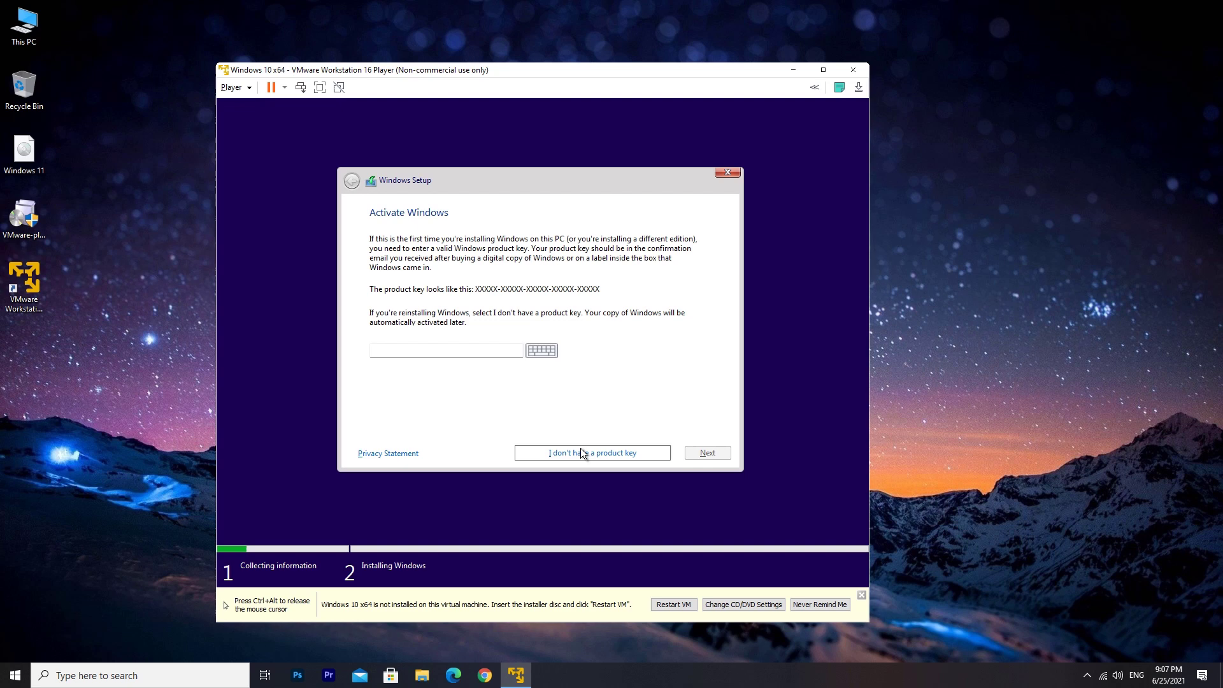
click(593, 452)
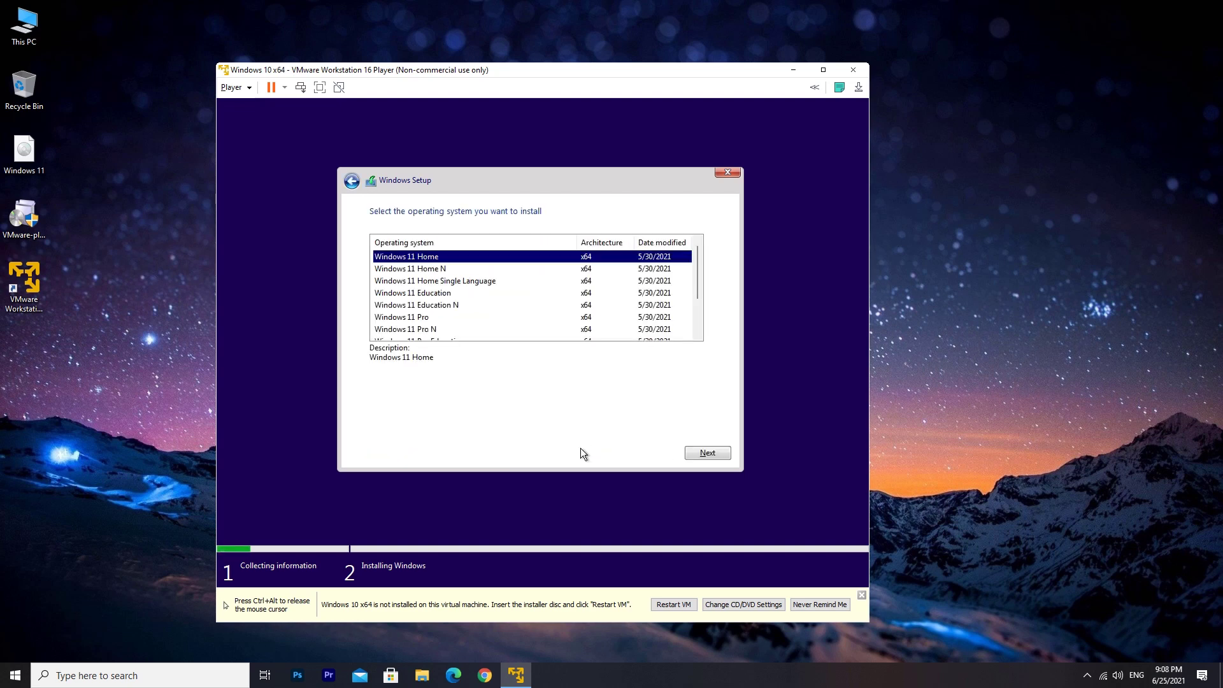
Choose the Windows 11 Pro edition and accept the Microsoft license terms.
click(402, 317)
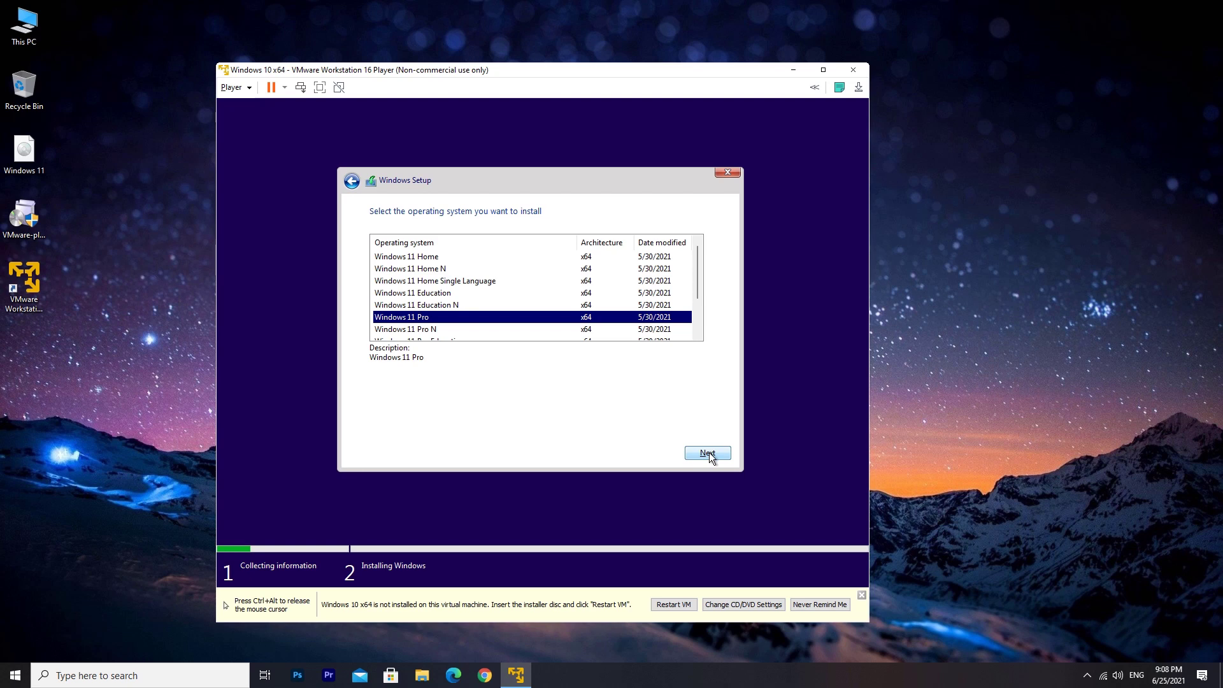
click(706, 453)
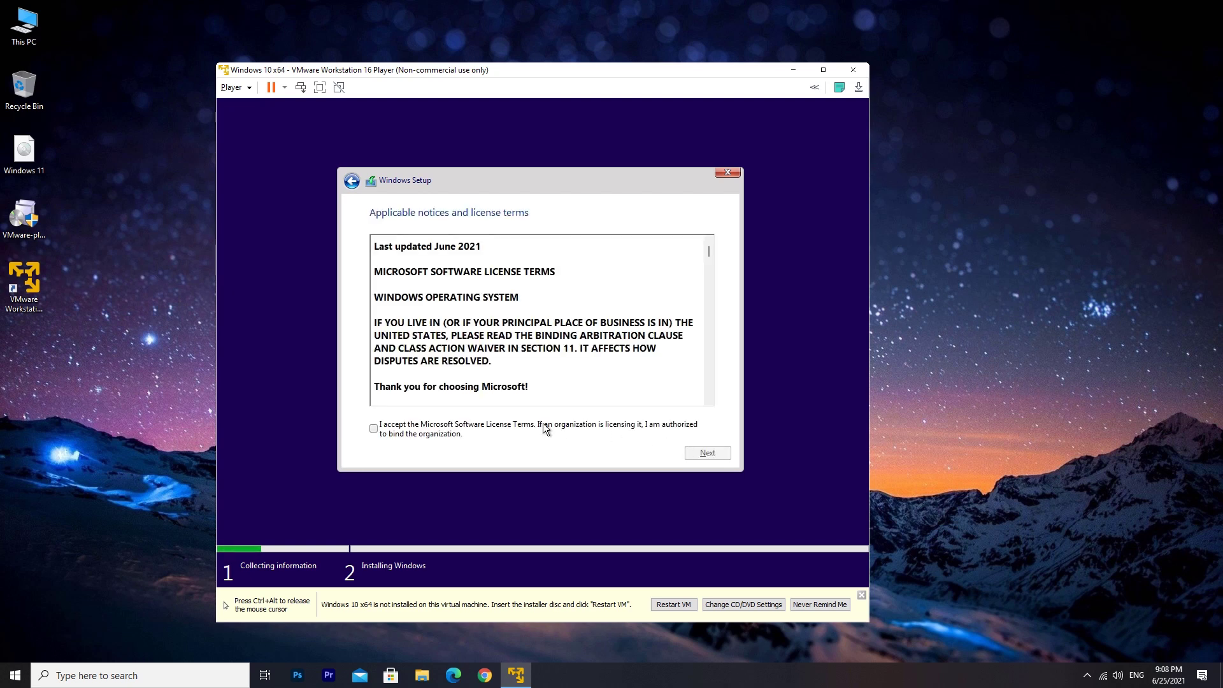
click(374, 428)
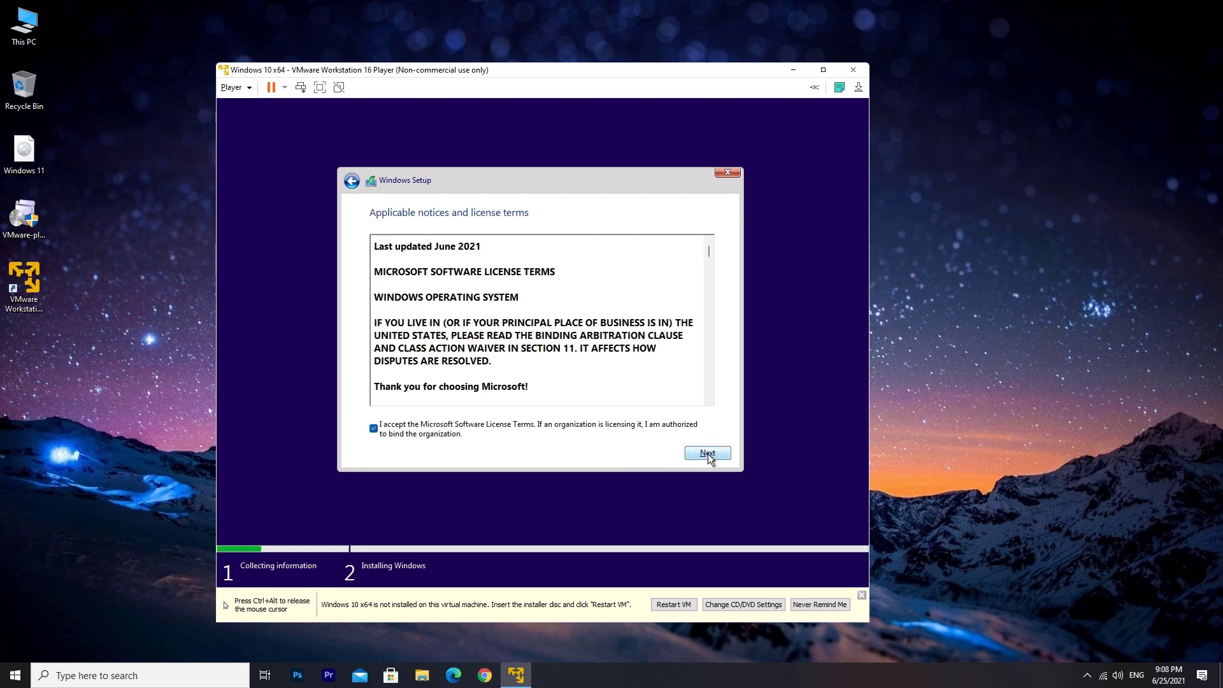
click(706, 453)
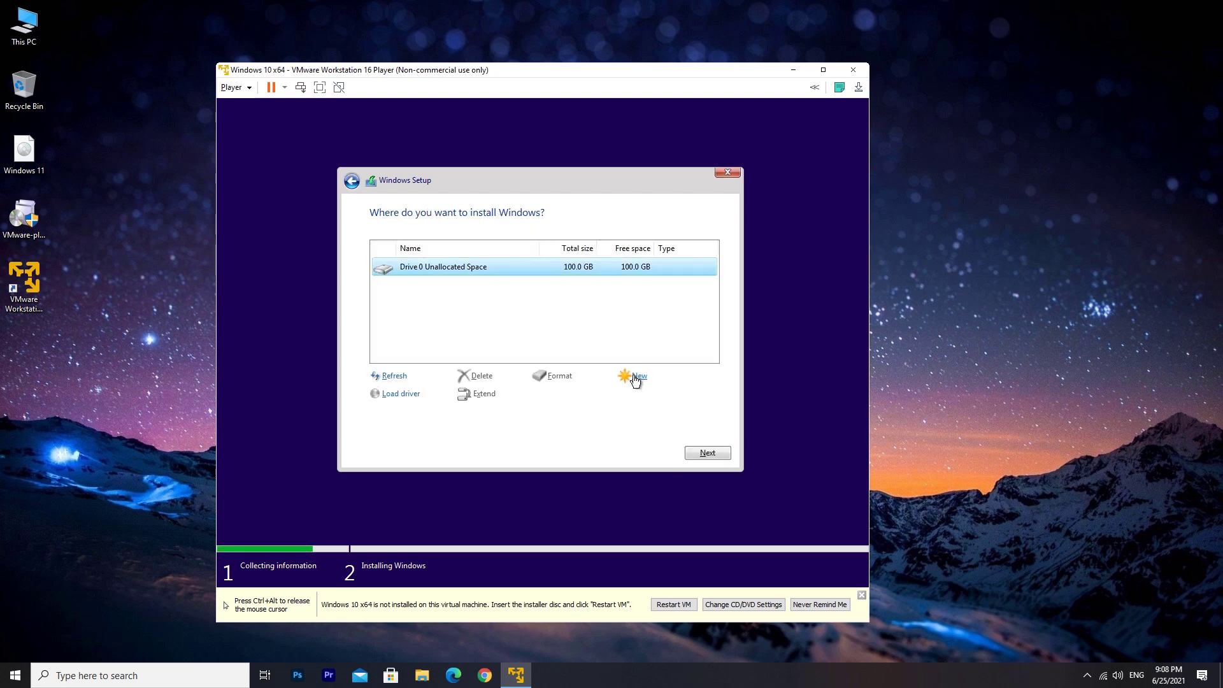
Install Windows onto a new 99.9 GB primary partition on the unallocated drive and restart.
click(638, 374)
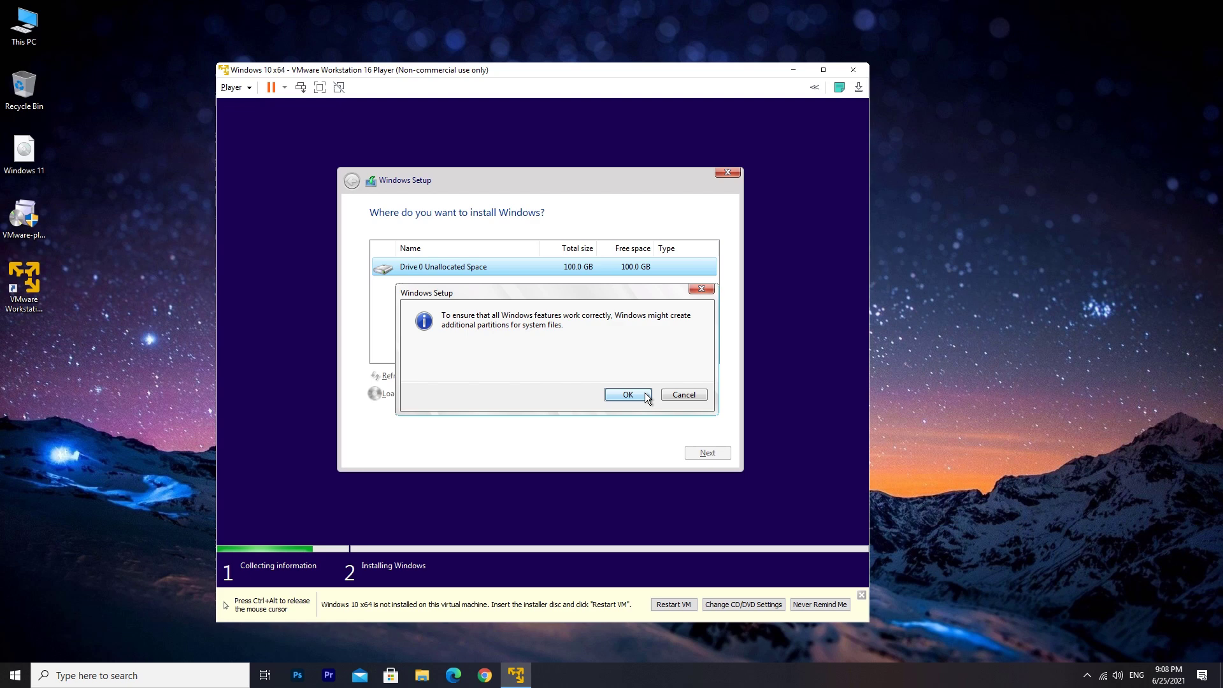
click(627, 394)
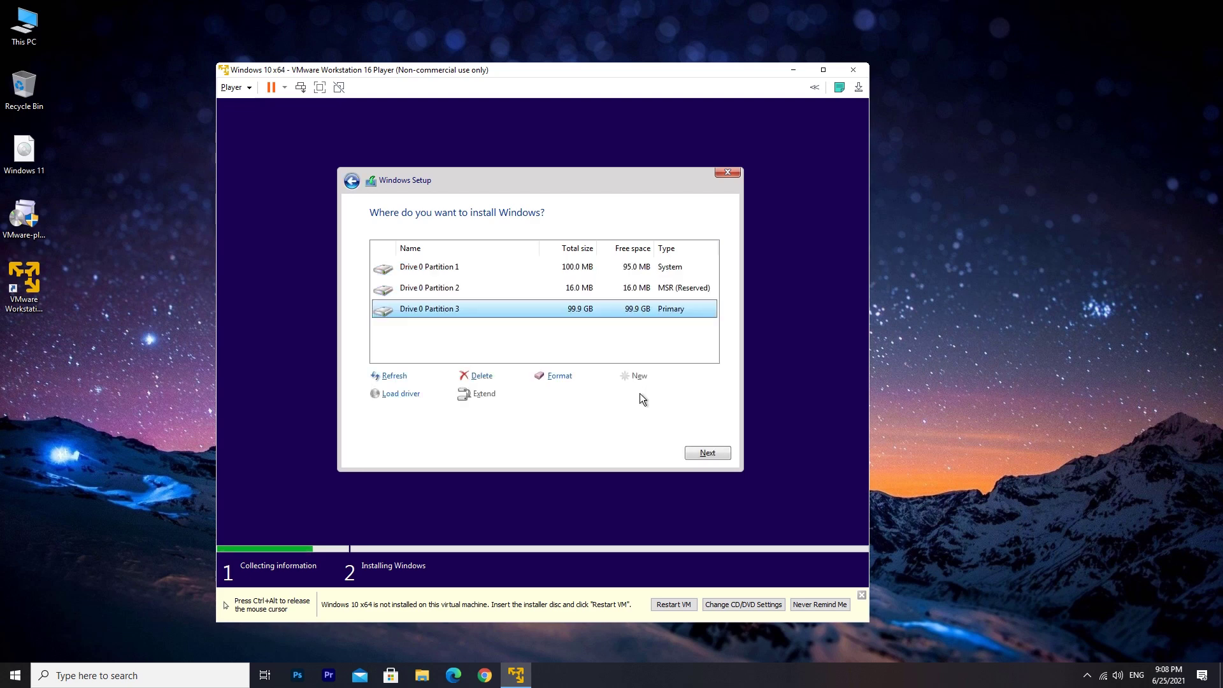
click(706, 452)
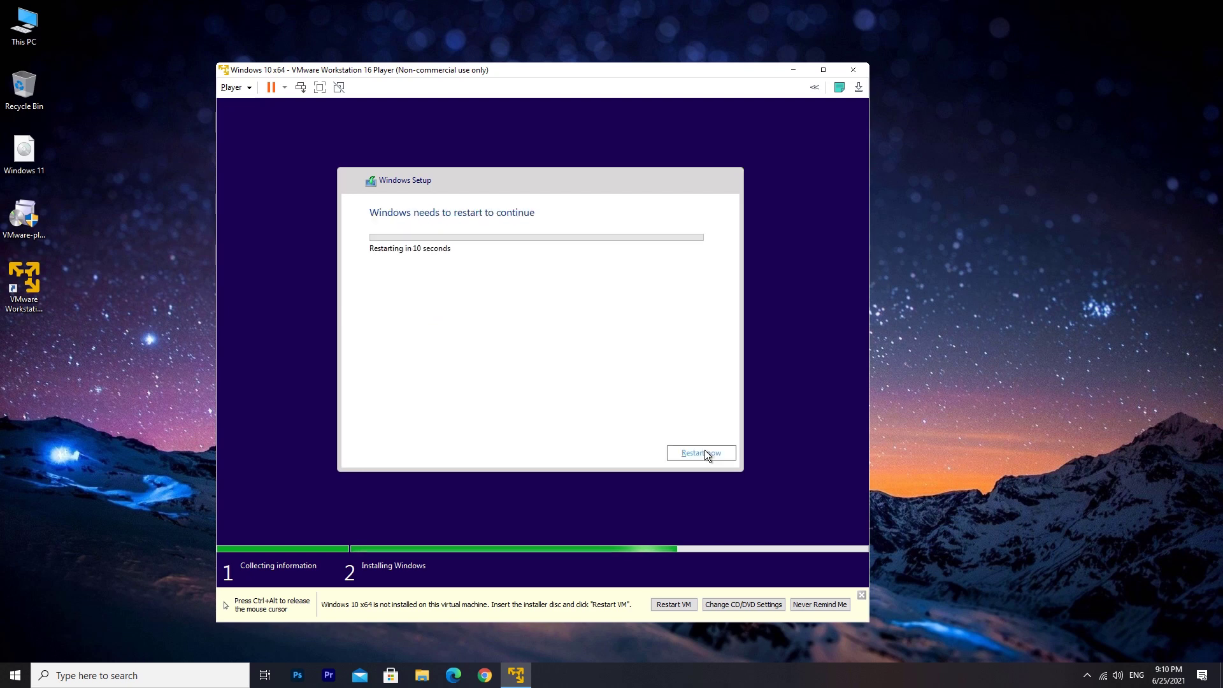
click(699, 452)
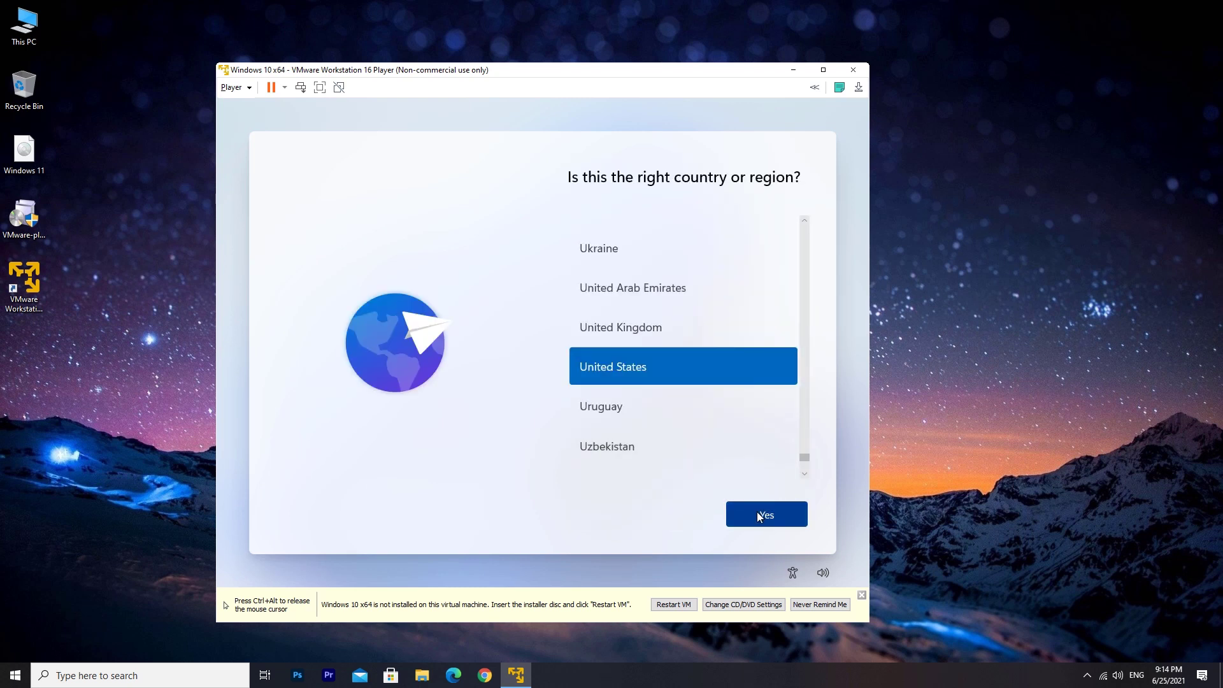
Confirm United States region and US keyboard, and set up for personal use.
click(766, 514)
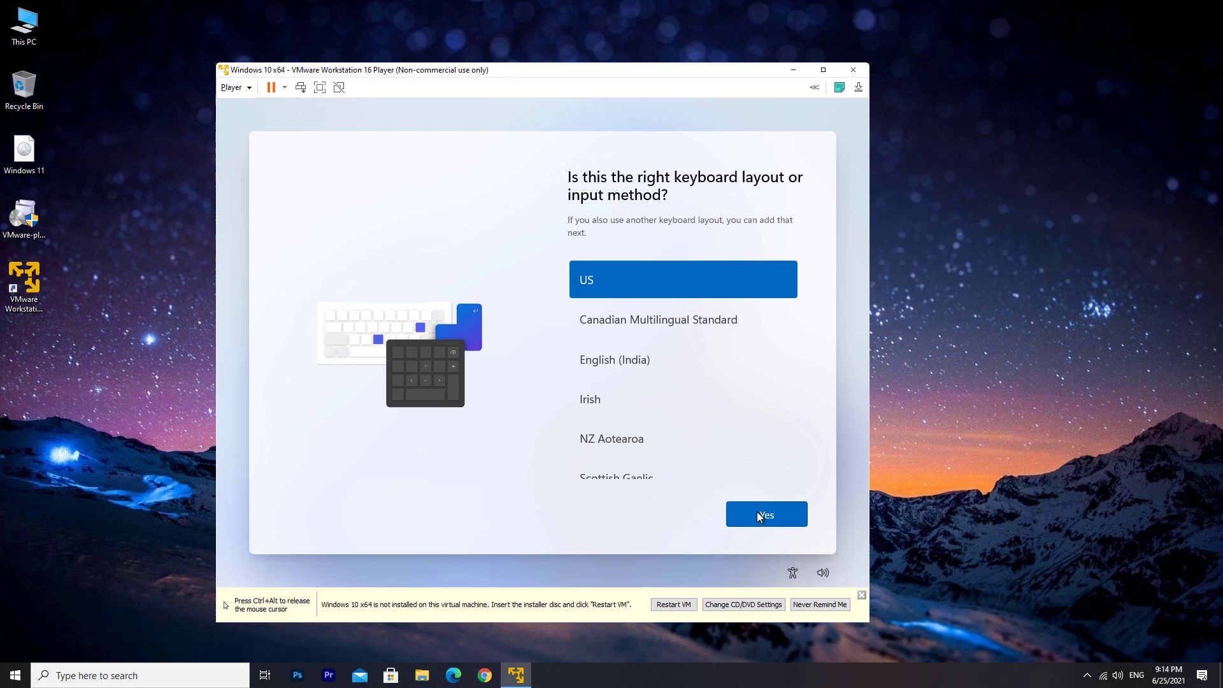
click(766, 514)
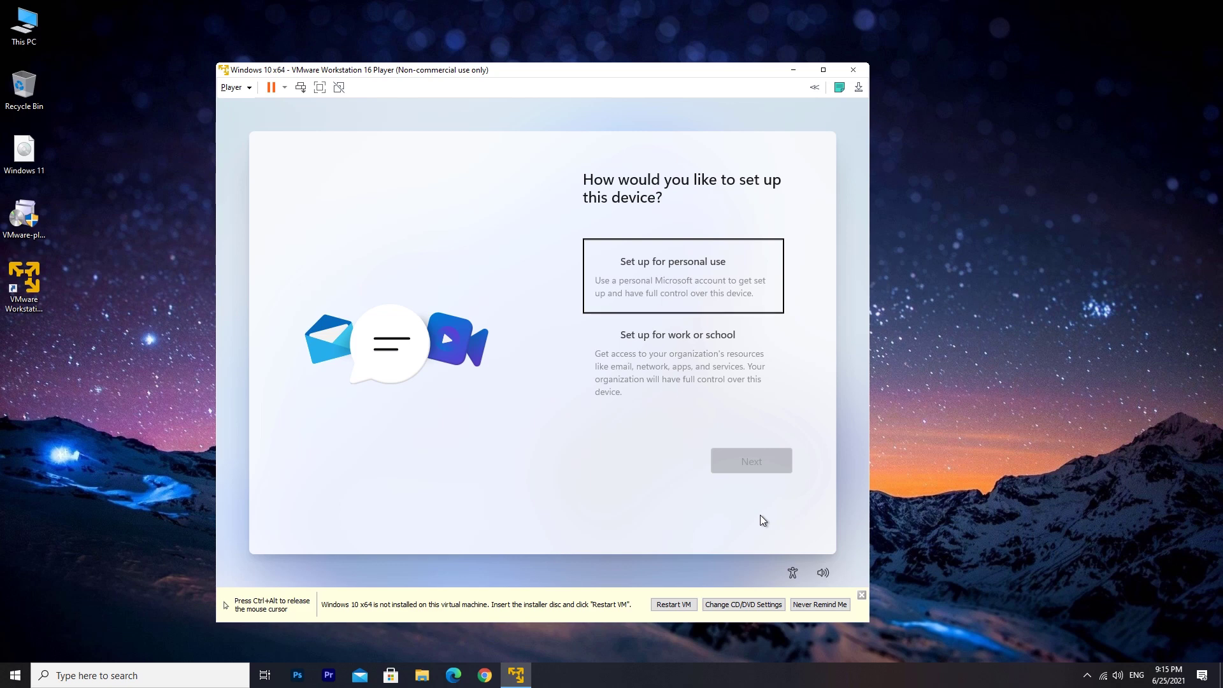
click(683, 276)
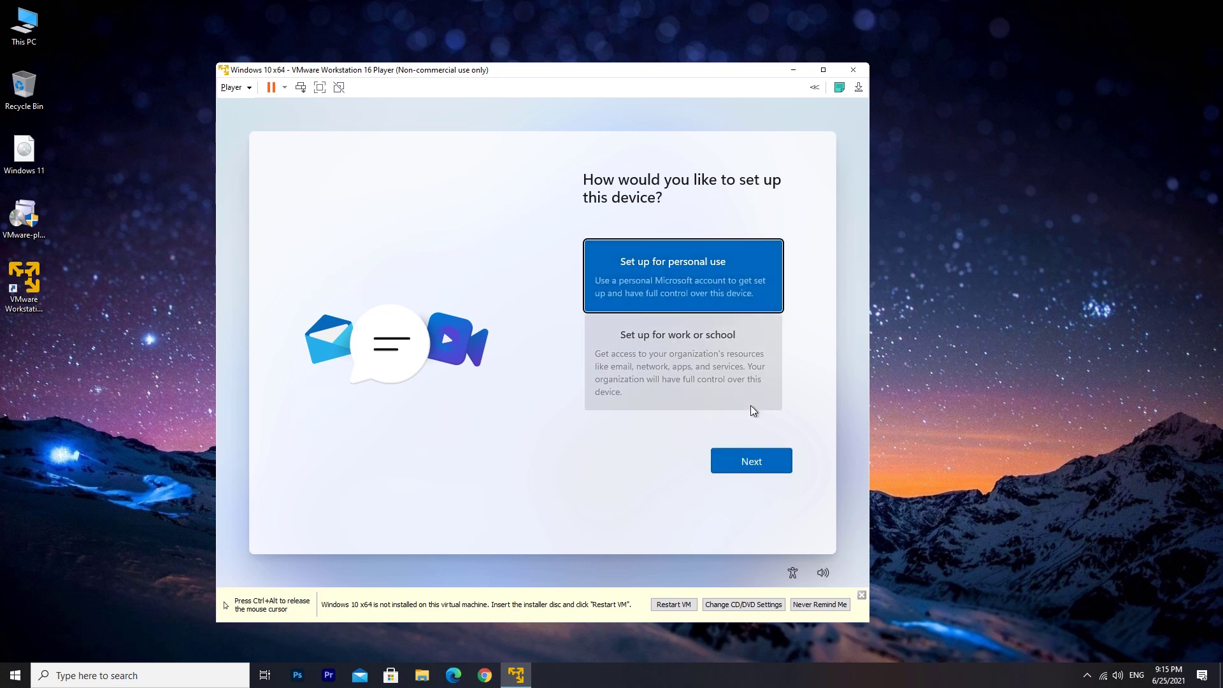
click(749, 460)
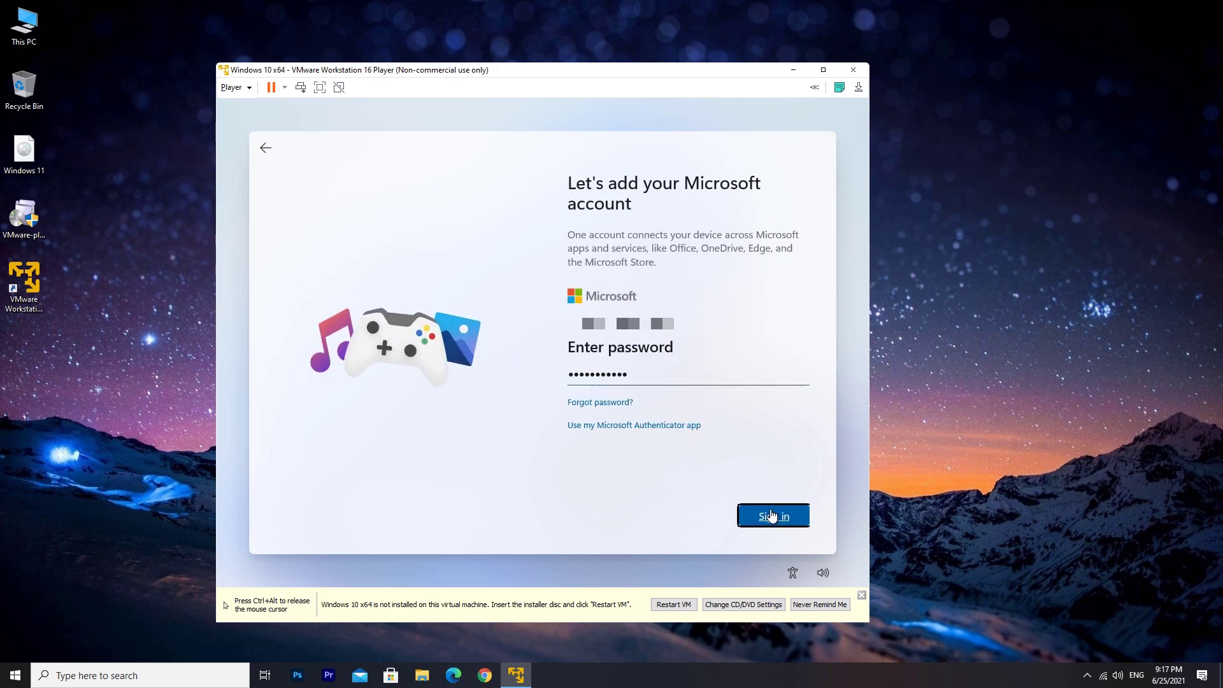
Sign in to the Microsoft account, accept privacy settings and keep files only on this device.
click(773, 516)
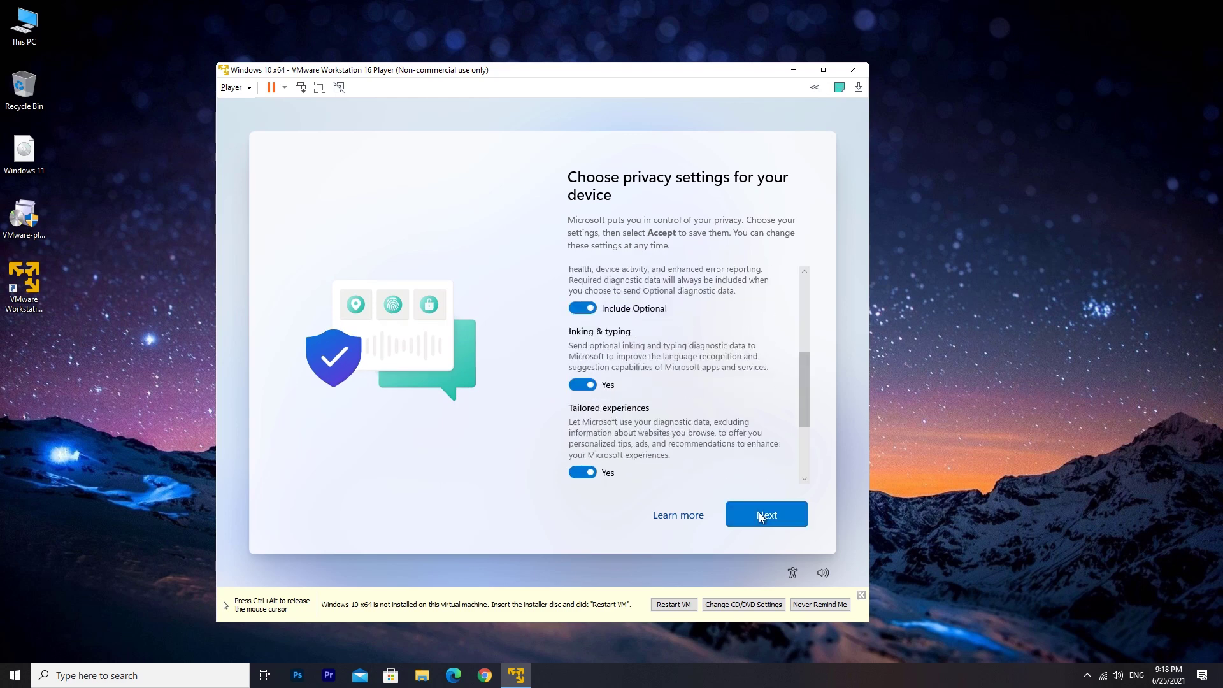
click(766, 514)
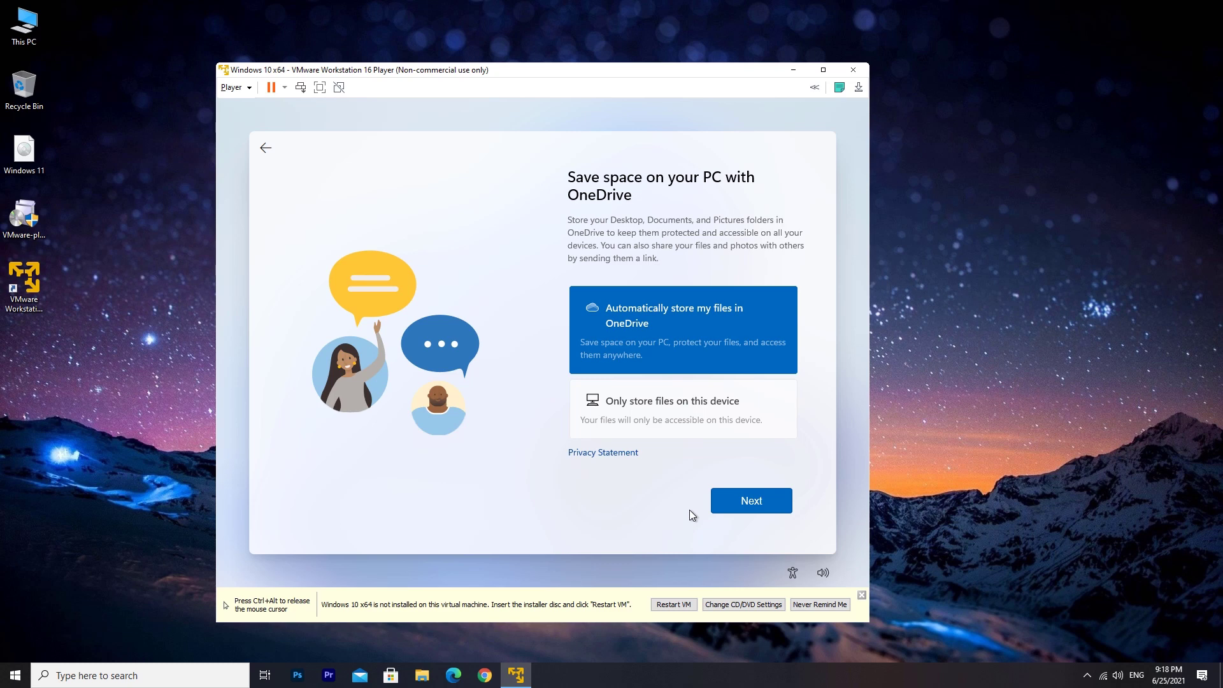
click(682, 409)
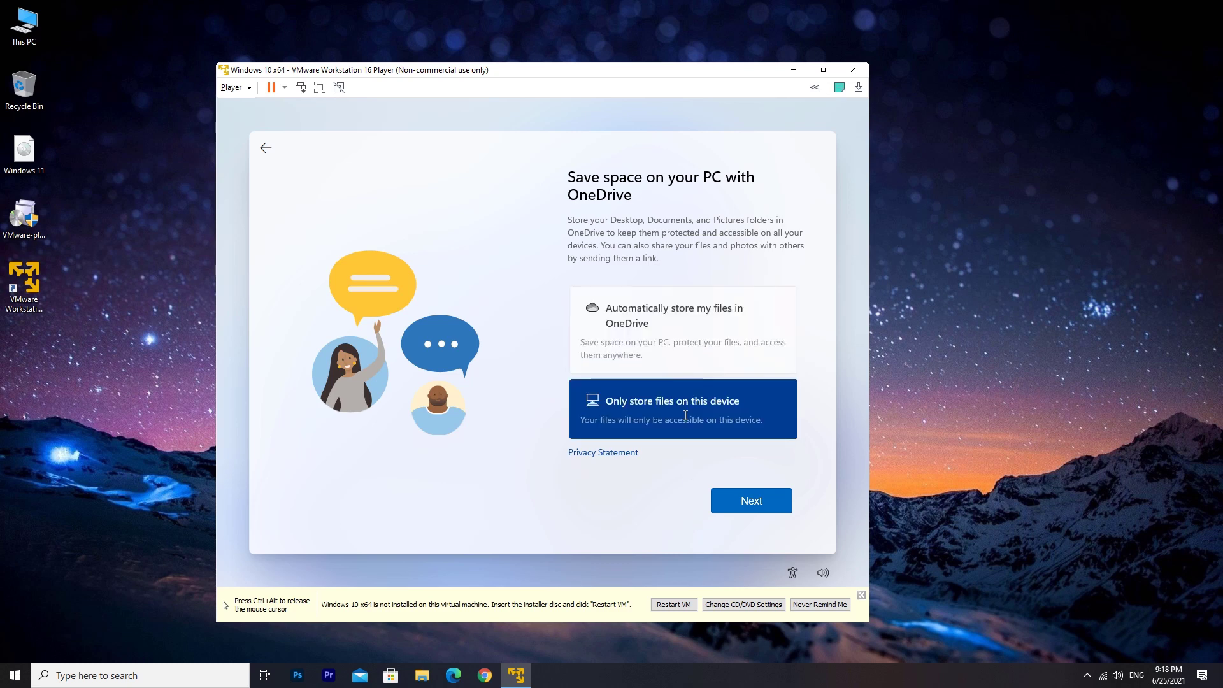
click(749, 500)
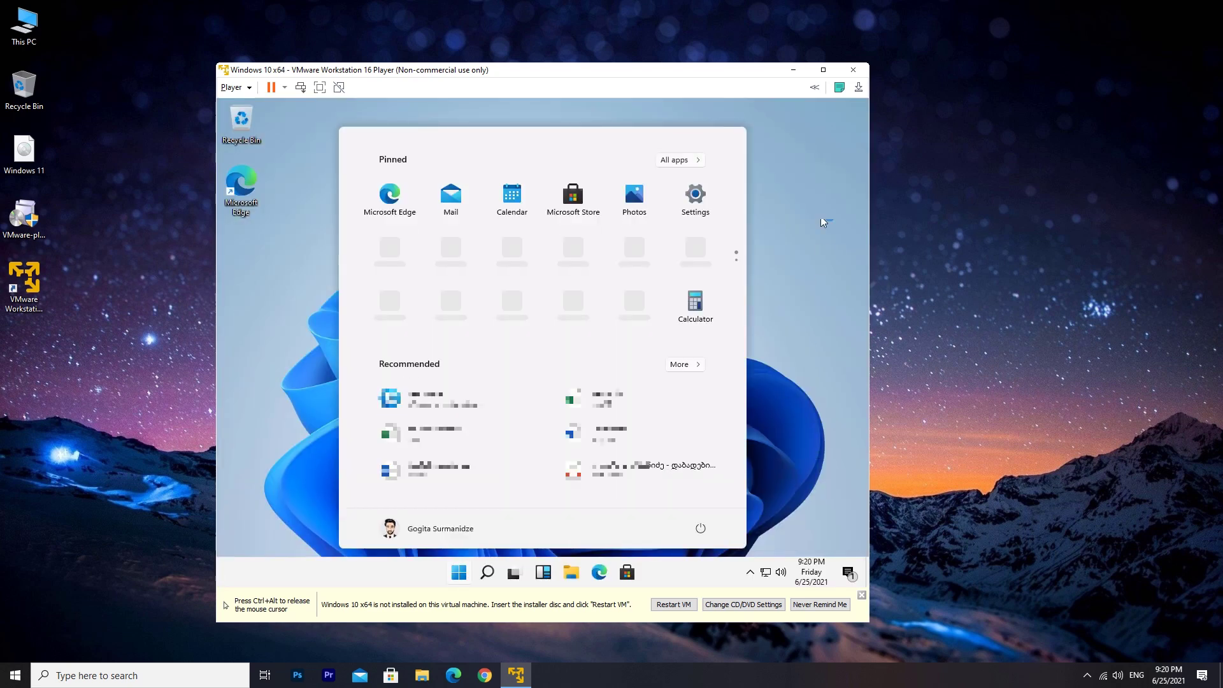
Maximize the Player window and reach the guest desktop's Display resolution list.
click(822, 69)
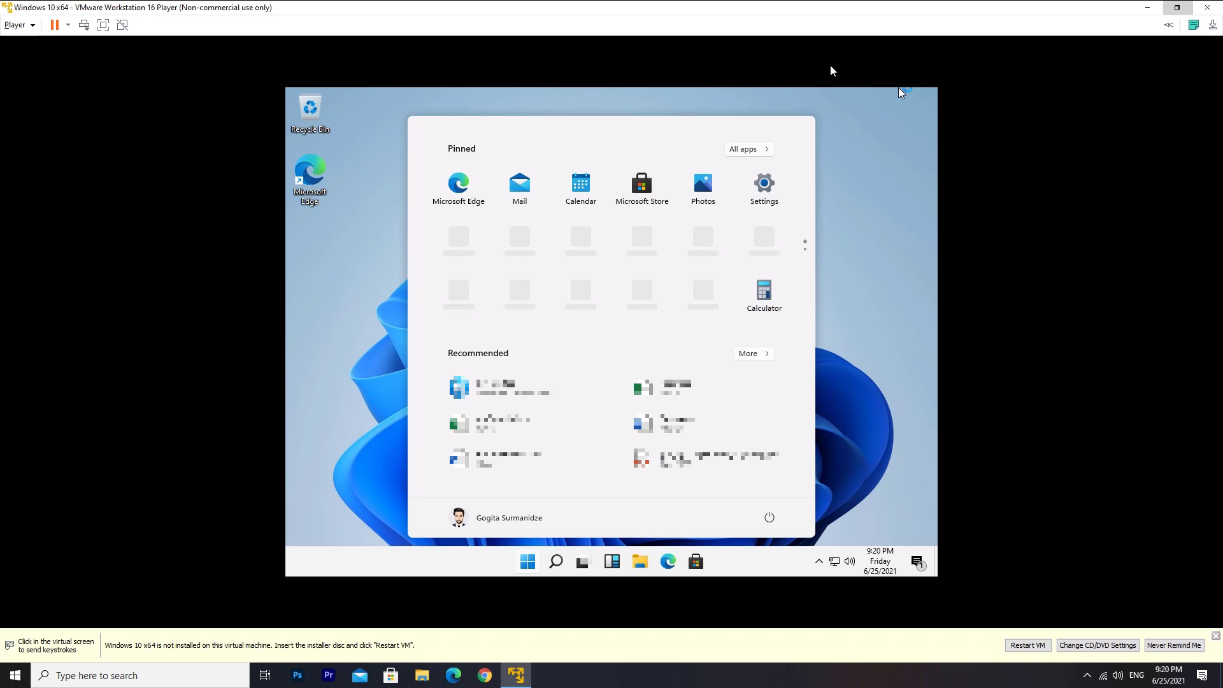
mouse_move(1109, 600)
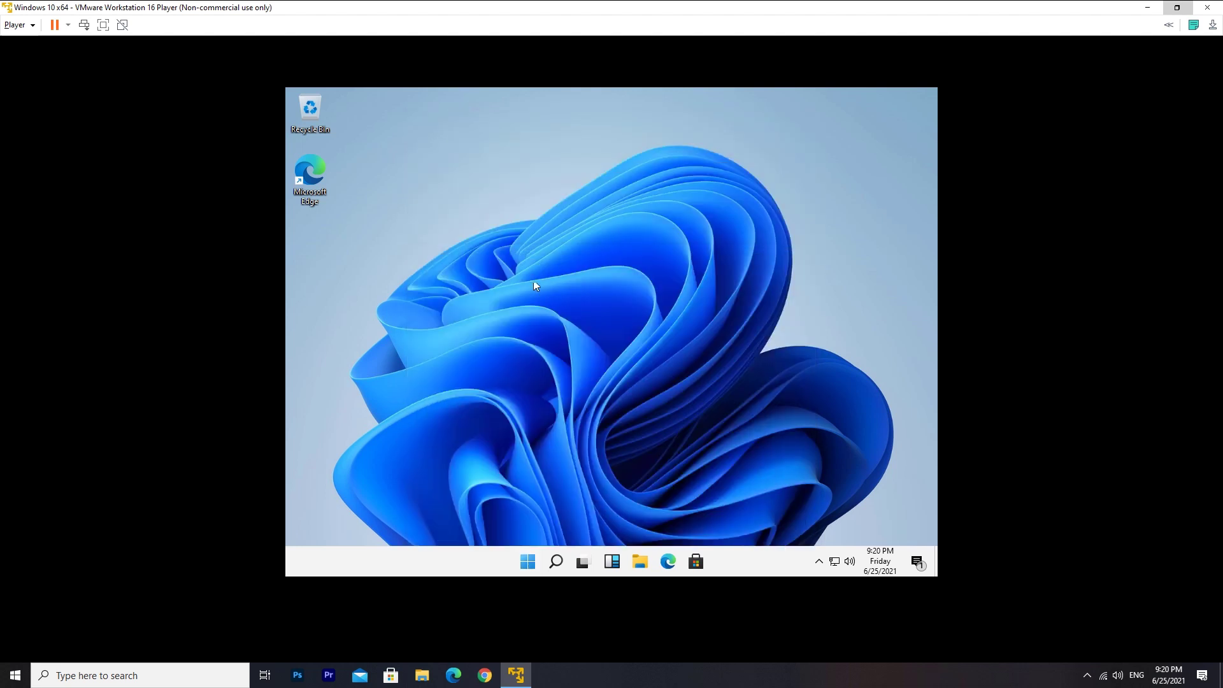
right_click(534, 284)
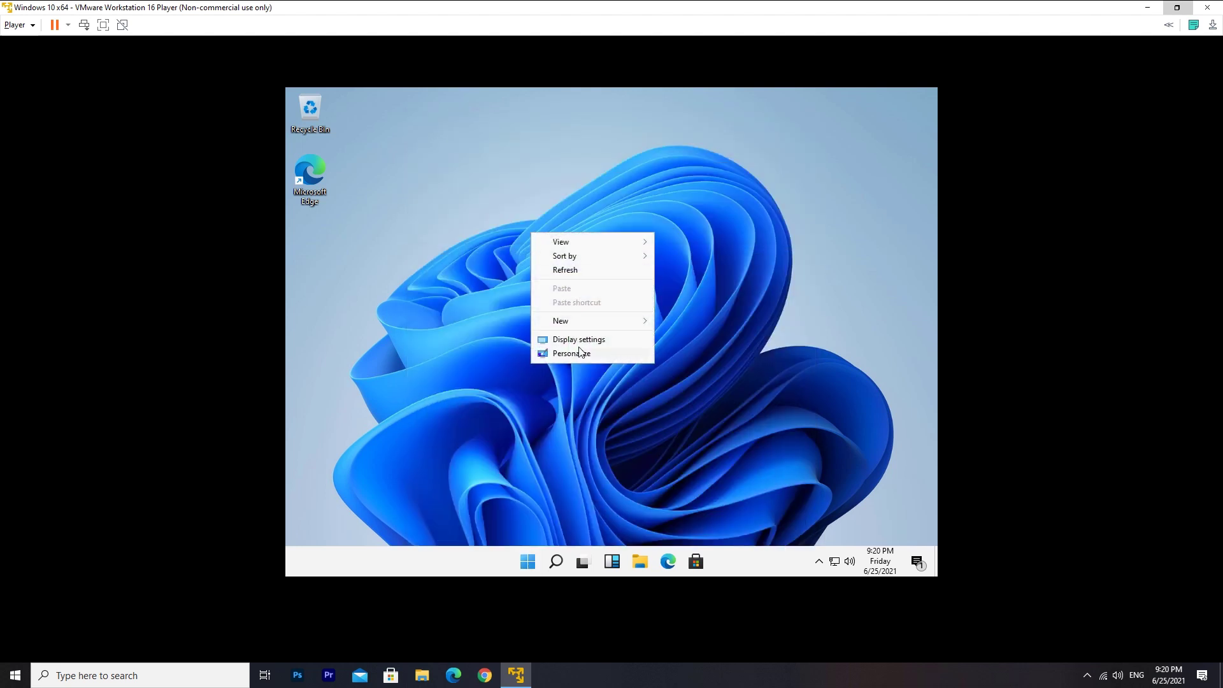
click(579, 339)
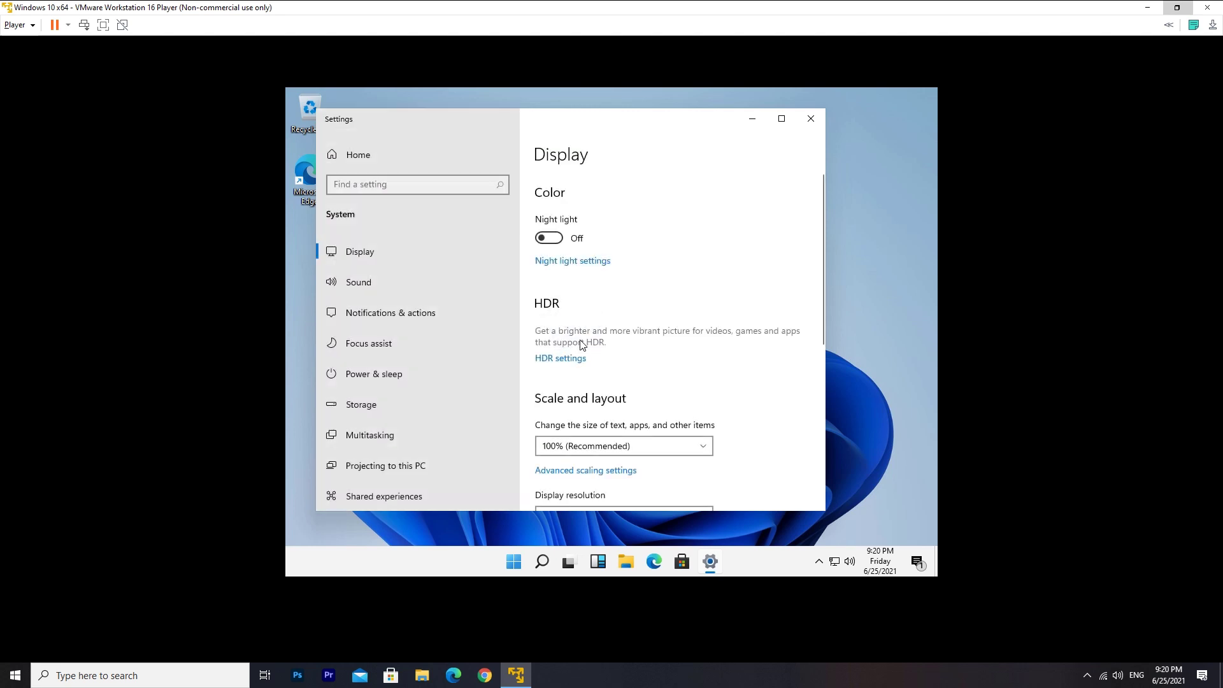
scroll(down, 3)
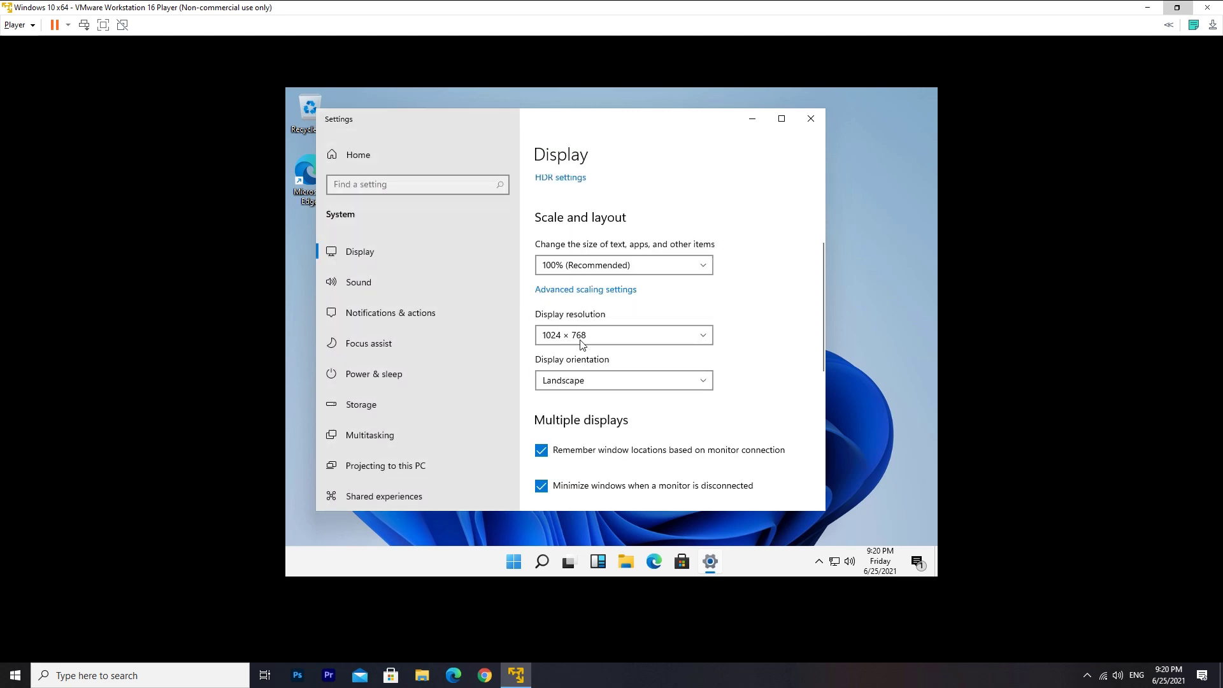
click(623, 335)
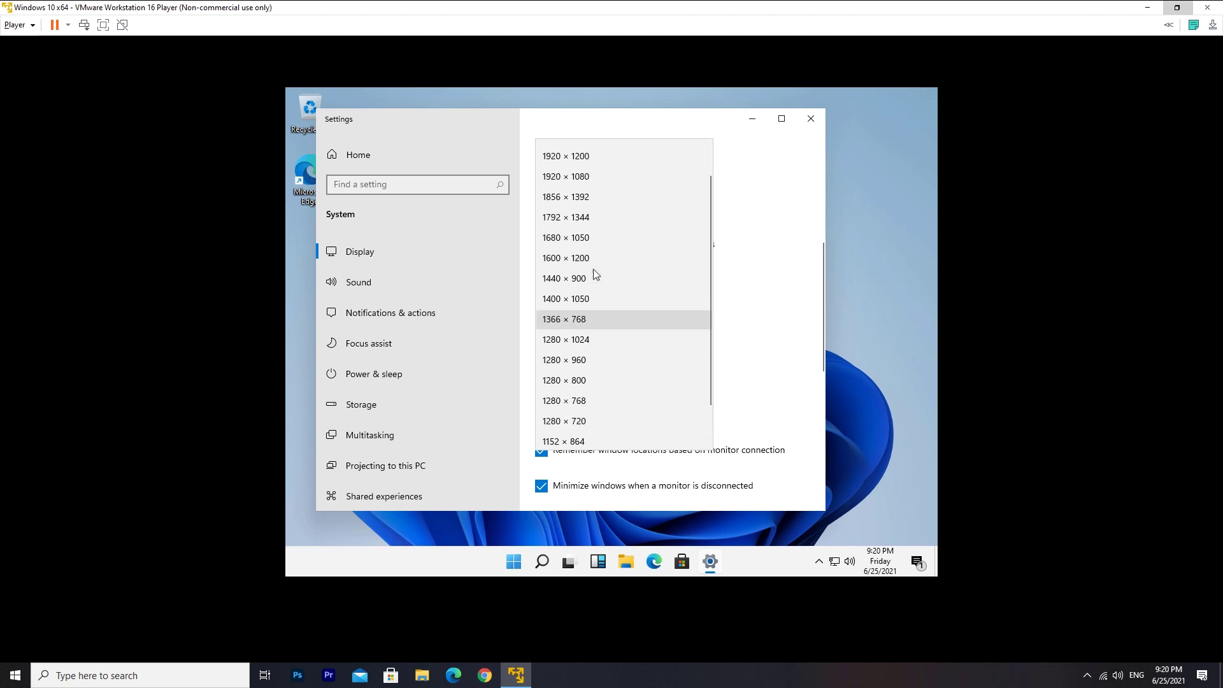
Set the guest display resolution to 1920 × 1080, keep the change and close Settings.
scroll(up, 3)
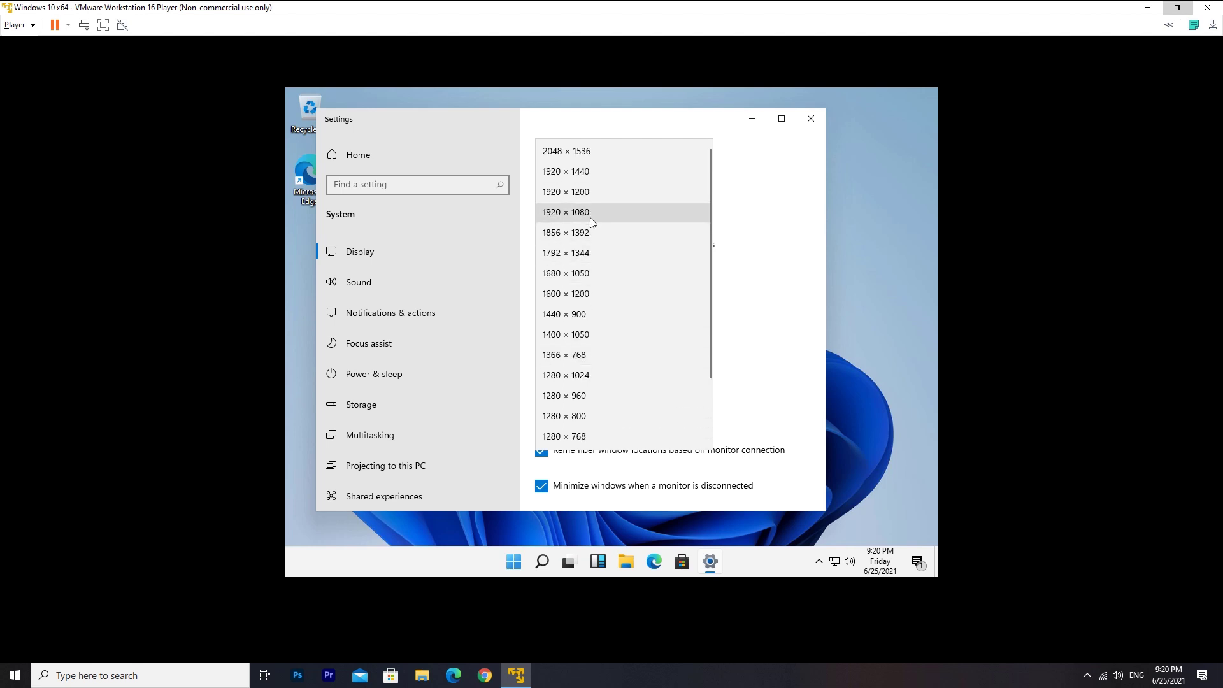
click(566, 212)
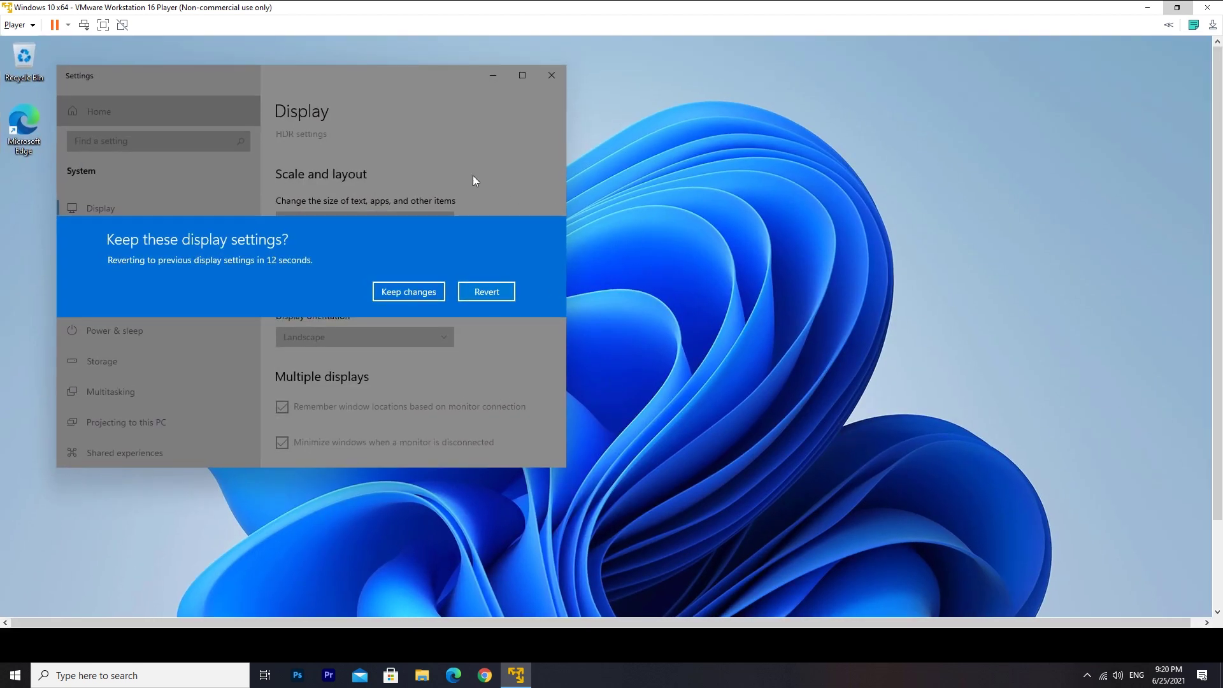
click(408, 290)
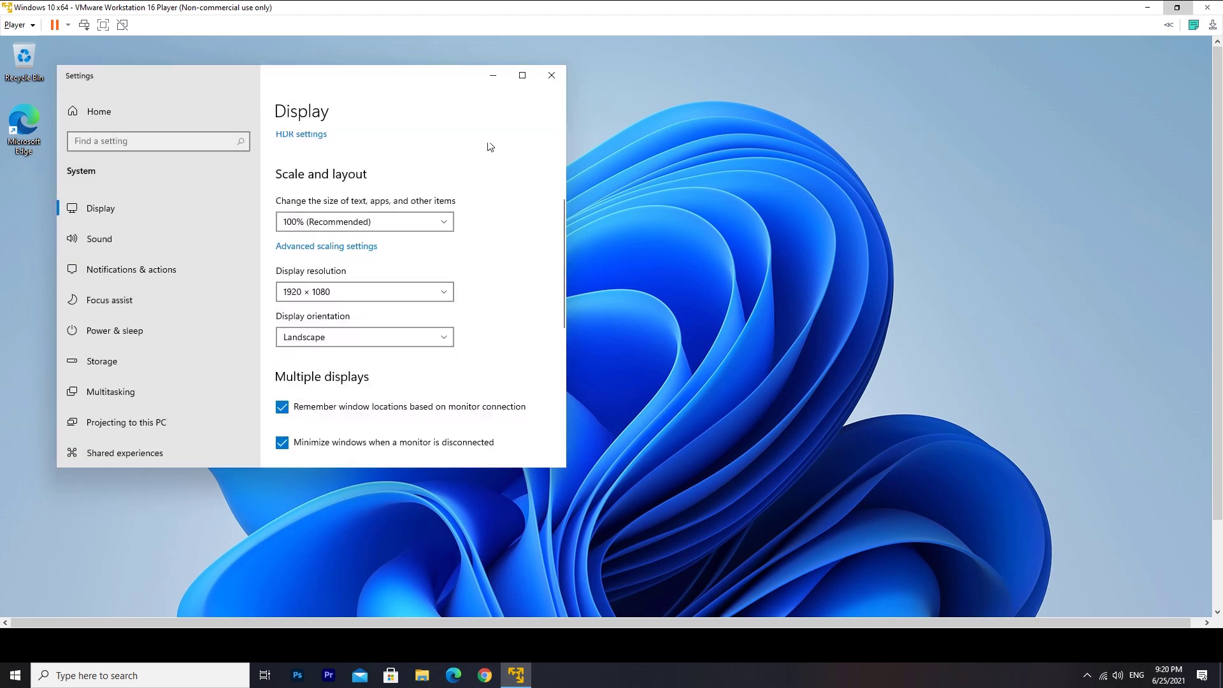
click(552, 75)
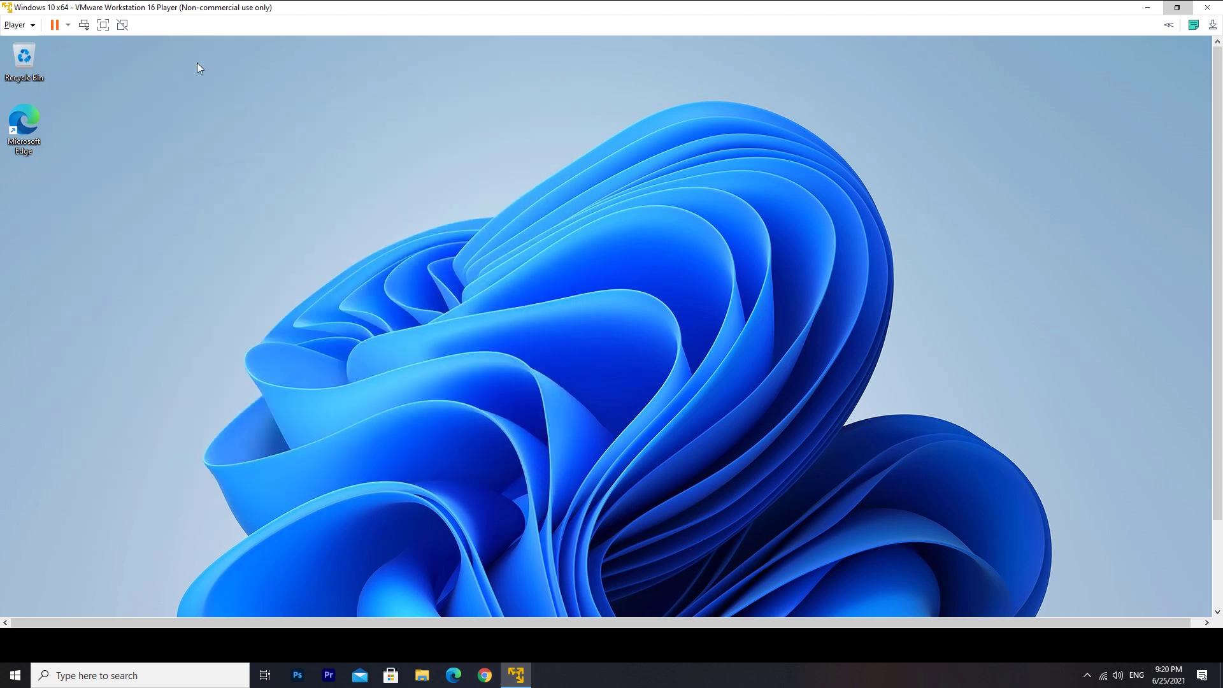
mouse_move(102, 25)
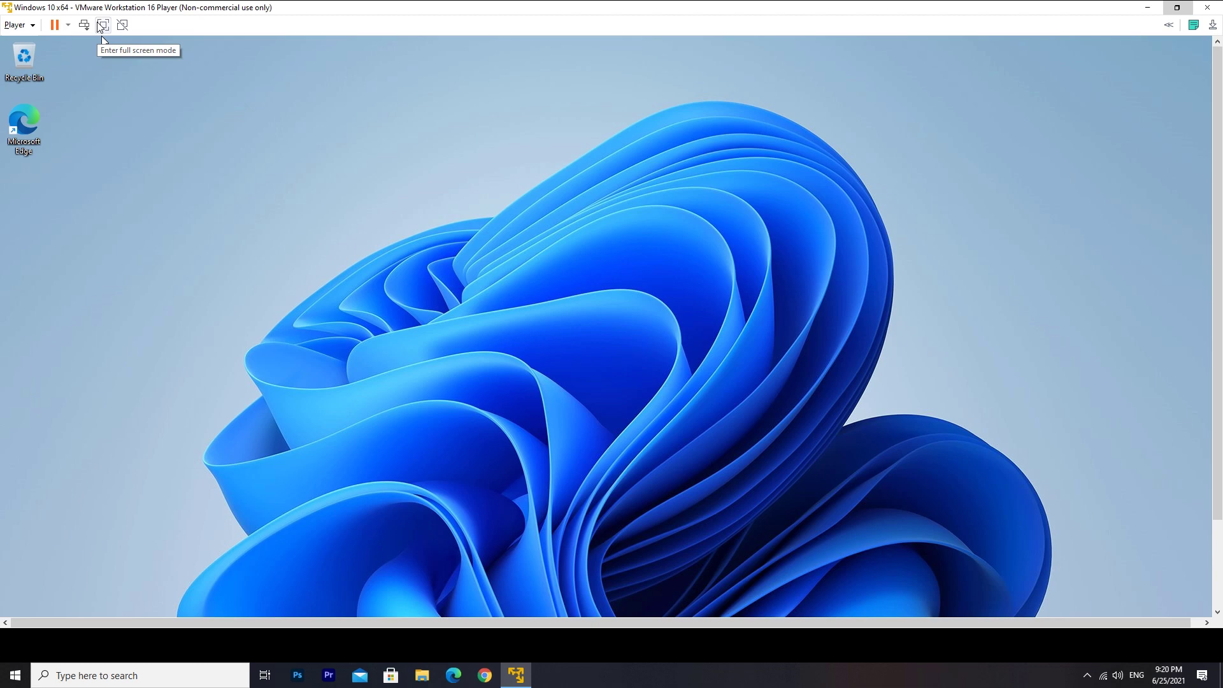
Show the virtual machine full screen, then open and close File Explorer from the taskbar.
click(102, 24)
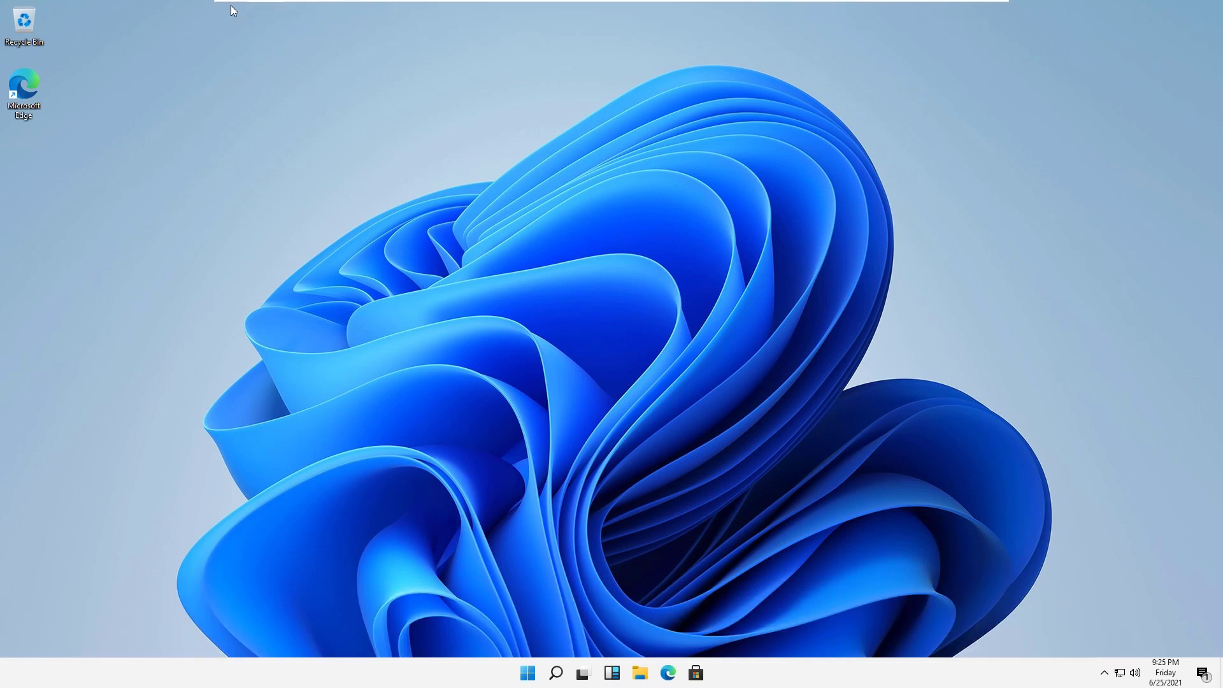
mouse_move(544, 7)
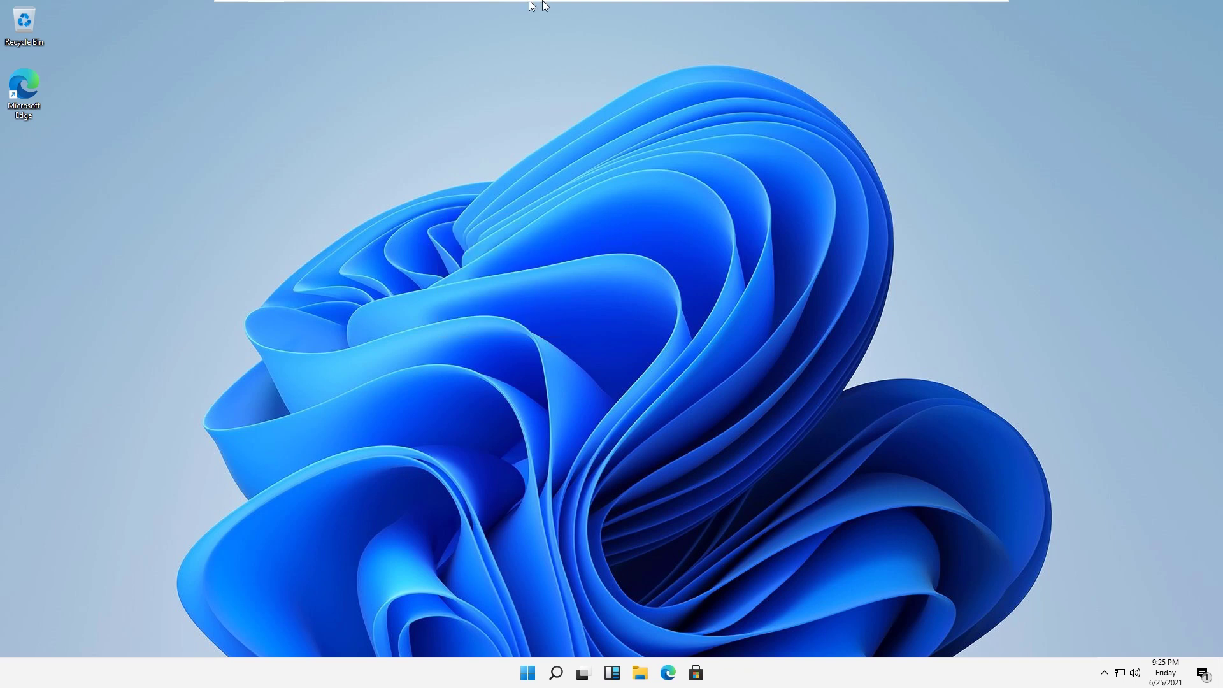
mouse_move(567, 287)
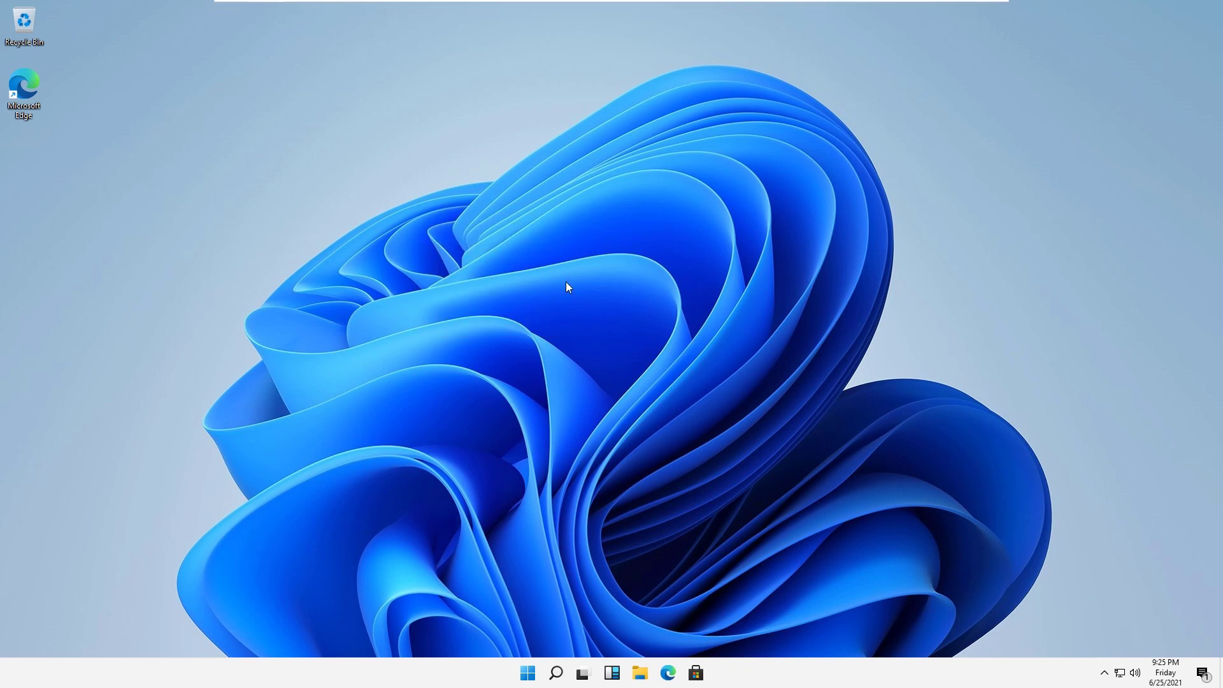
click(612, 672)
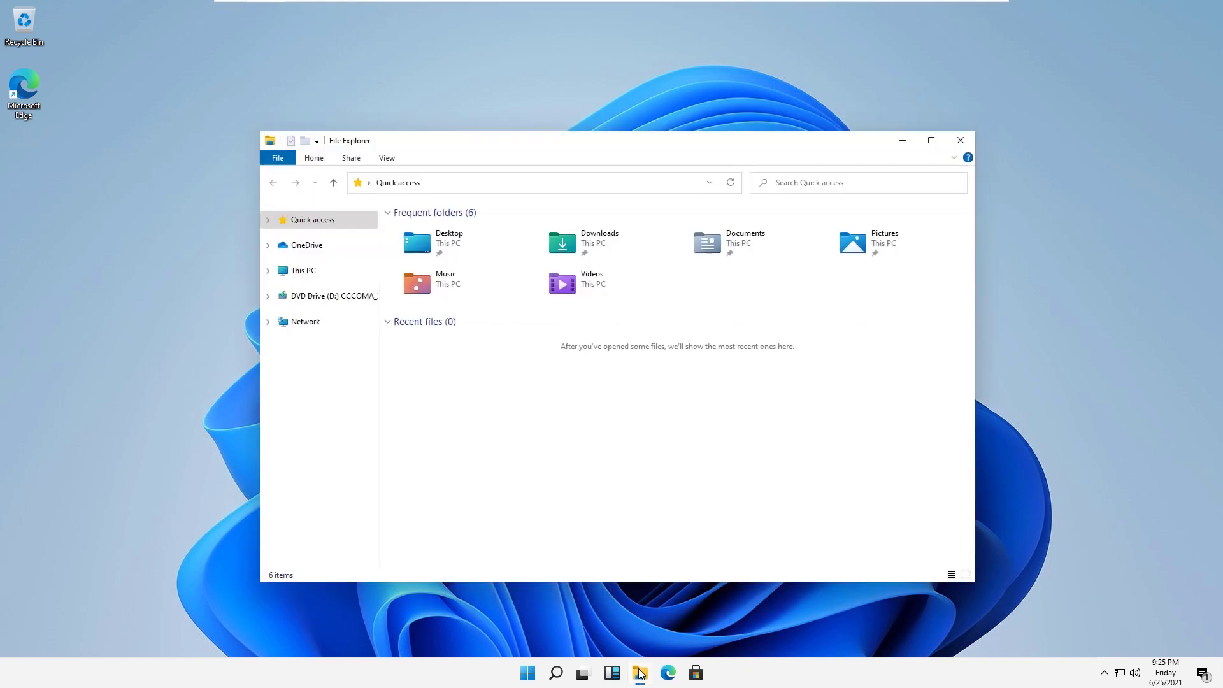
click(304, 271)
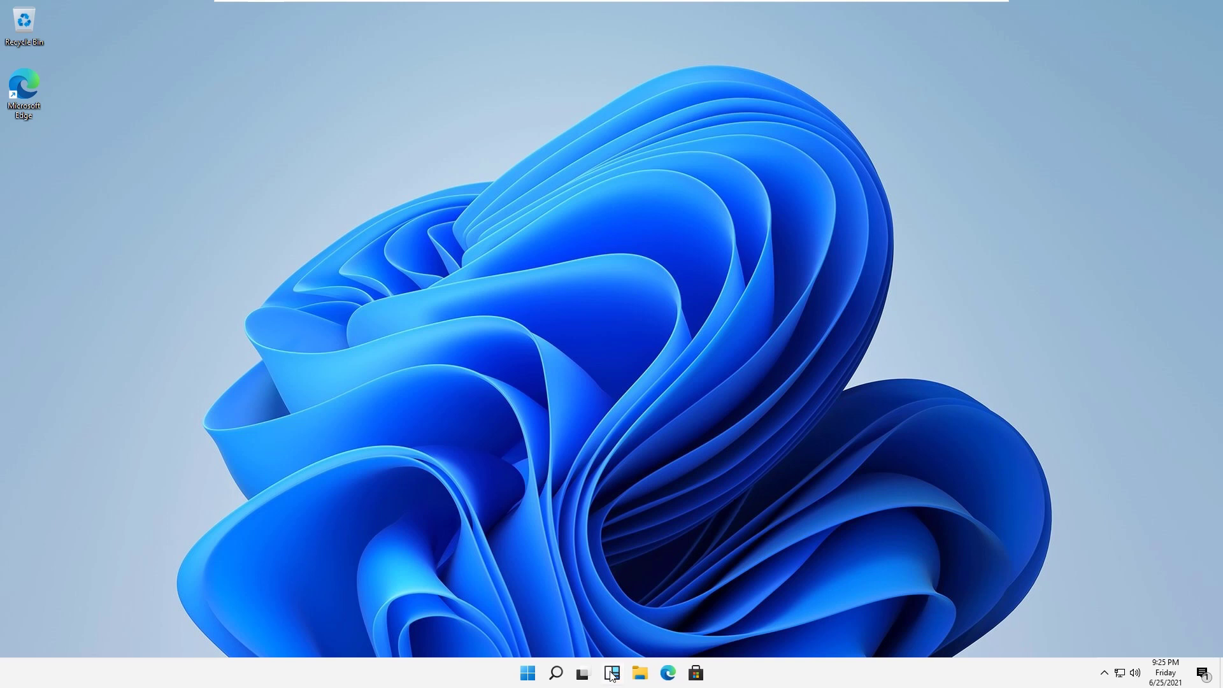
Open and dismiss the widgets board, then show the Task View virtual desktops overview.
click(612, 673)
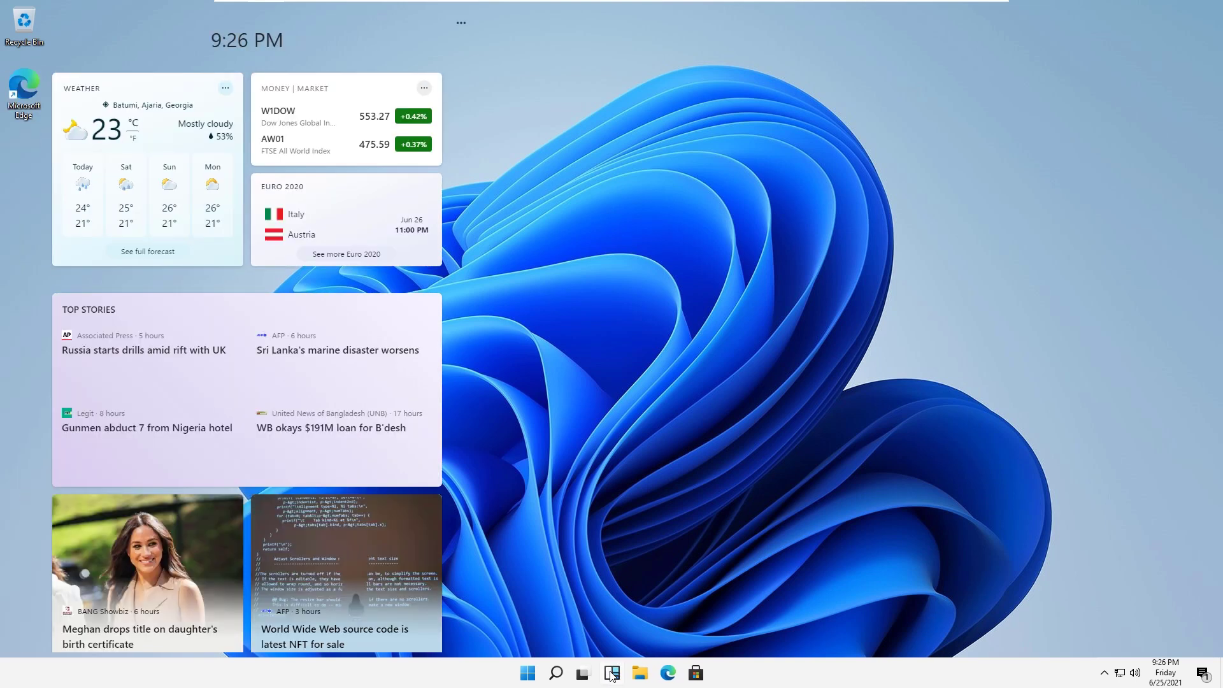
click(611, 672)
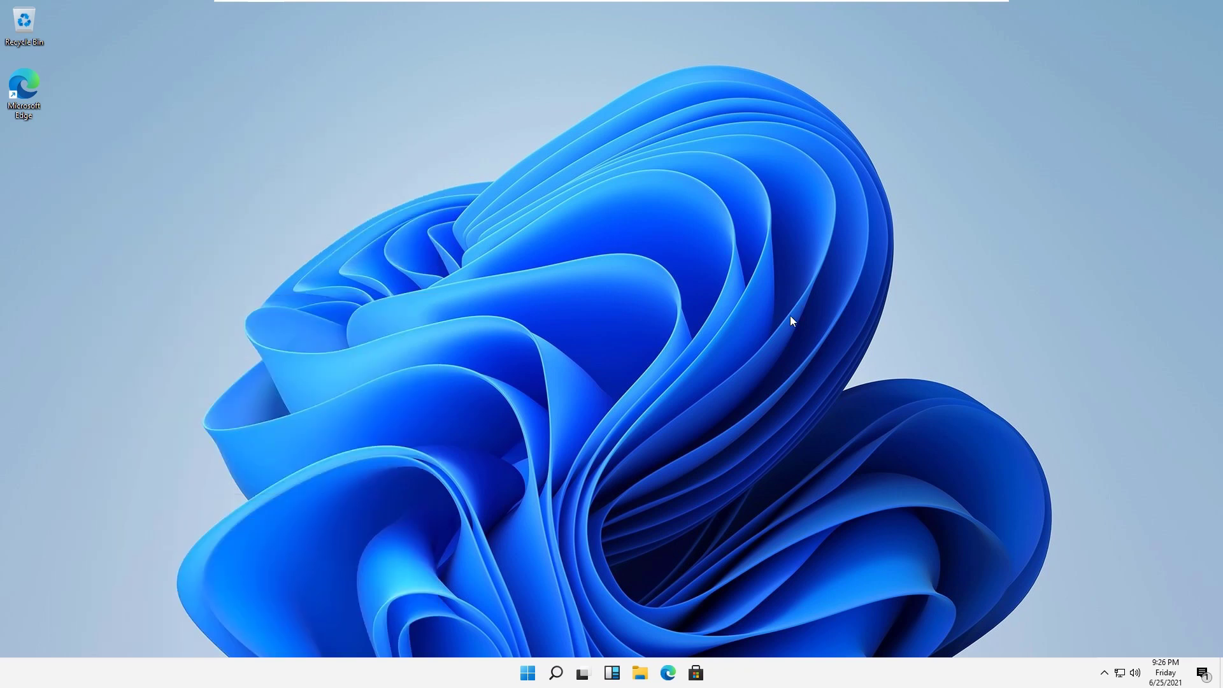
click(583, 673)
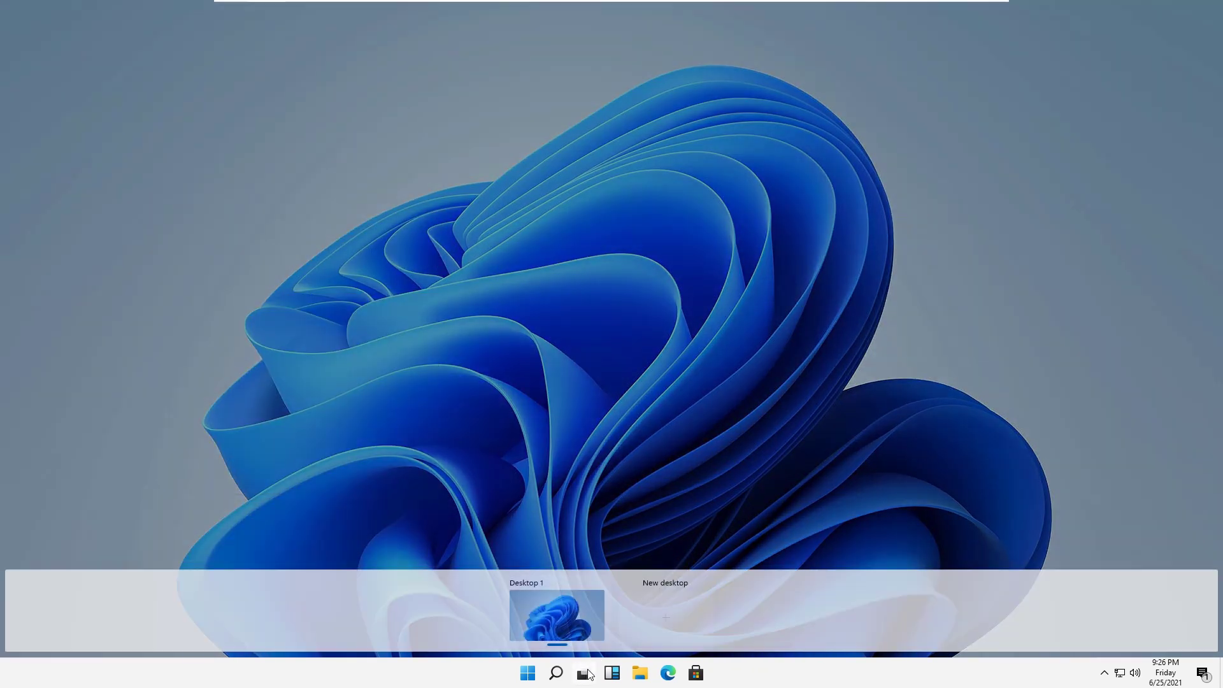